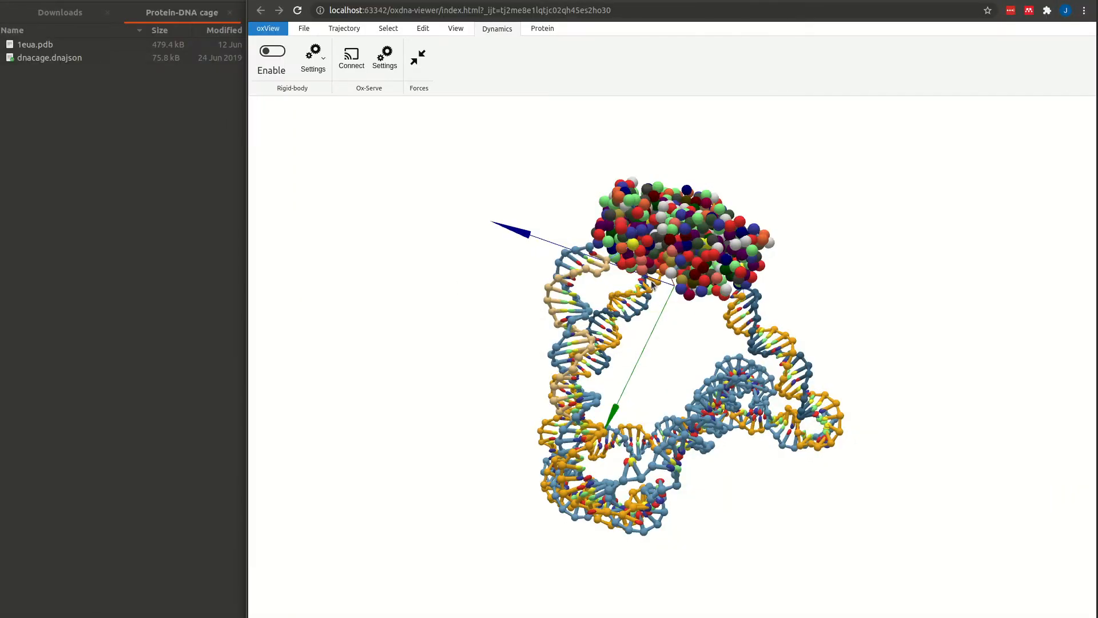
mouse_move(709, 366)
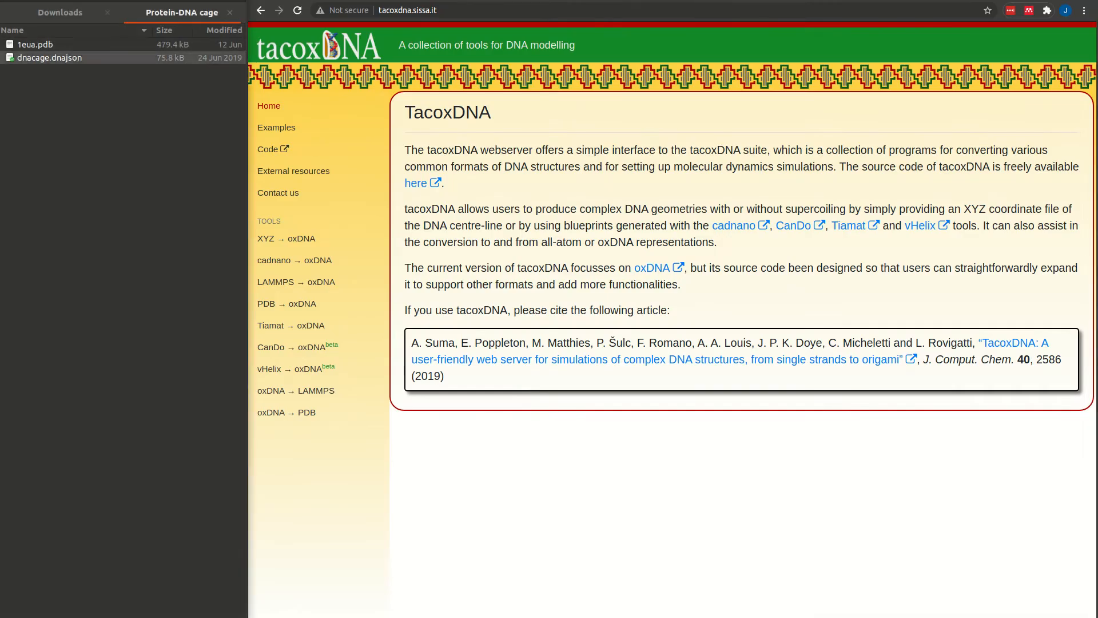
Review the dnacage.dnajson design and 1eua.pdb protein files in the project folder.
left_click(50, 57)
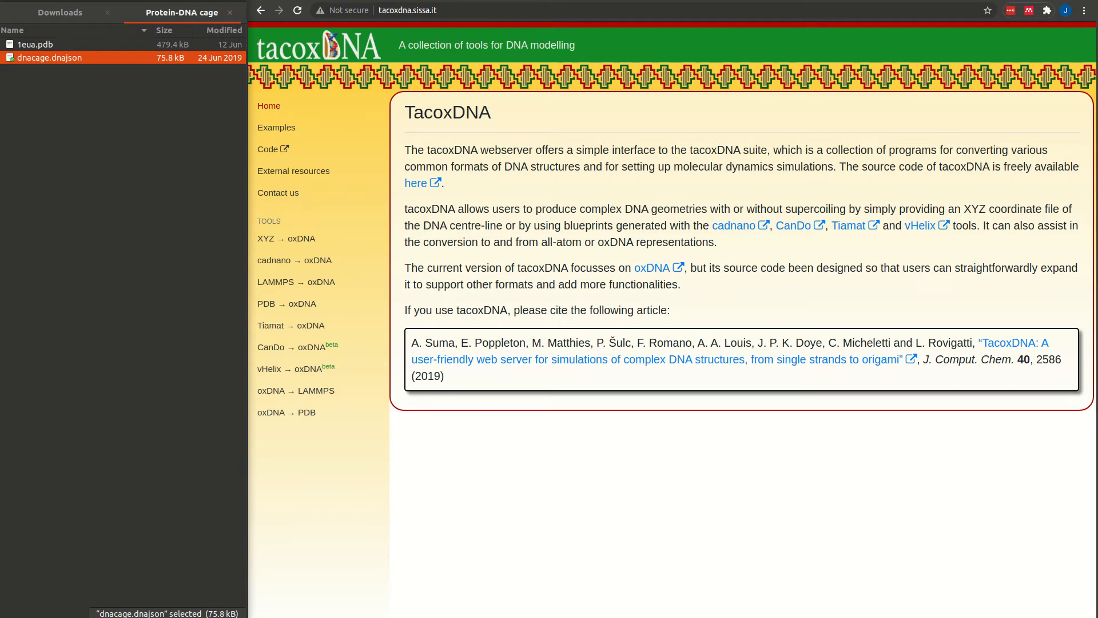
left_click(28, 44)
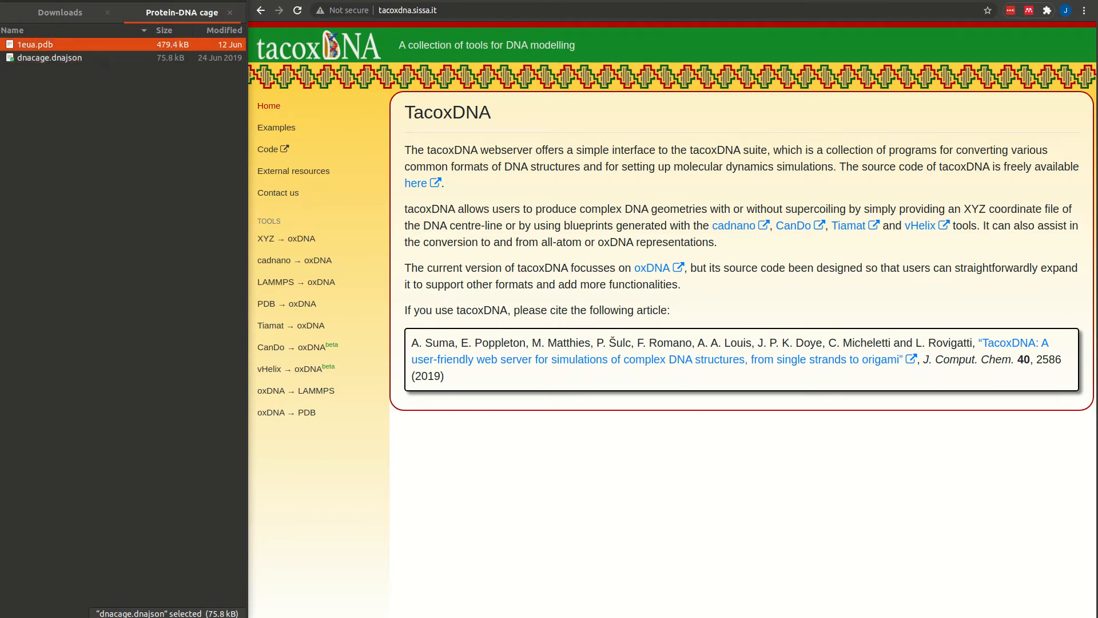
left_click(29, 44)
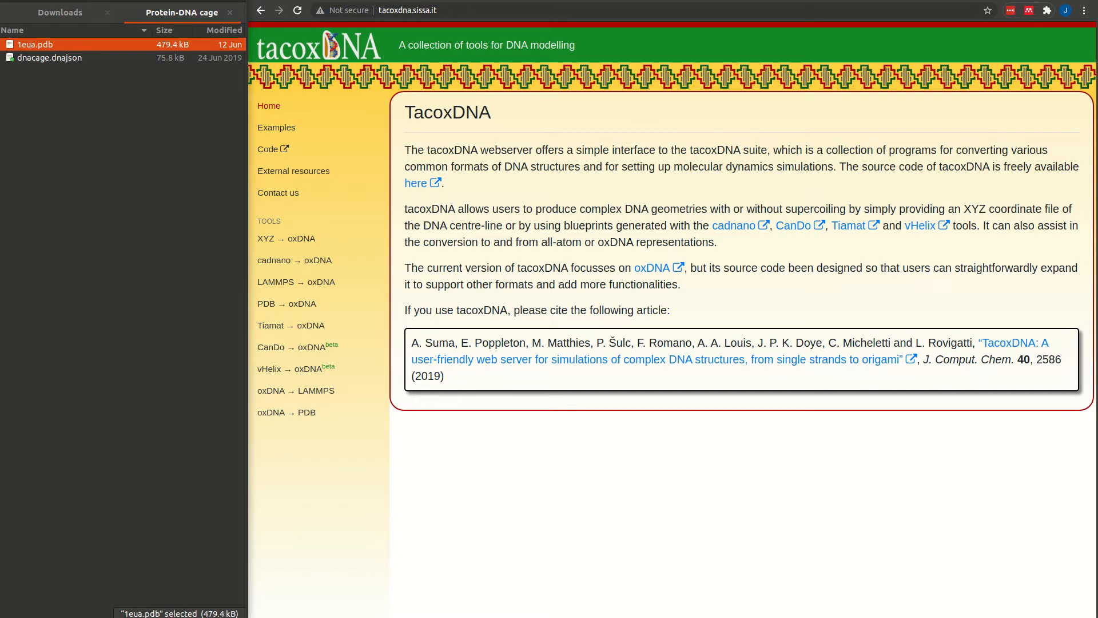
left_click(47, 57)
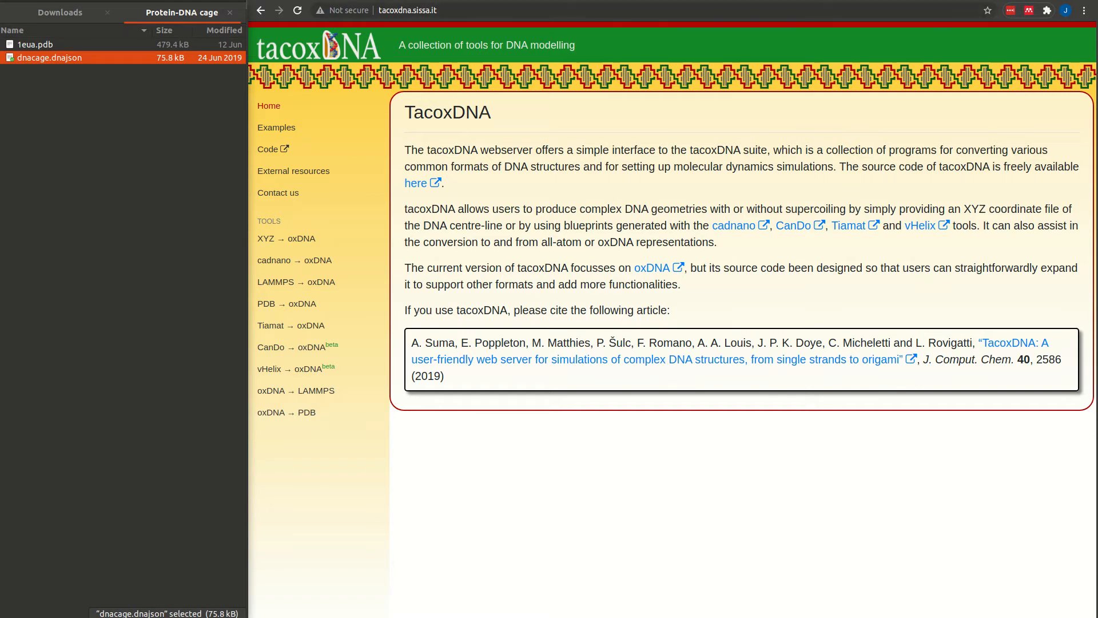
left_click(406, 10)
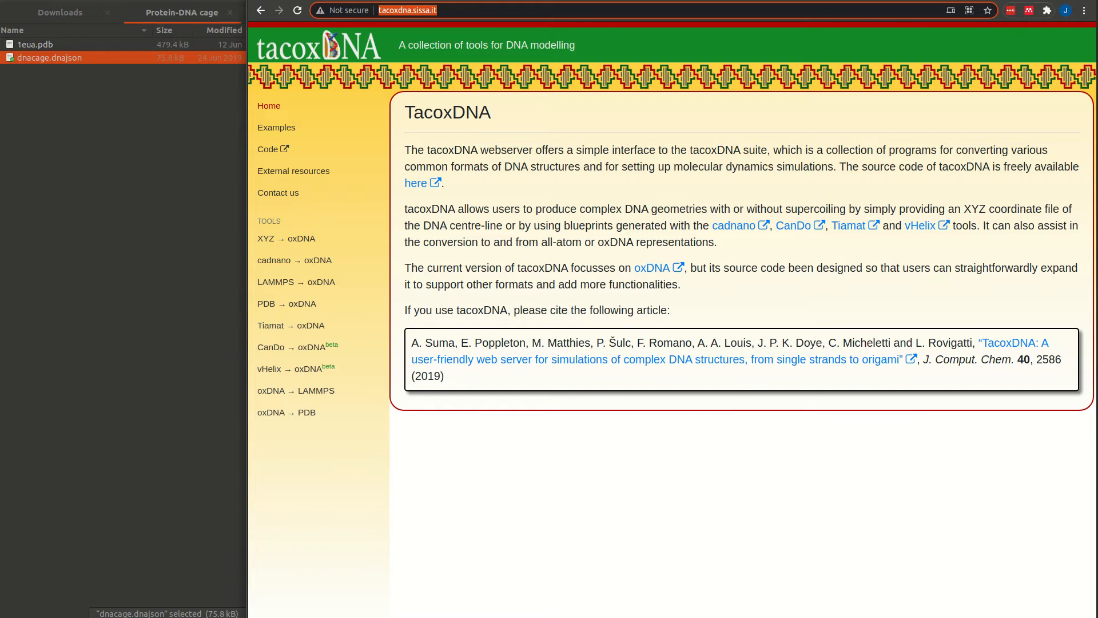
mouse_move(286, 303)
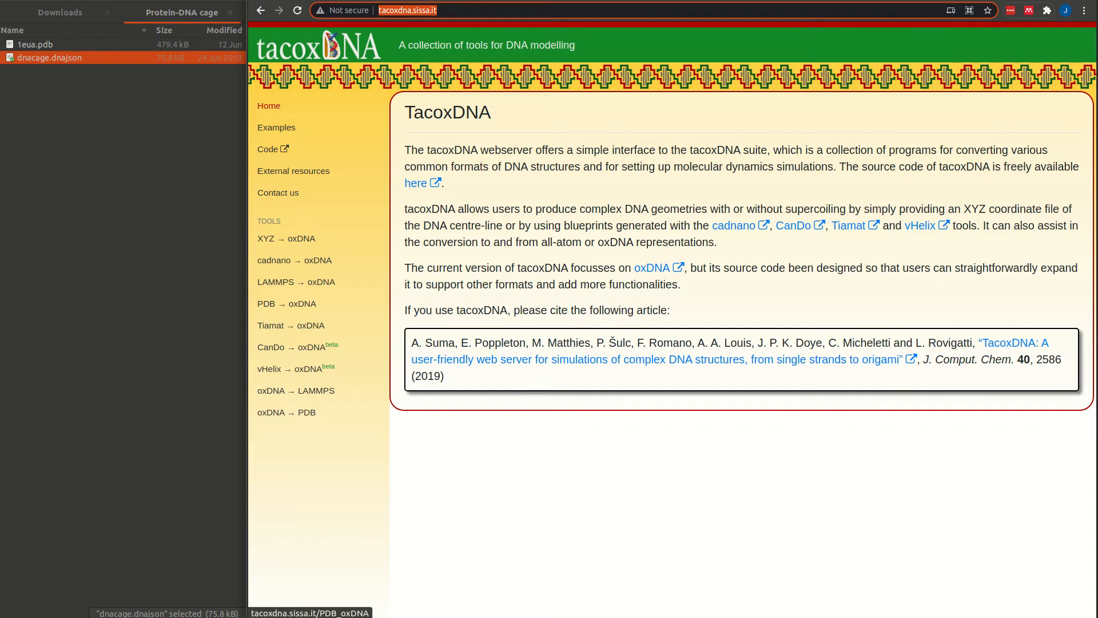
Load dnacage.dnajson into the Tiamat converter, keep Random base and request an external-forces file.
left_click(291, 325)
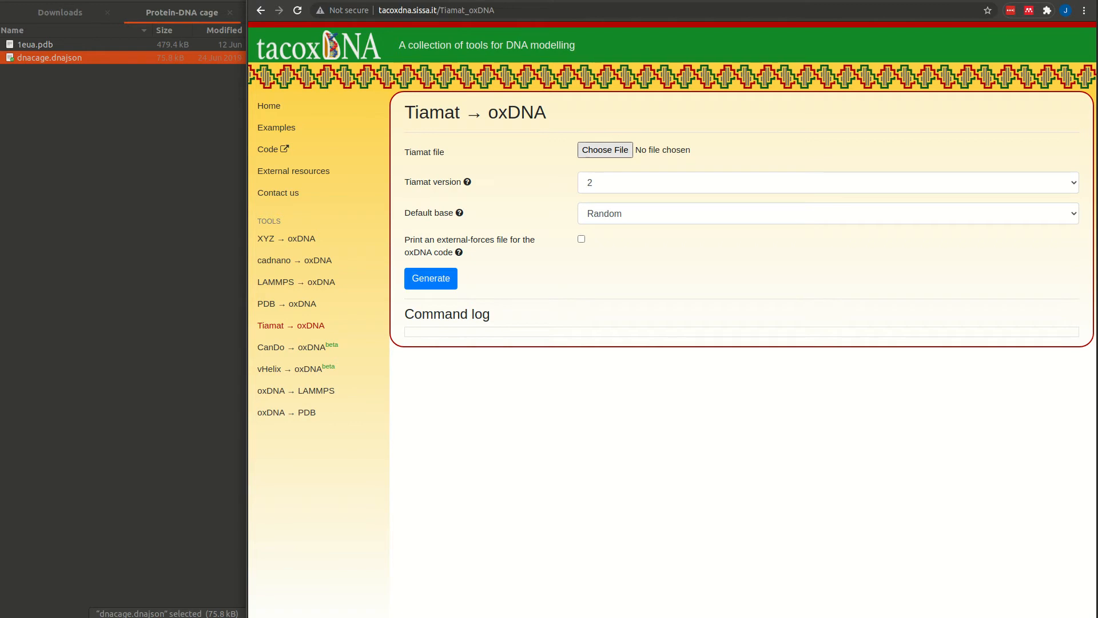
left_click(604, 149)
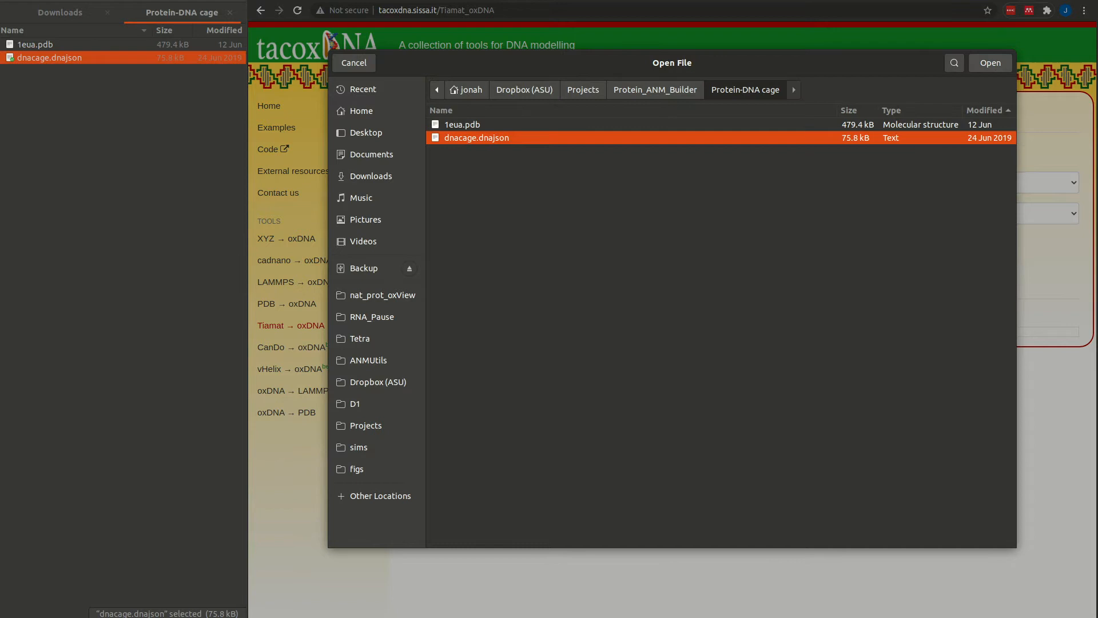
left_click(989, 63)
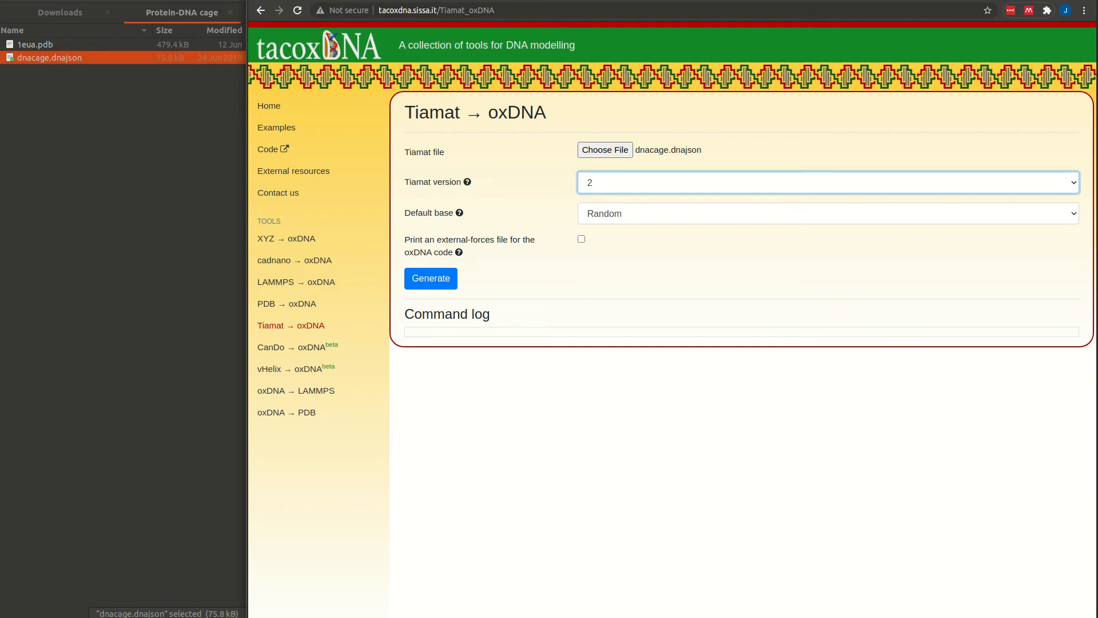
left_click(826, 214)
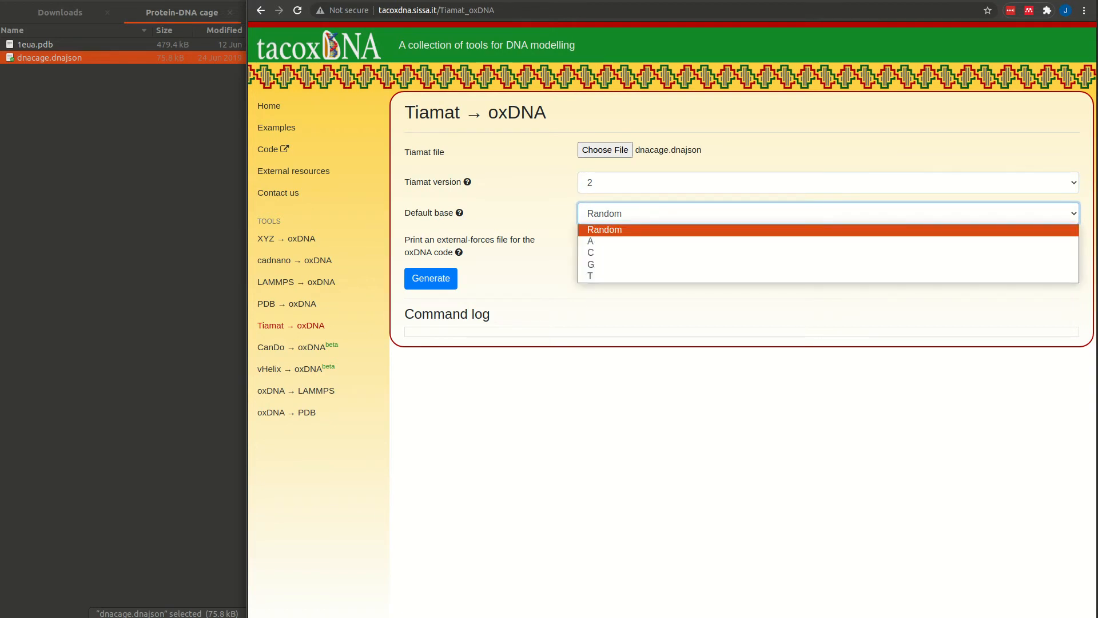
left_click(604, 229)
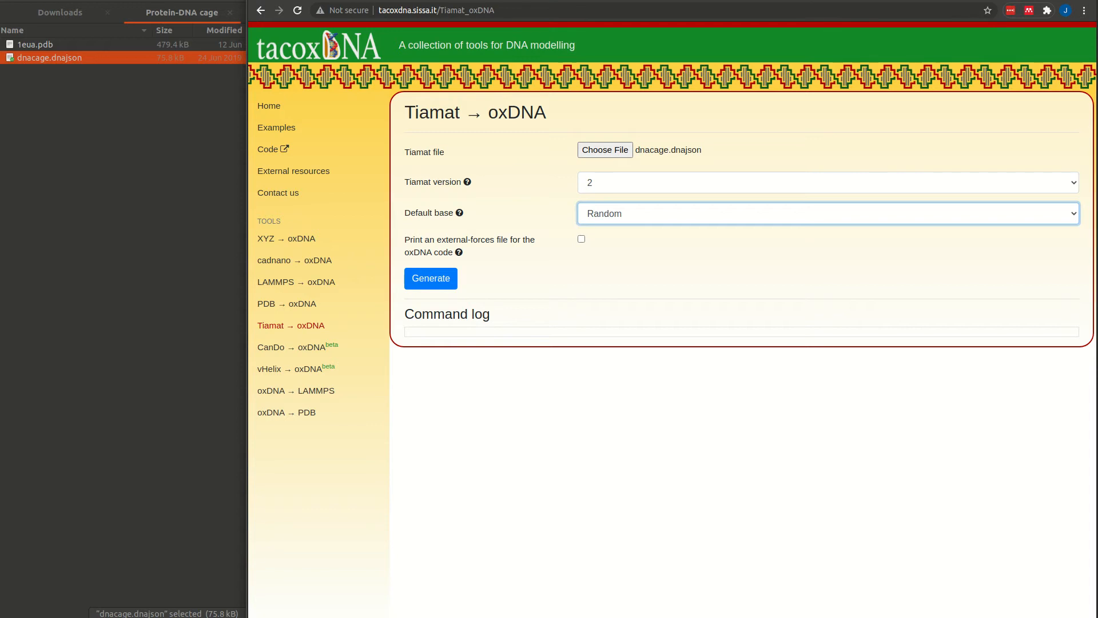
left_click(581, 238)
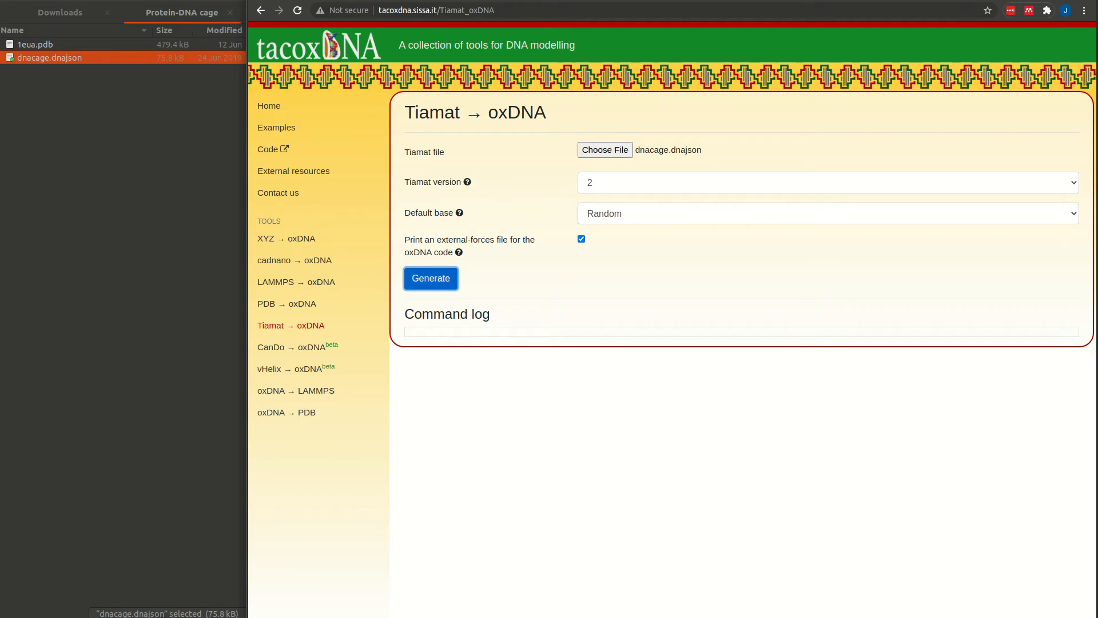
Generate the oxDNA conversion of the cage and download the output archive.
left_click(430, 278)
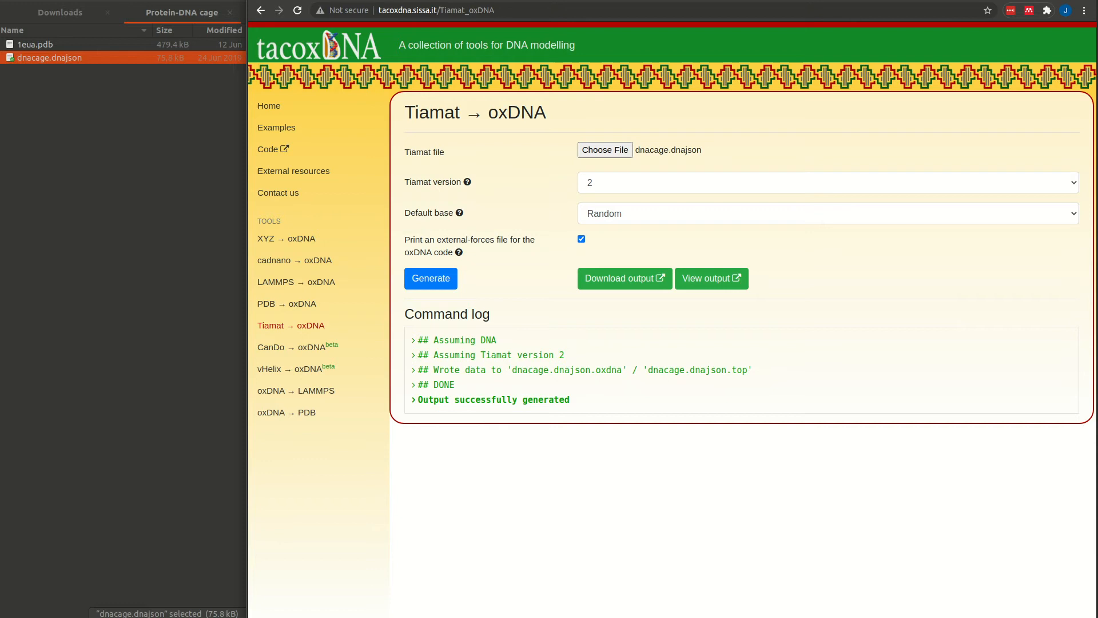
left_click(624, 278)
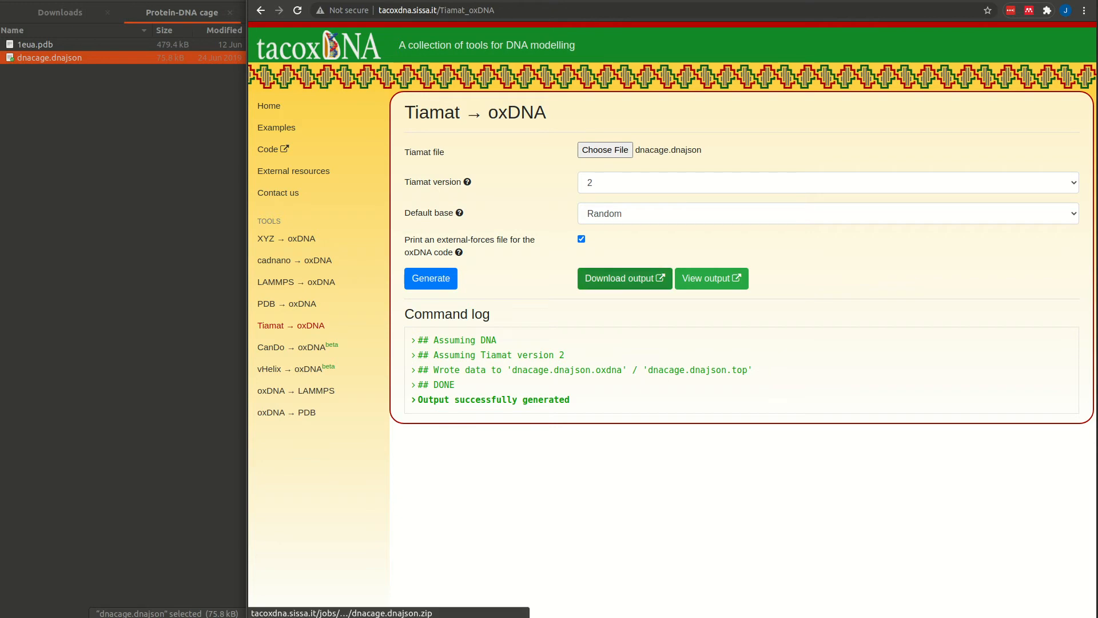
left_click(624, 278)
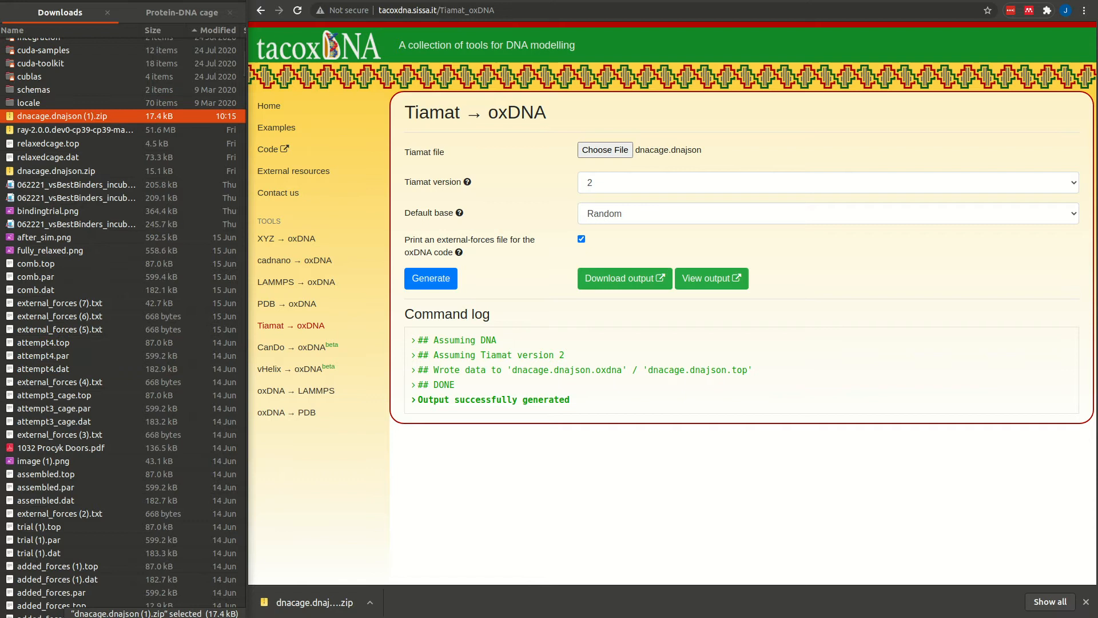
Extract the zip into the Protein-DNA cage folder and rename the configuration to dnacage.dat.
left_click(184, 13)
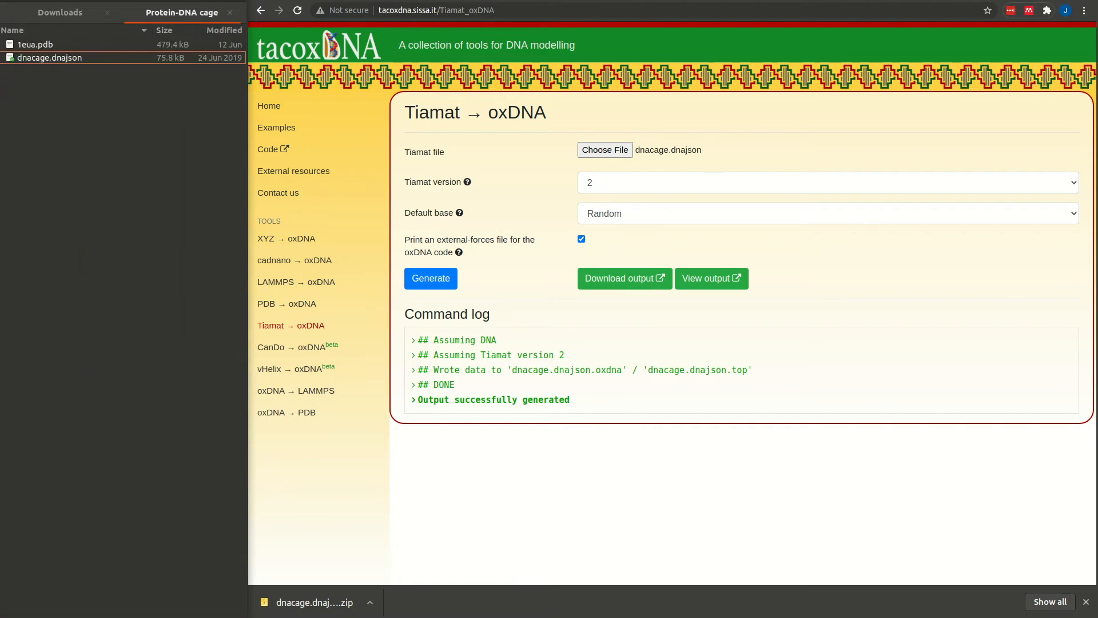
right_click(40, 74)
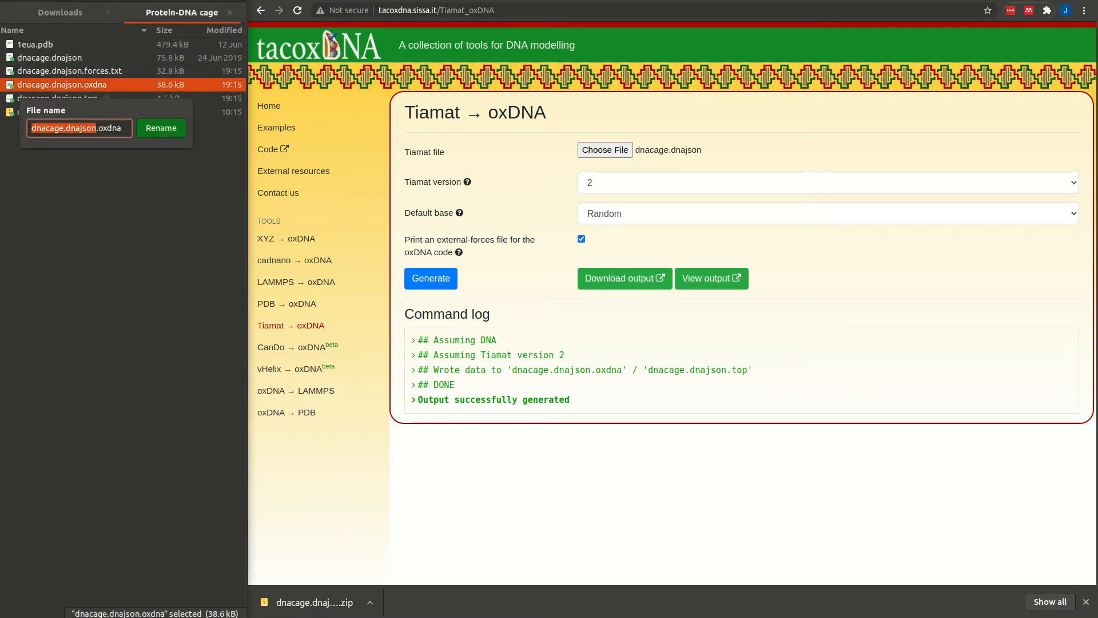
type("dnacage.dat")
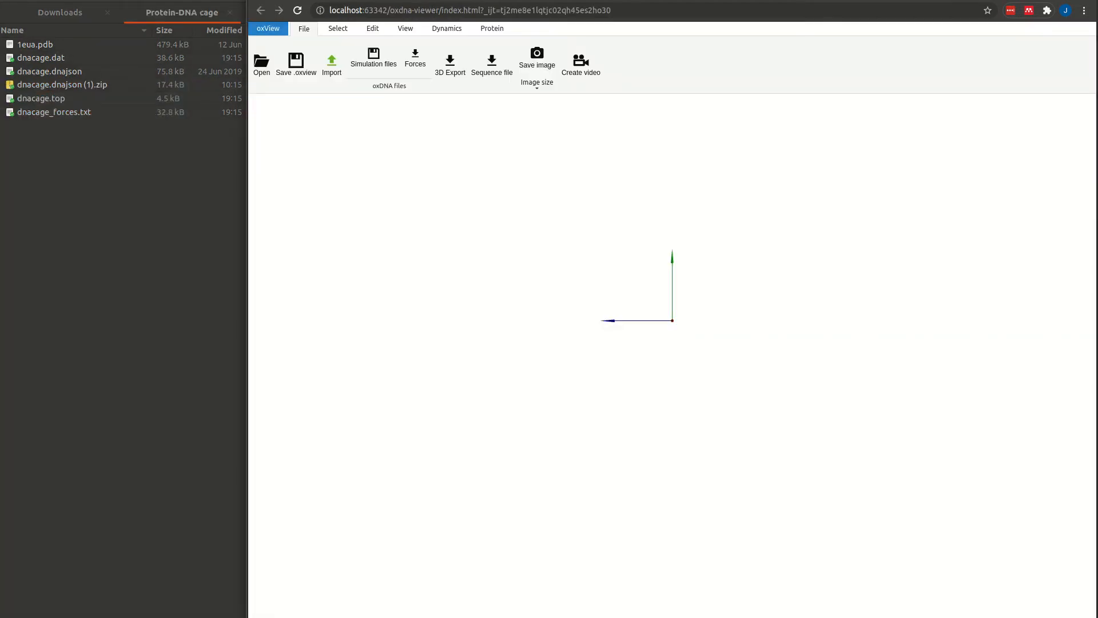
Load dnacage.top and dnacage.dat to show the tetrahedral cage, then add dnacage_forces.txt.
left_click(41, 99)
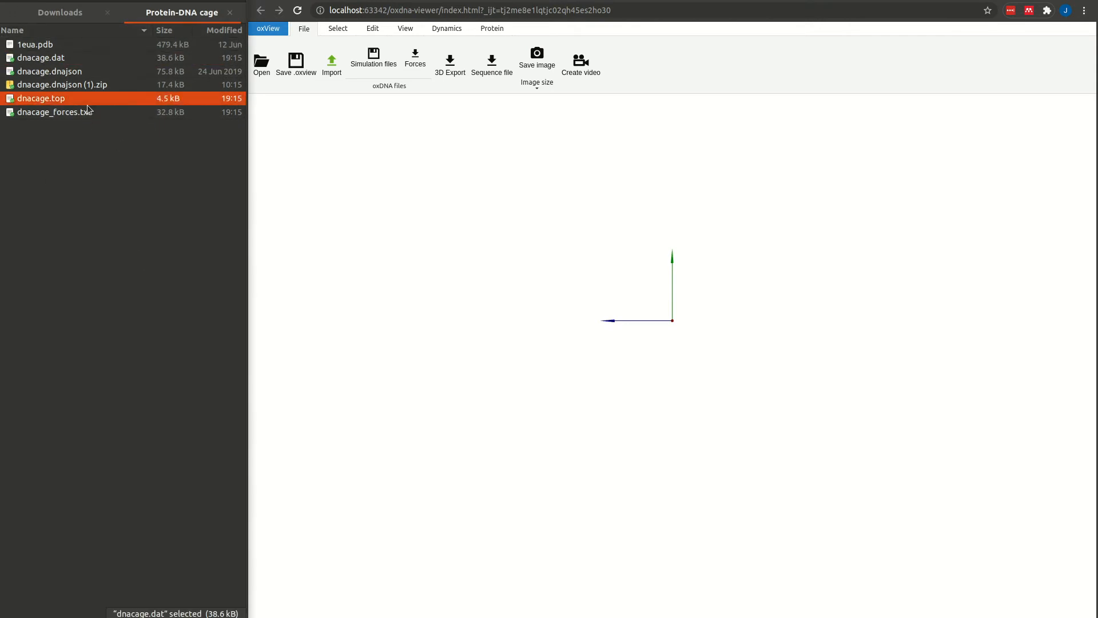
left_click(55, 112)
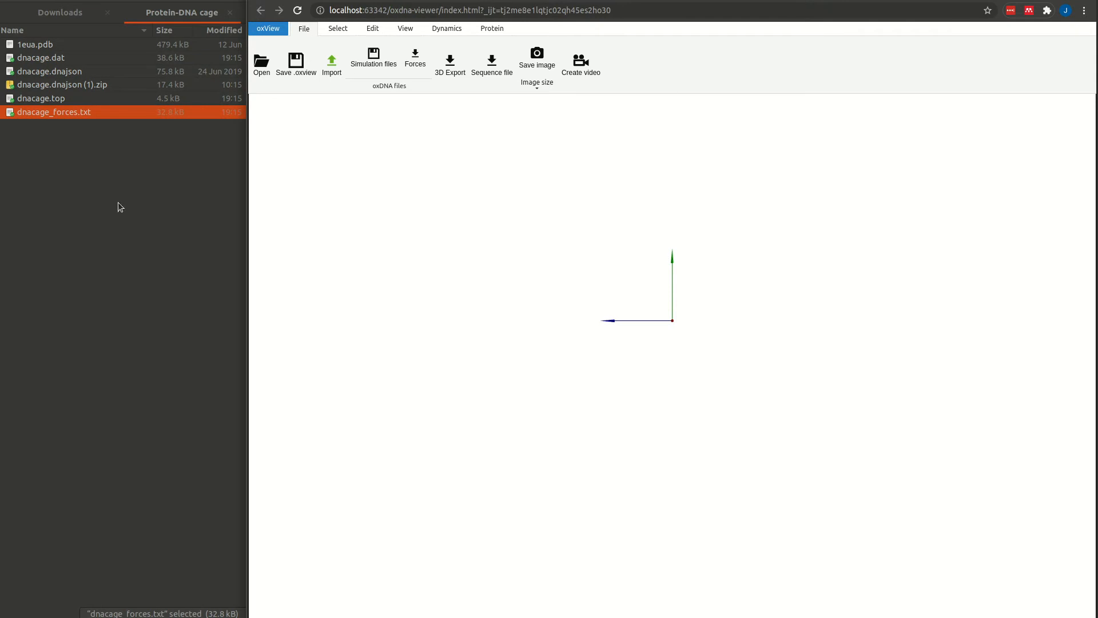
left_click(40, 99)
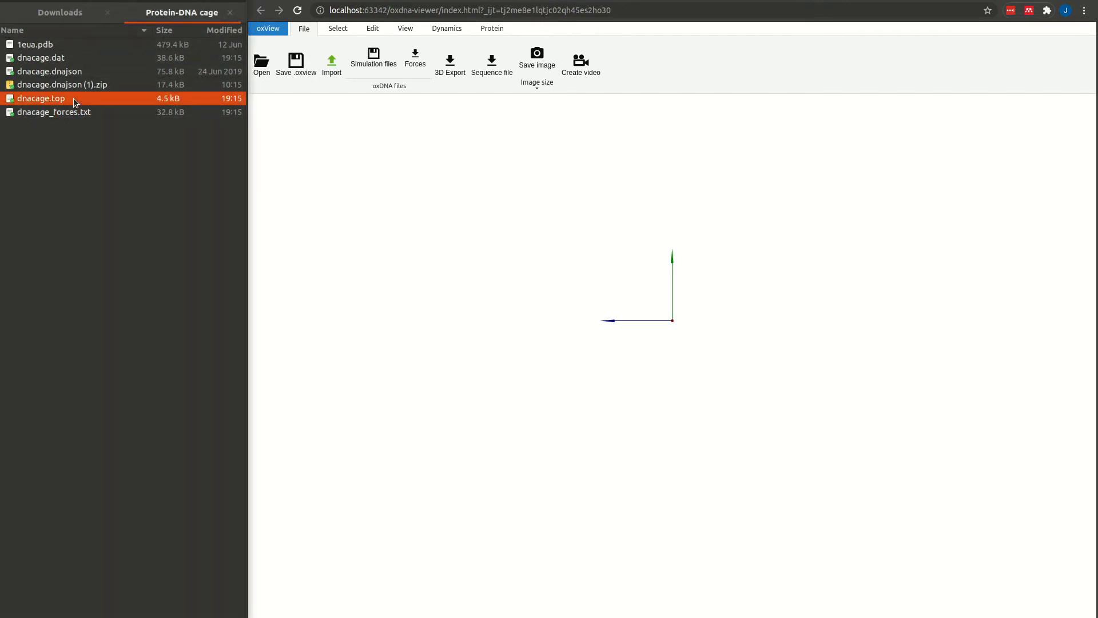
left_click(41, 57)
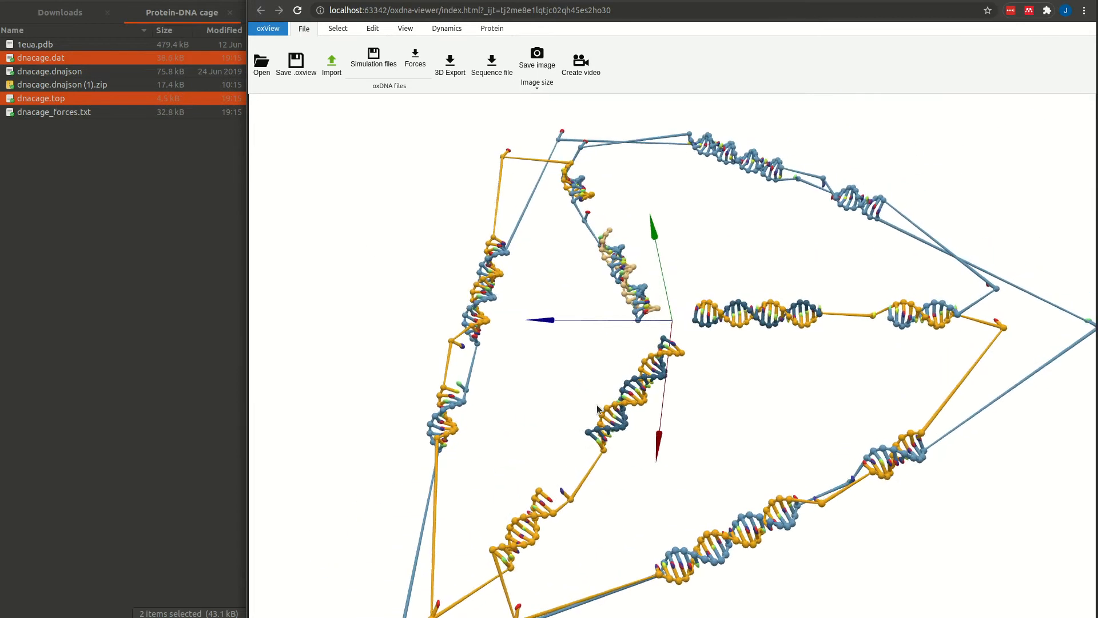
left_click_drag(594, 410, 791, 297)
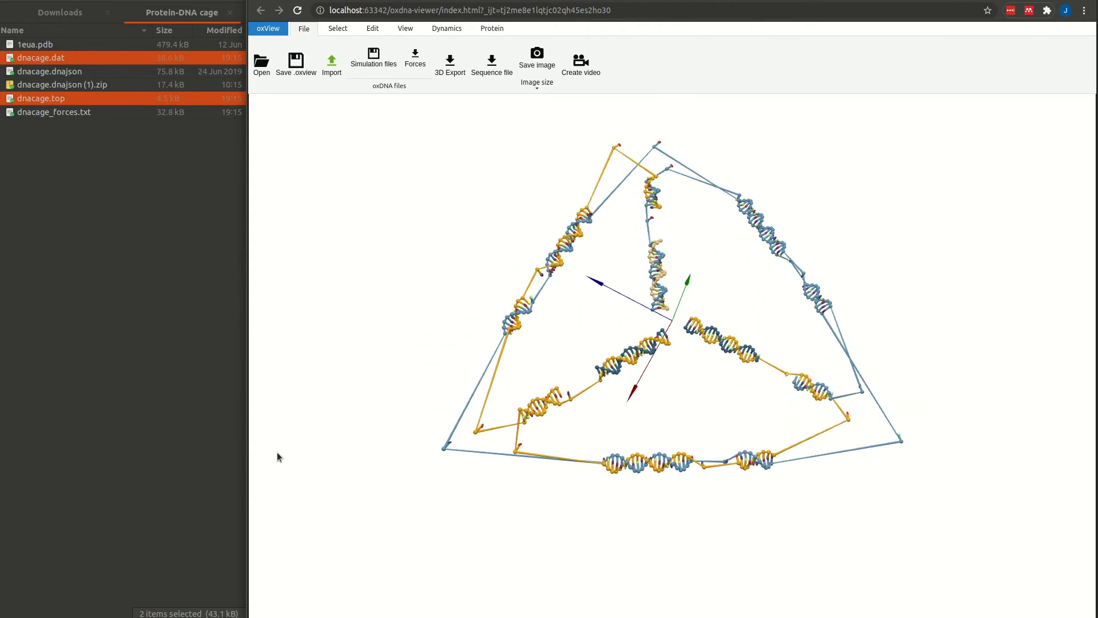
left_click(55, 112)
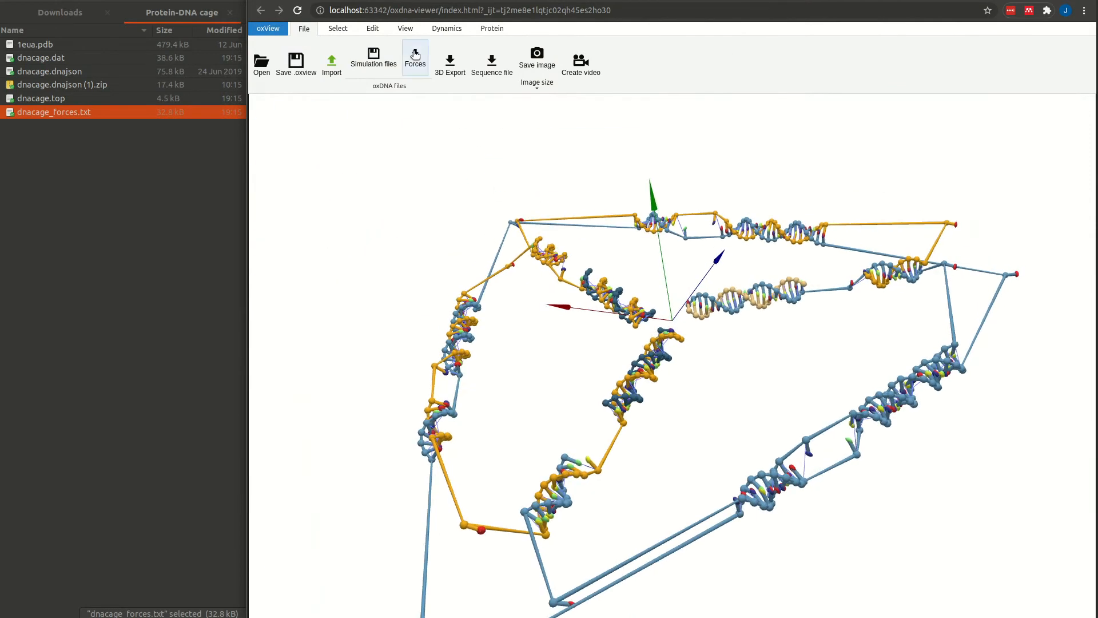
Connect Dynamics to the wss://nanobase.org:8989 ox-serve node and bring up its settings.
left_click(446, 27)
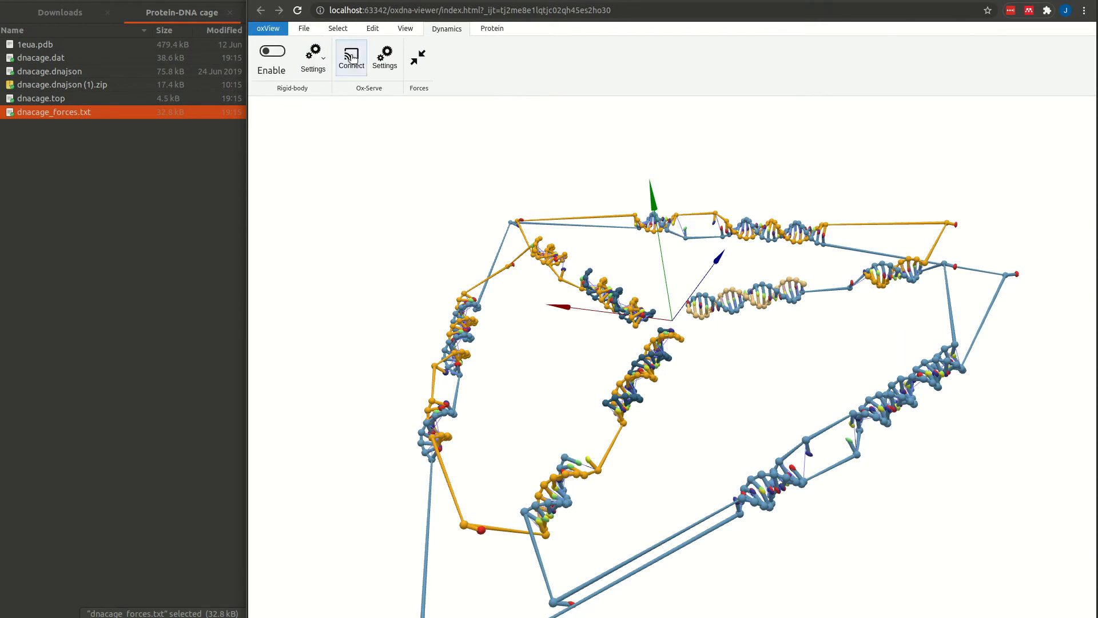
left_click(351, 57)
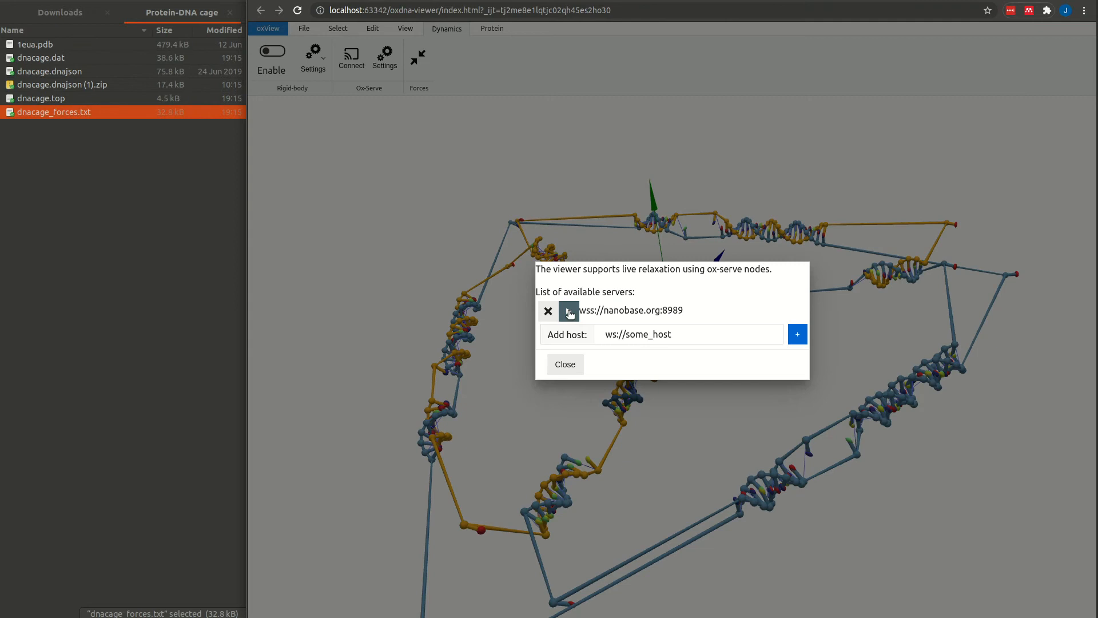
left_click(569, 311)
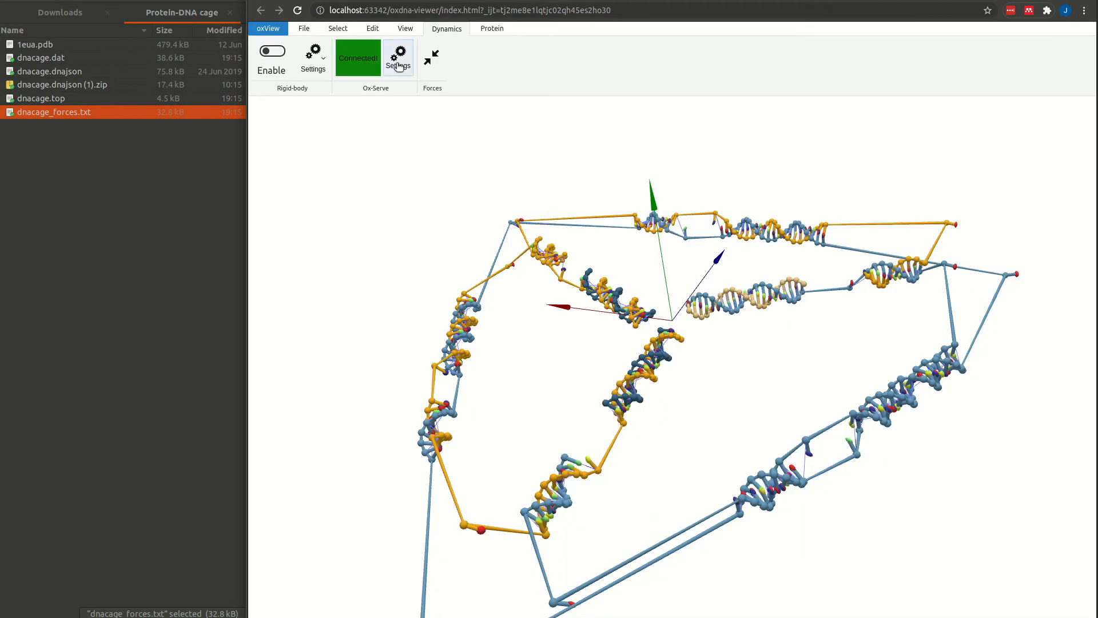
left_click(398, 55)
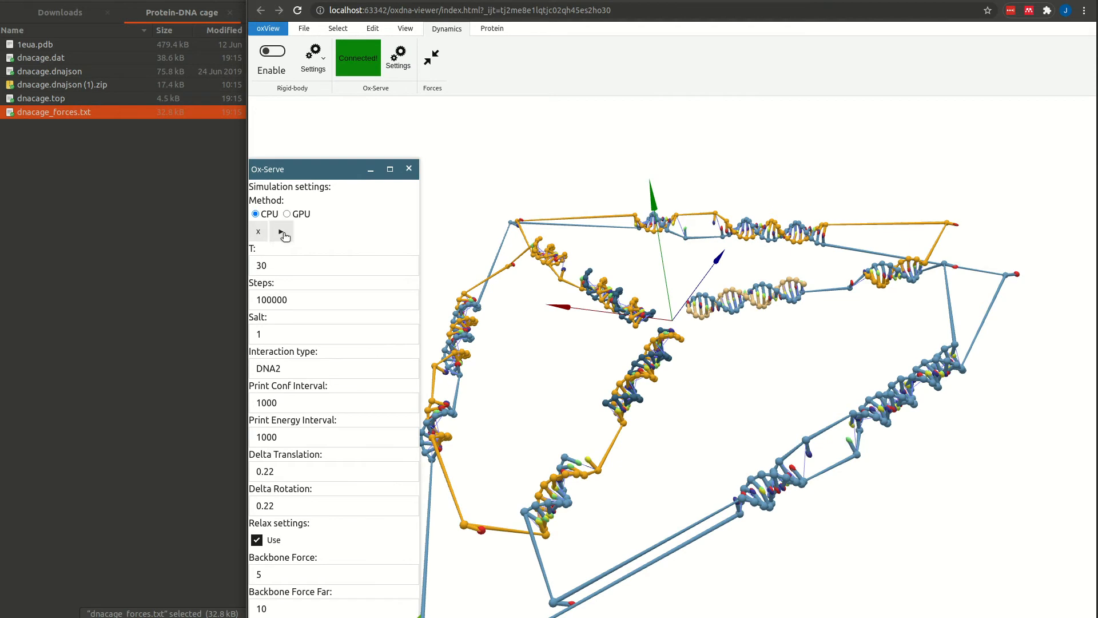
Relax the cage on CPU, then run the GPU simulation at T 20 for 1000000 steps.
left_click(281, 232)
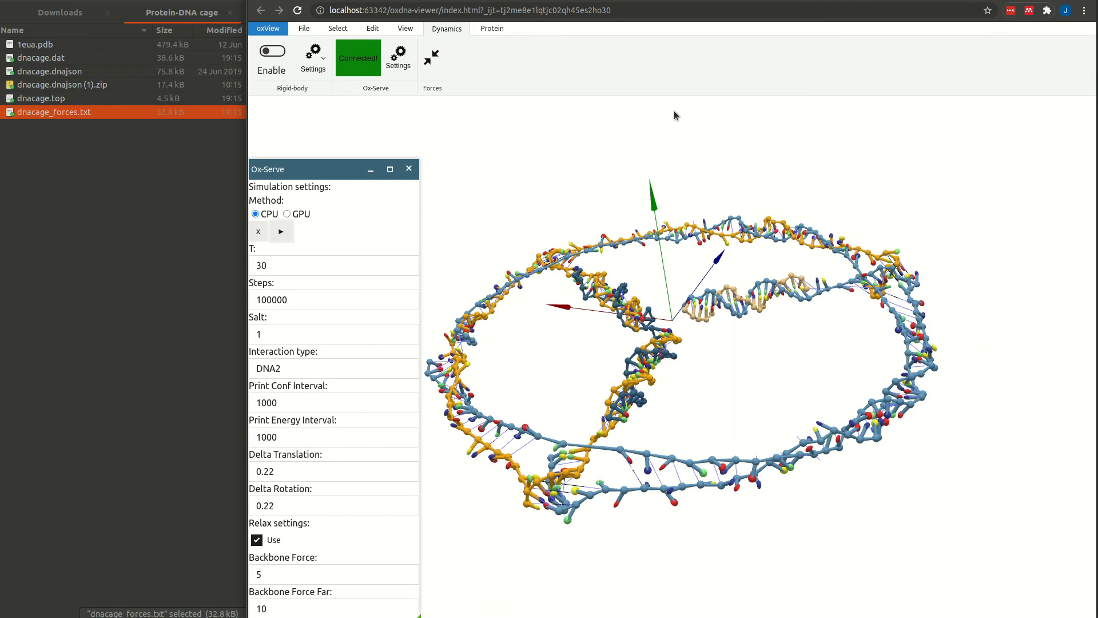
left_click_drag(676, 116, 501, 177)
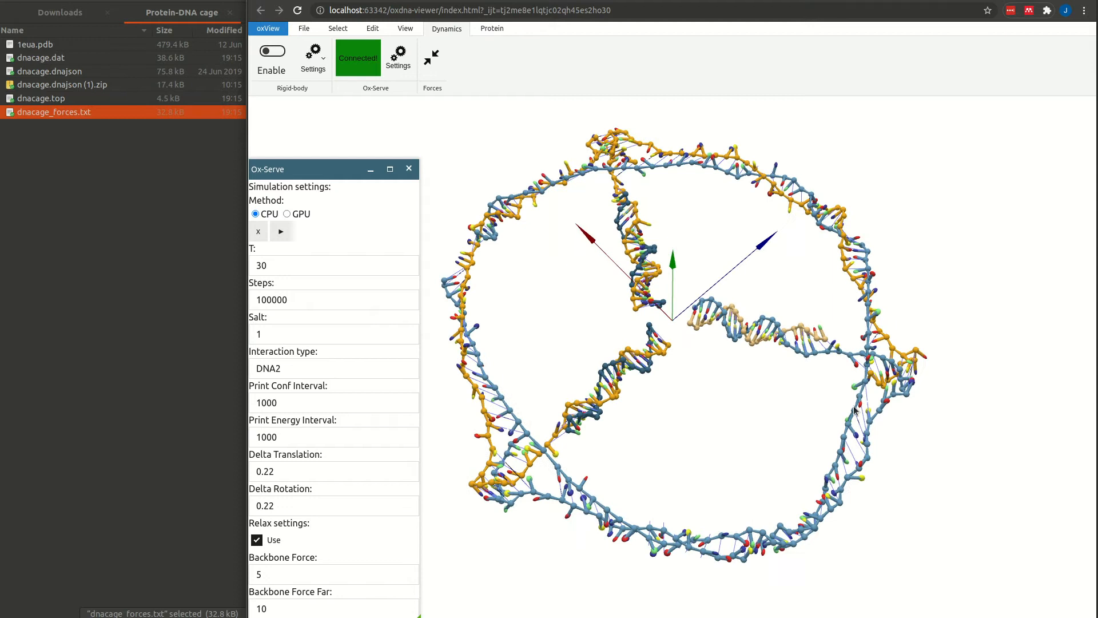
left_click(286, 214)
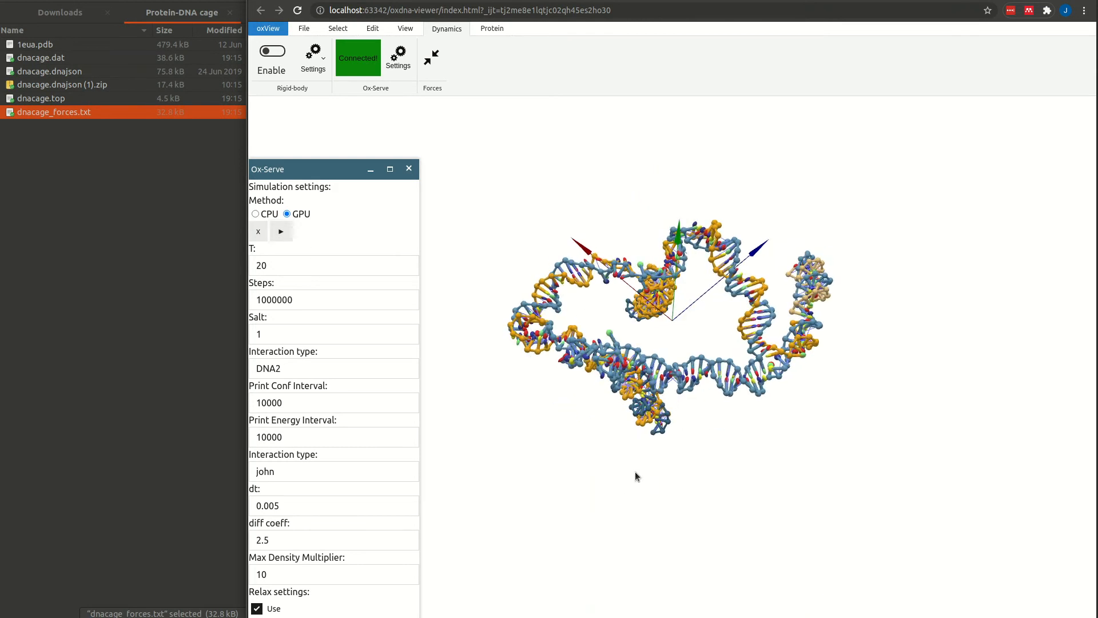
left_click_drag(636, 476, 868, 114)
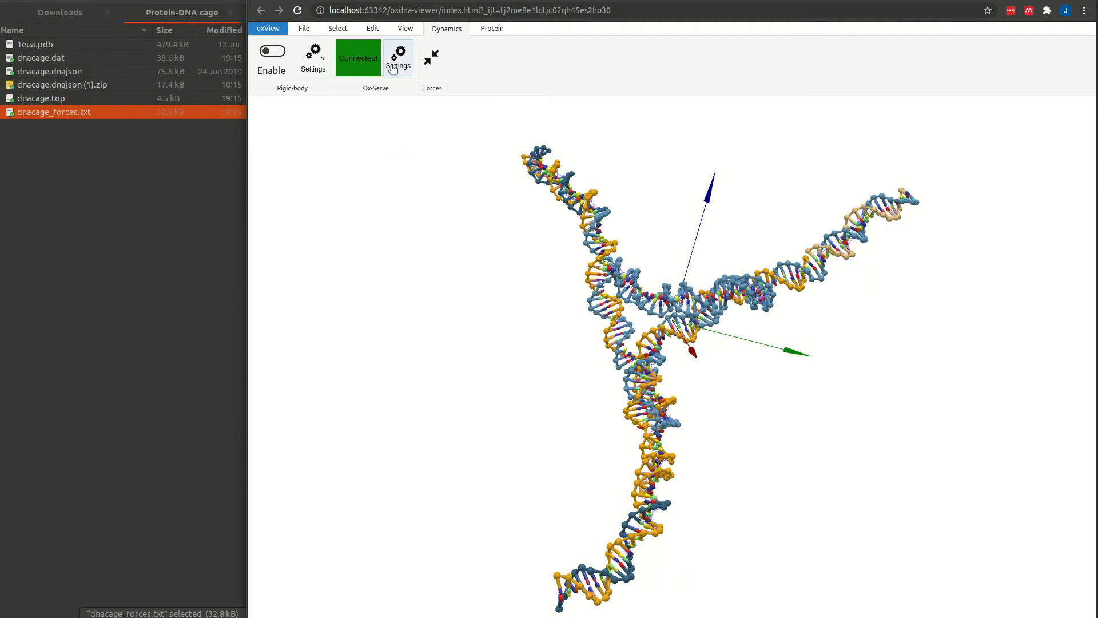
Disconnect from the server and export topology and configuration files named relaxedcage.
left_click(398, 54)
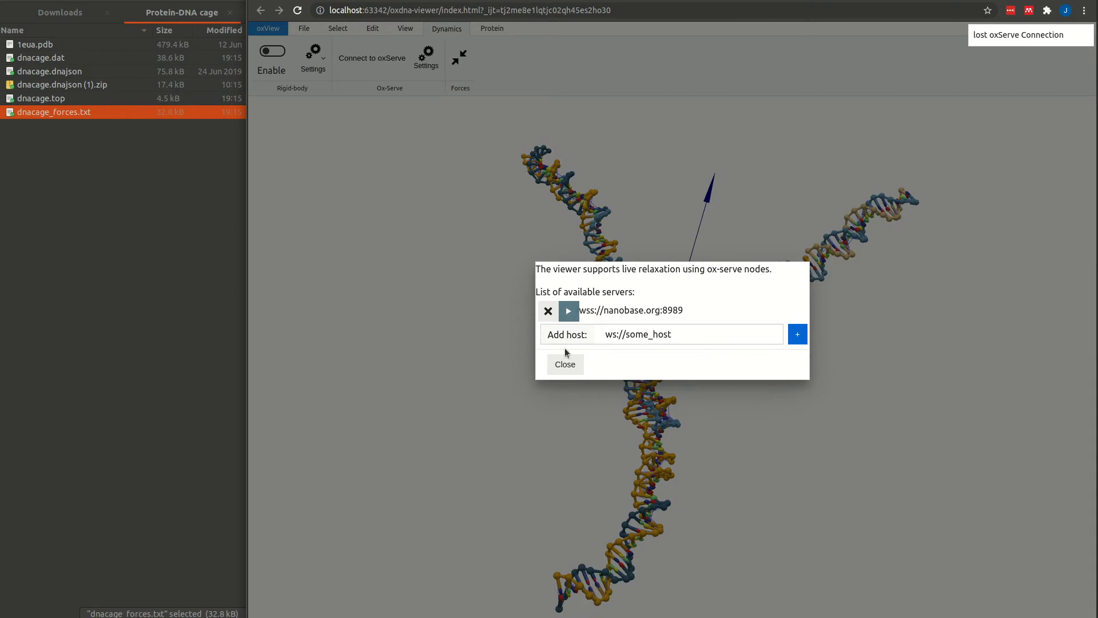
left_click(565, 365)
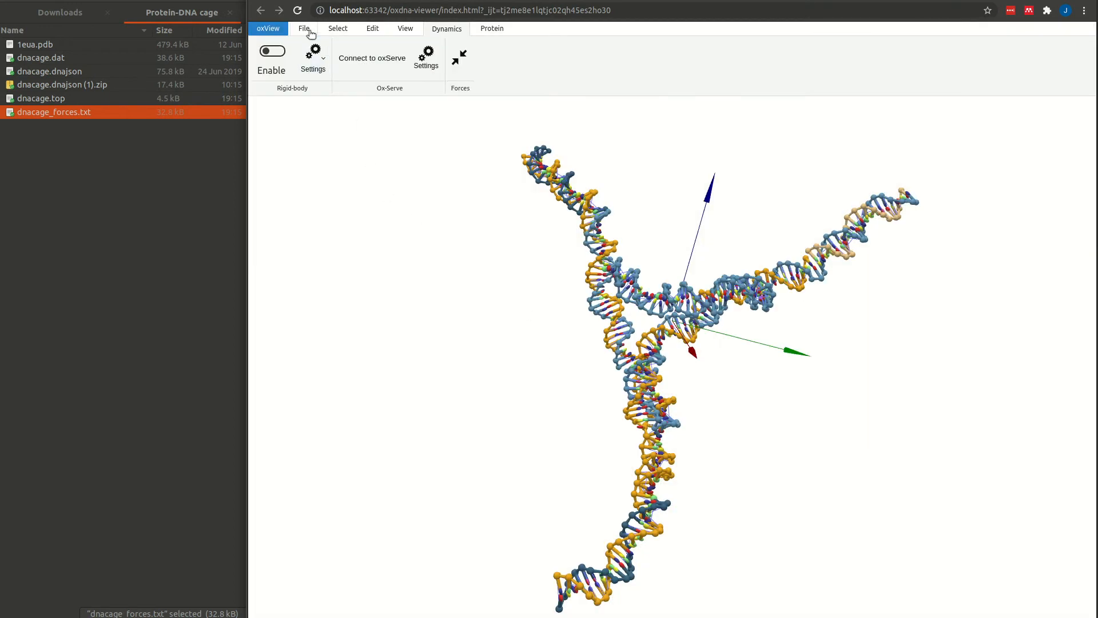
left_click(305, 28)
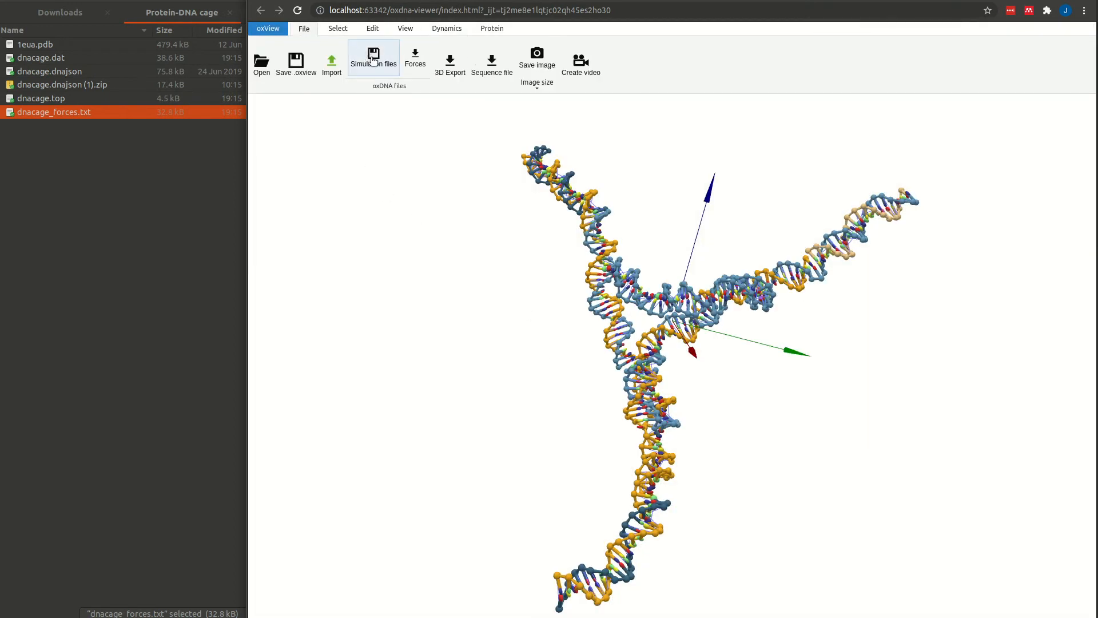
left_click(373, 57)
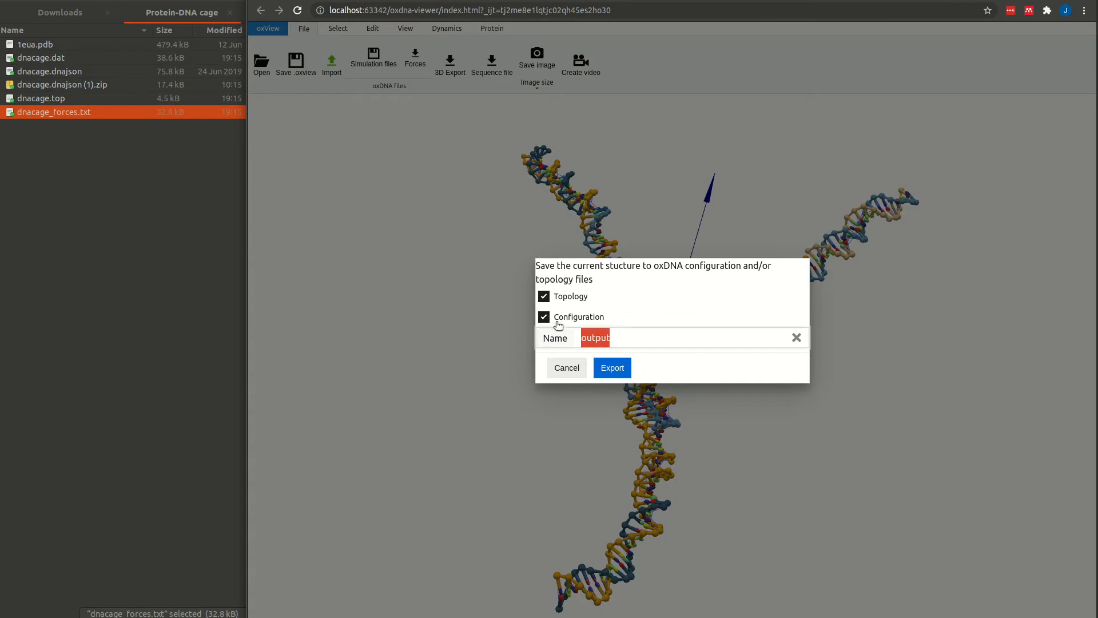
type("relaxed")
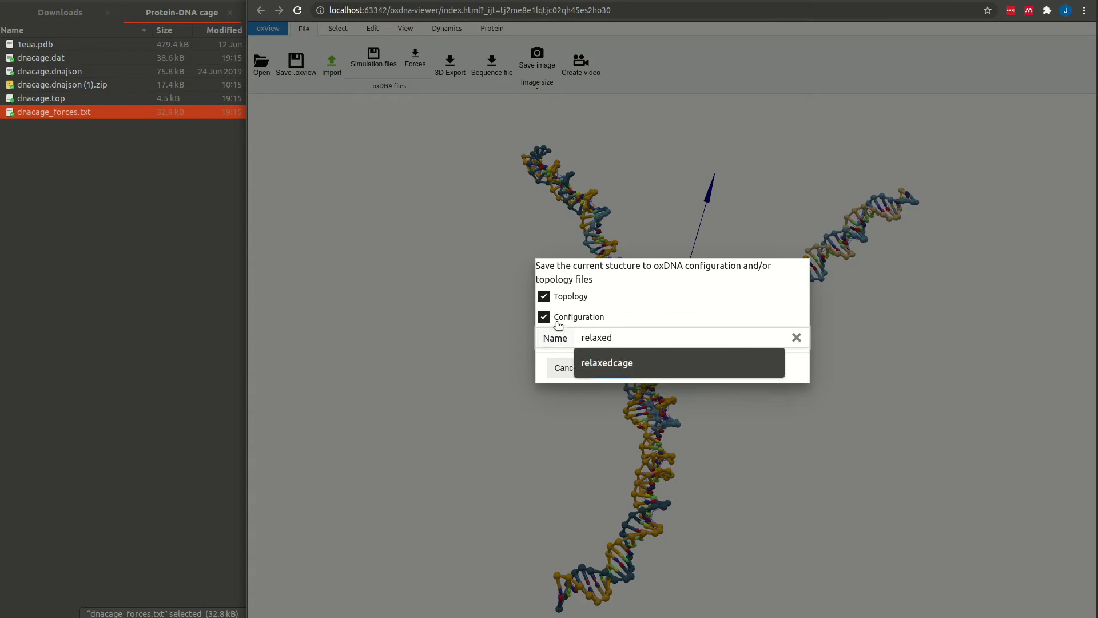
left_click(606, 363)
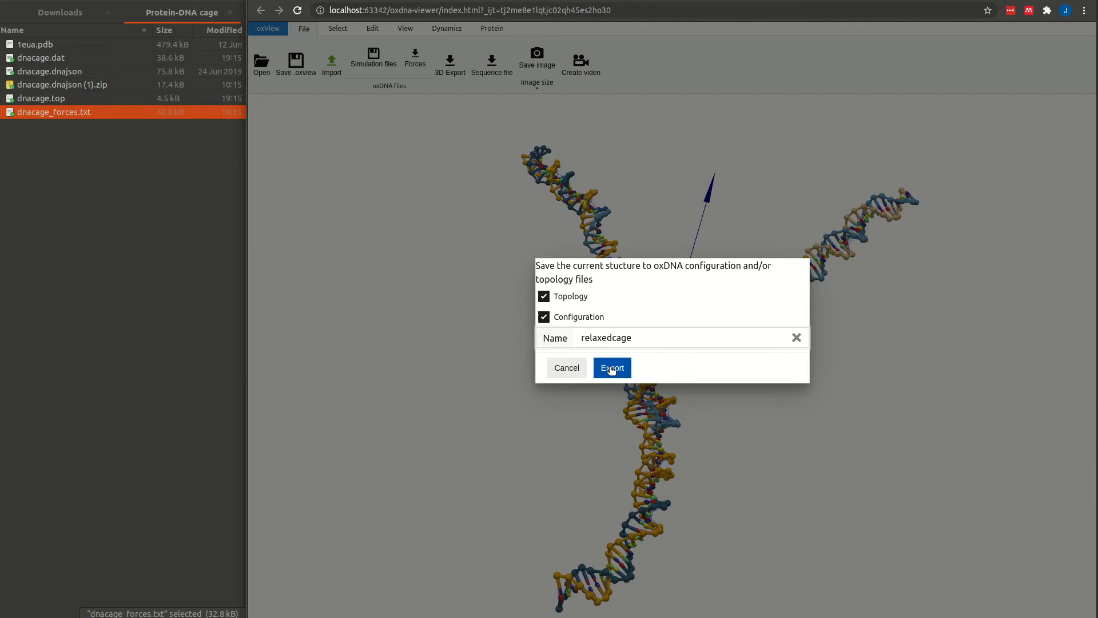
left_click(612, 368)
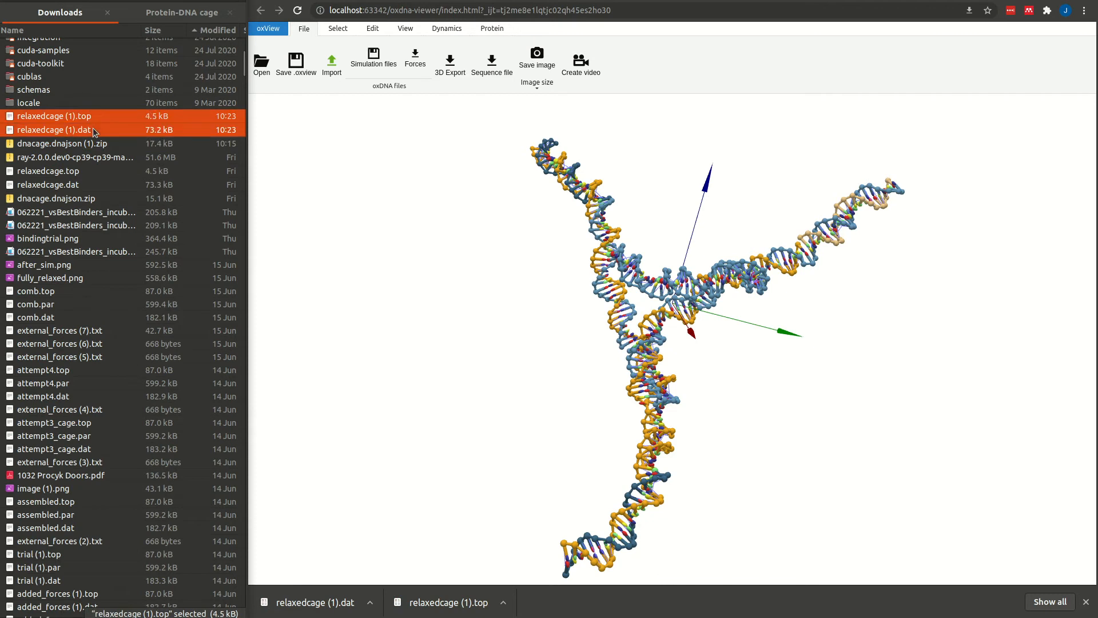
Move the exports to the Protein-DNA cage folder renamed relaxedcage.dat and relaxedcage.top.
left_click(180, 11)
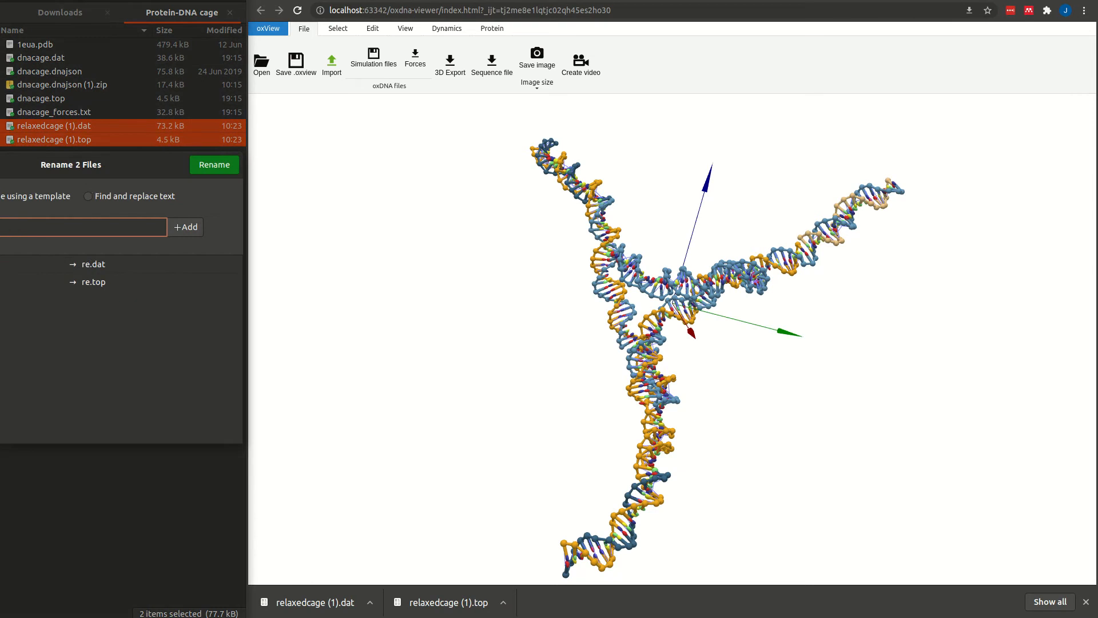
left_click(214, 165)
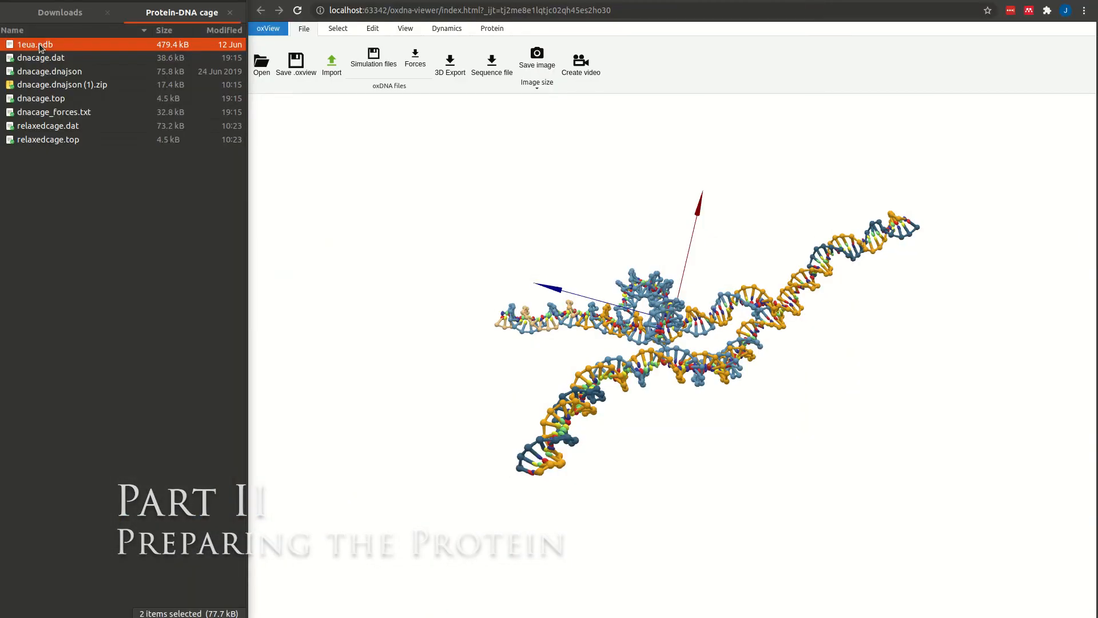
Load 1eua.pdb beside the relaxed cage and select the protein system to move it above the cage.
left_click(32, 43)
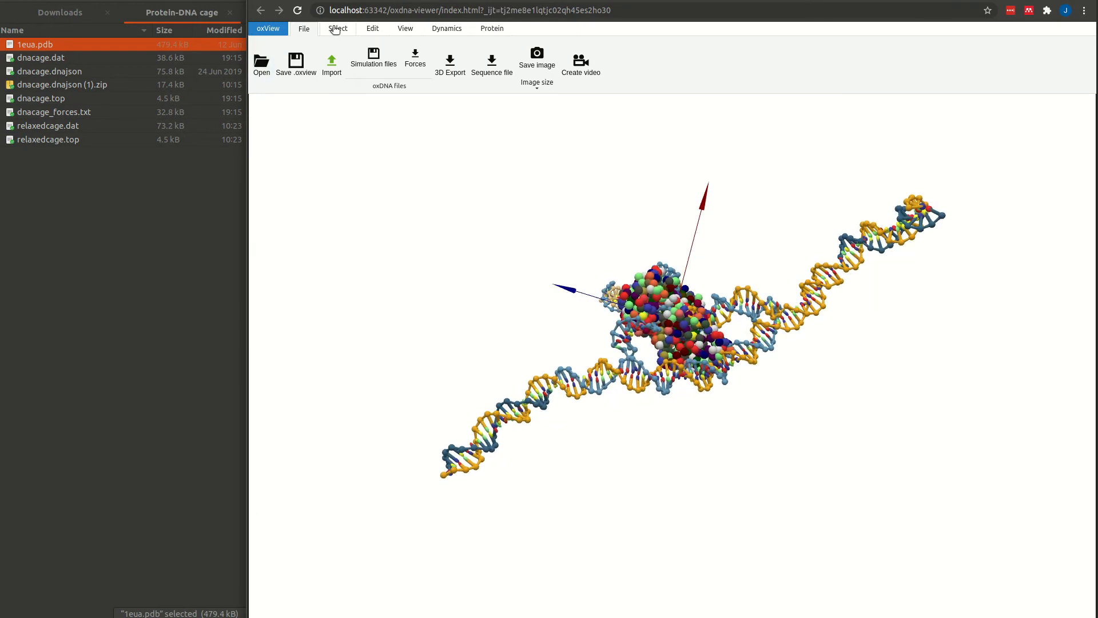
left_click(338, 29)
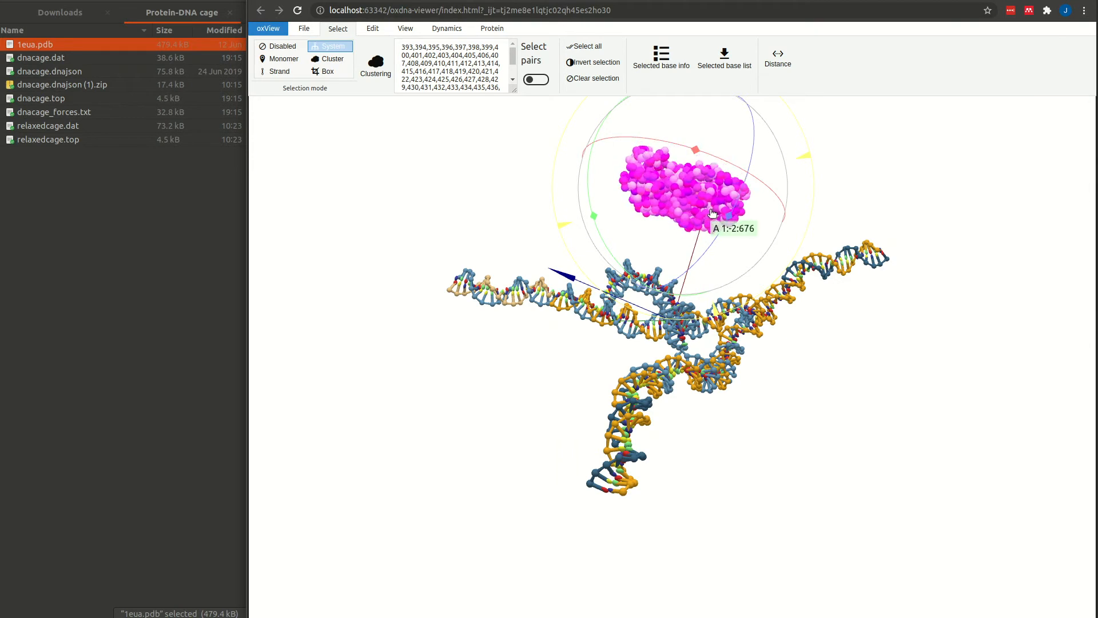
left_click_drag(711, 210, 718, 235)
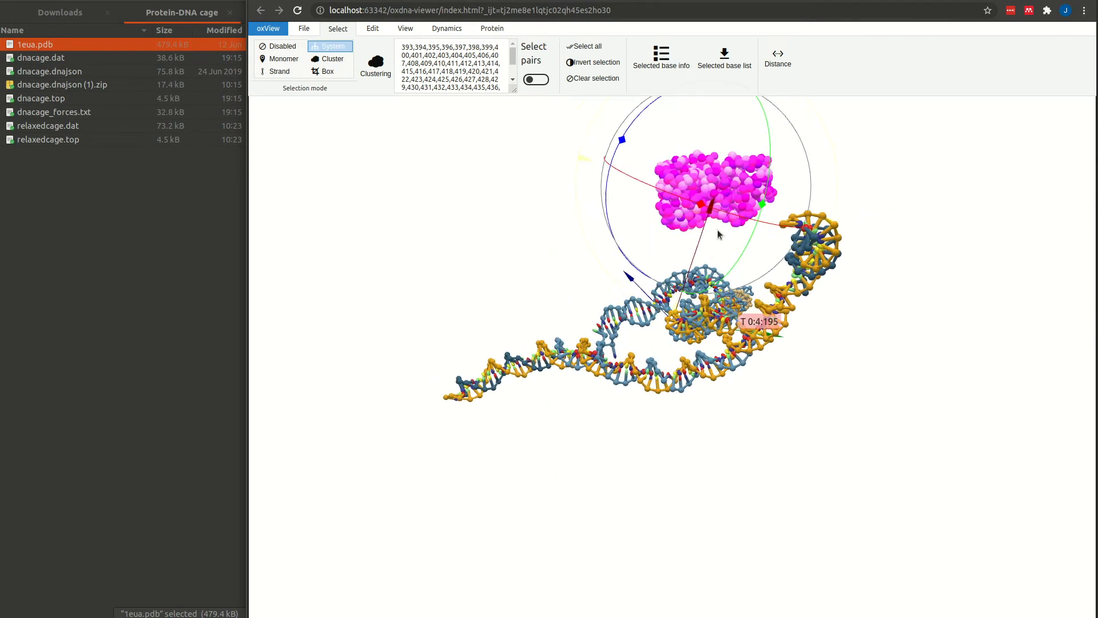
Create Network 1 on the protein and assign edges by Cutoff (ANM) with a 13 Å cutoff.
left_click(492, 28)
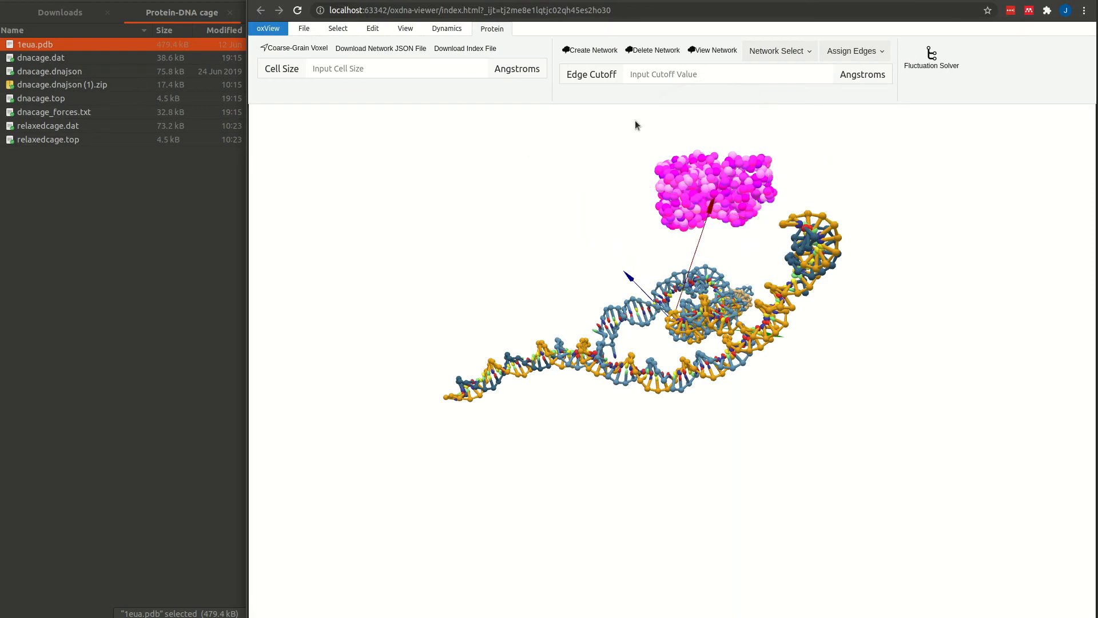
mouse_move(493, 30)
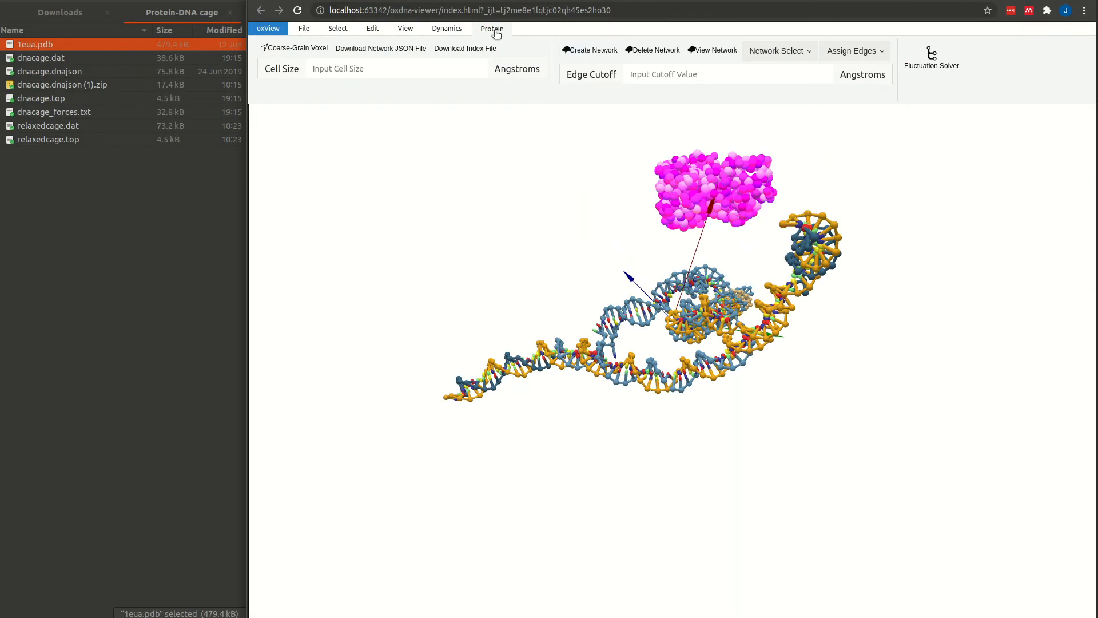
mouse_move(585, 35)
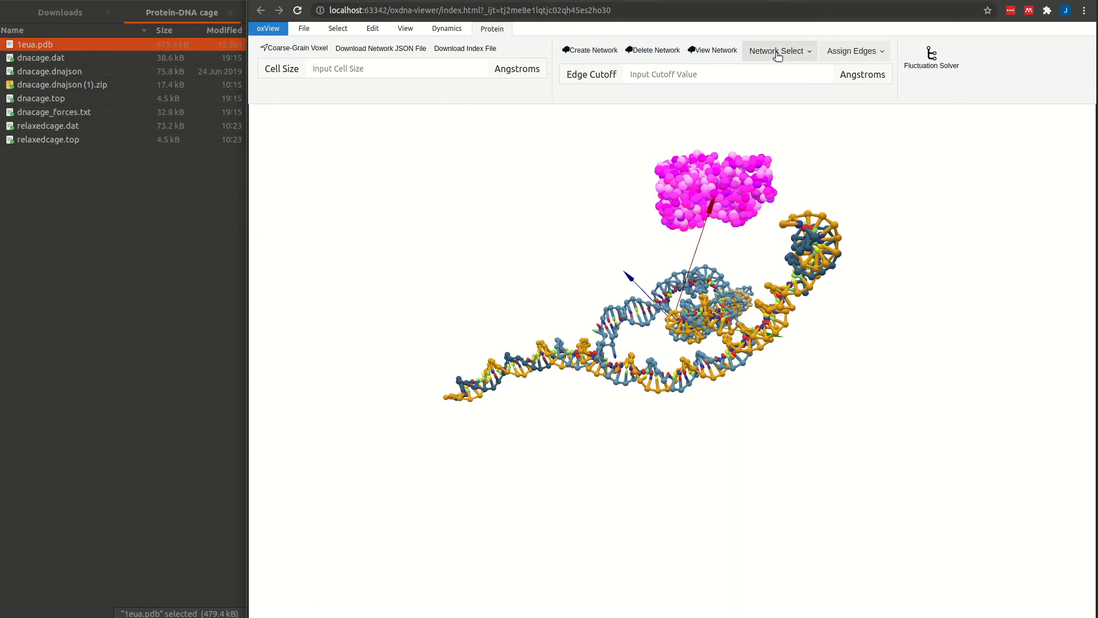
left_click(851, 51)
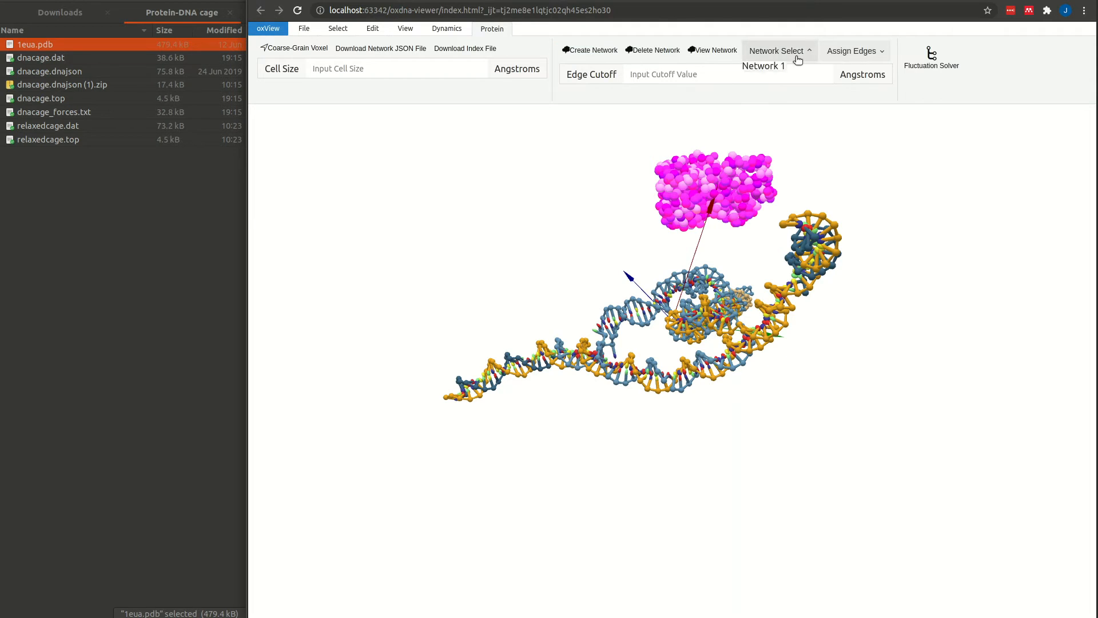
left_click(763, 66)
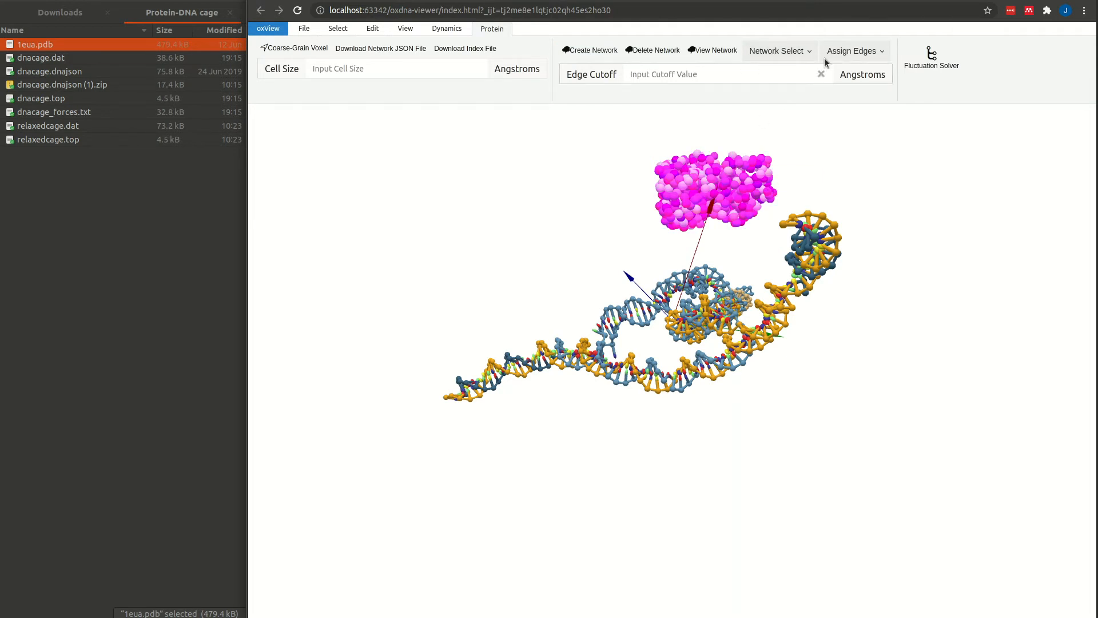
left_click(856, 52)
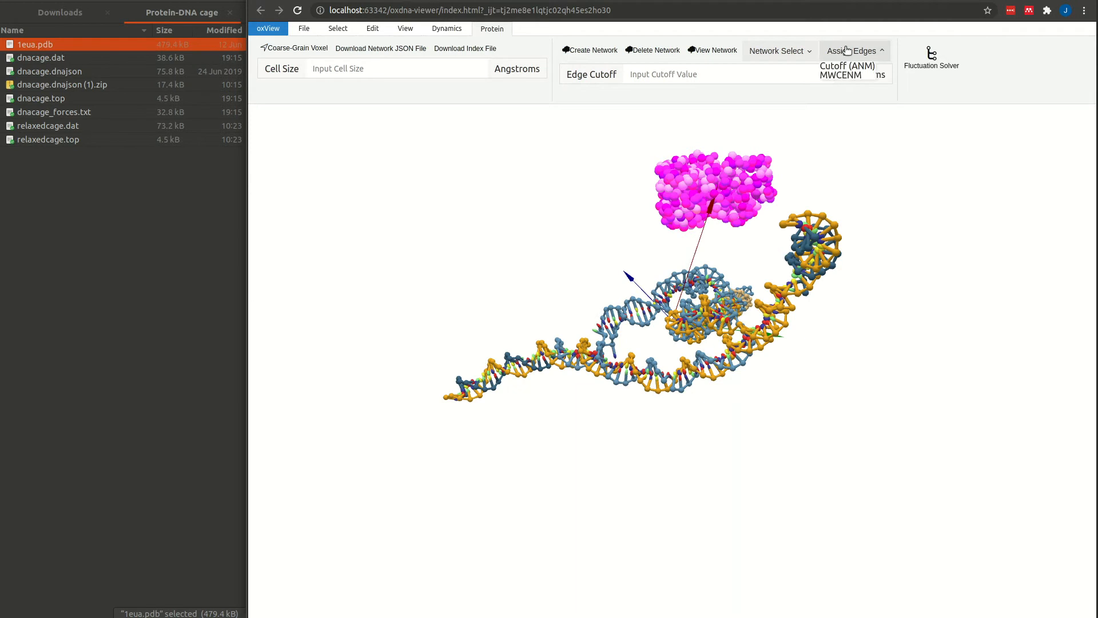
type("1")
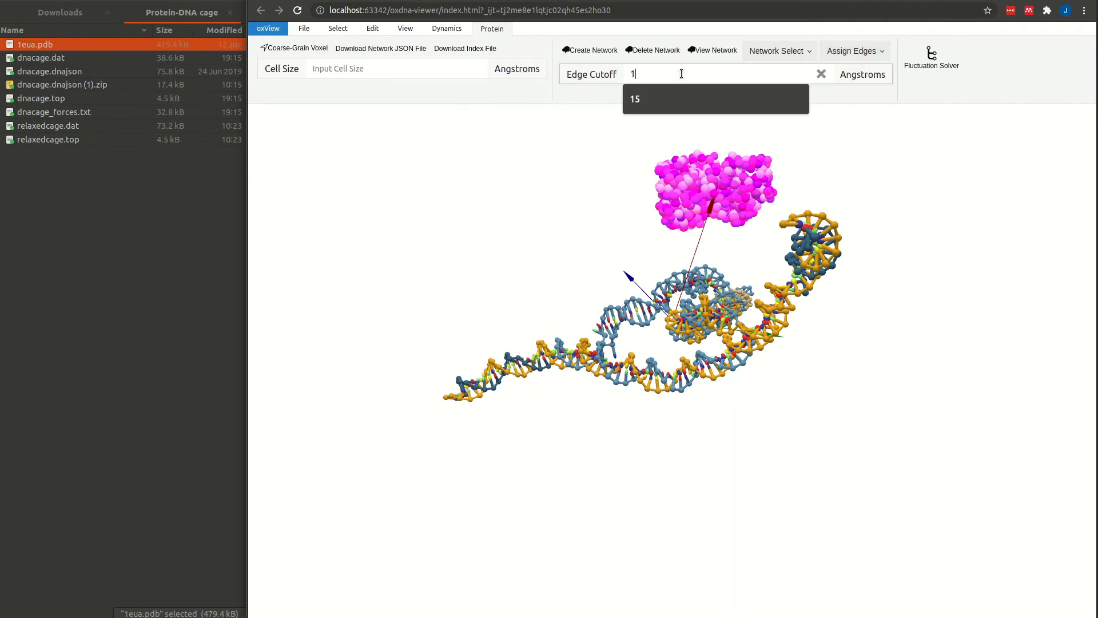
left_click(851, 52)
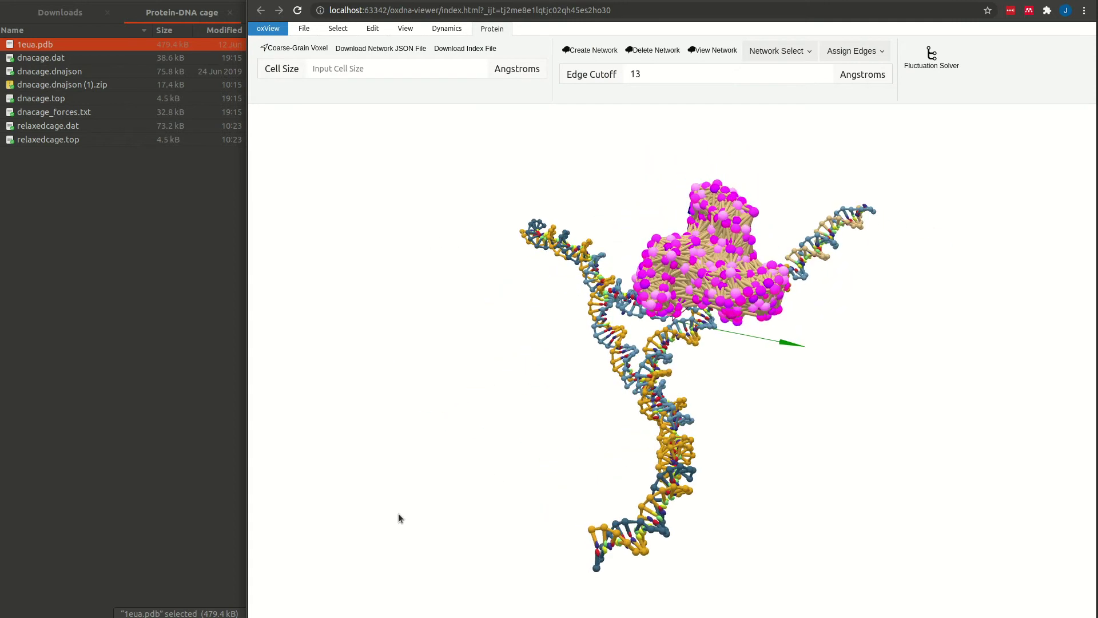
mouse_move(933, 57)
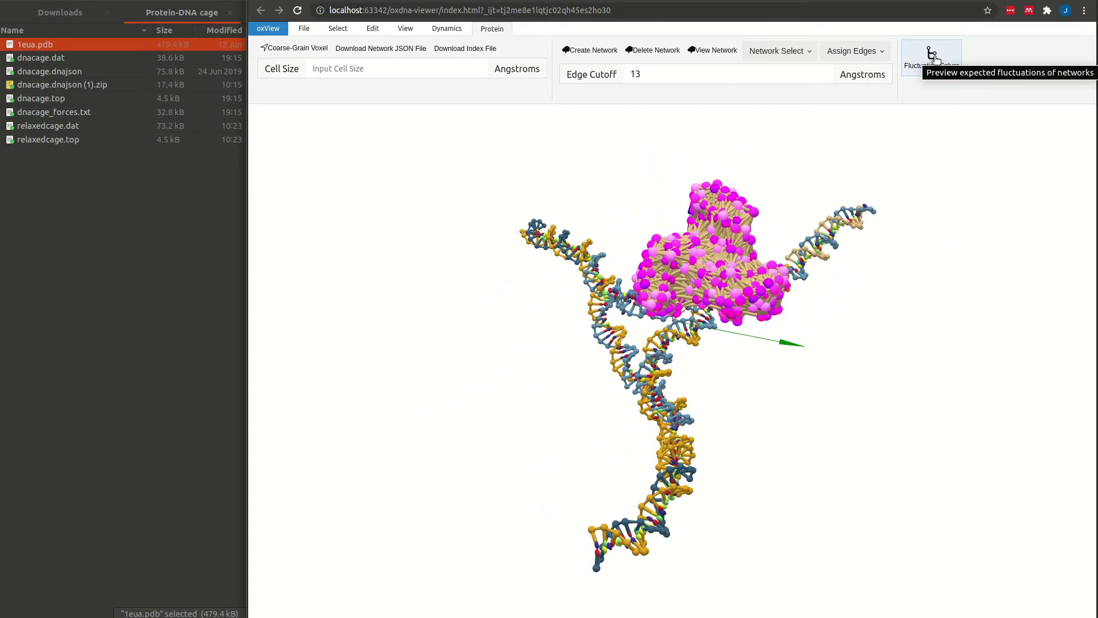
Set the fluctuation solver temperature to 190 and plot the 1EUA data as RMSF.
left_click(931, 57)
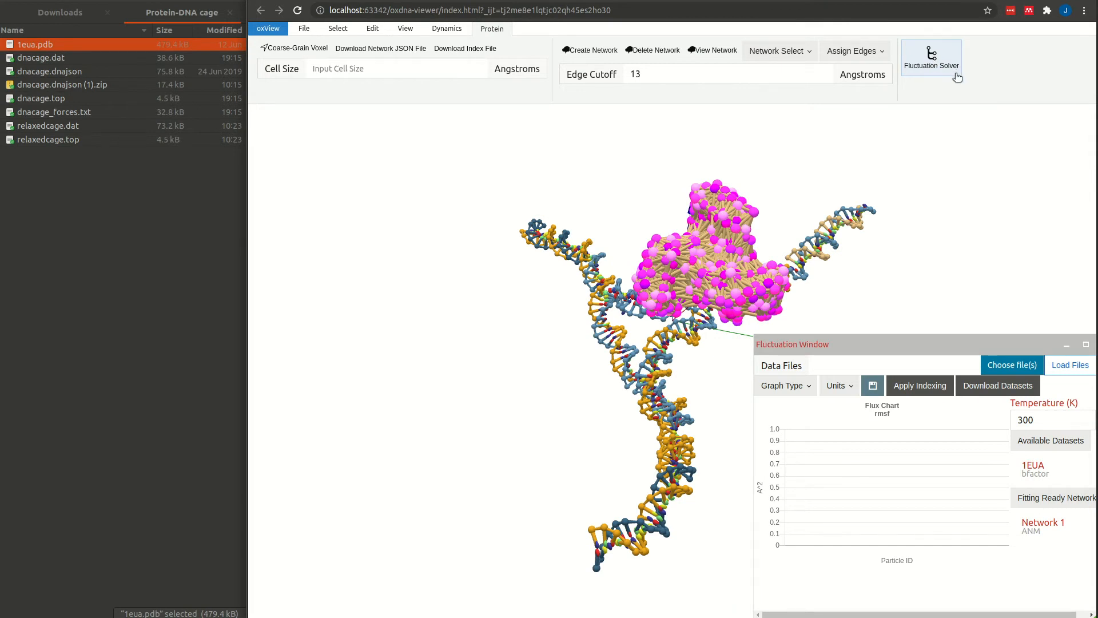
mouse_move(901, 336)
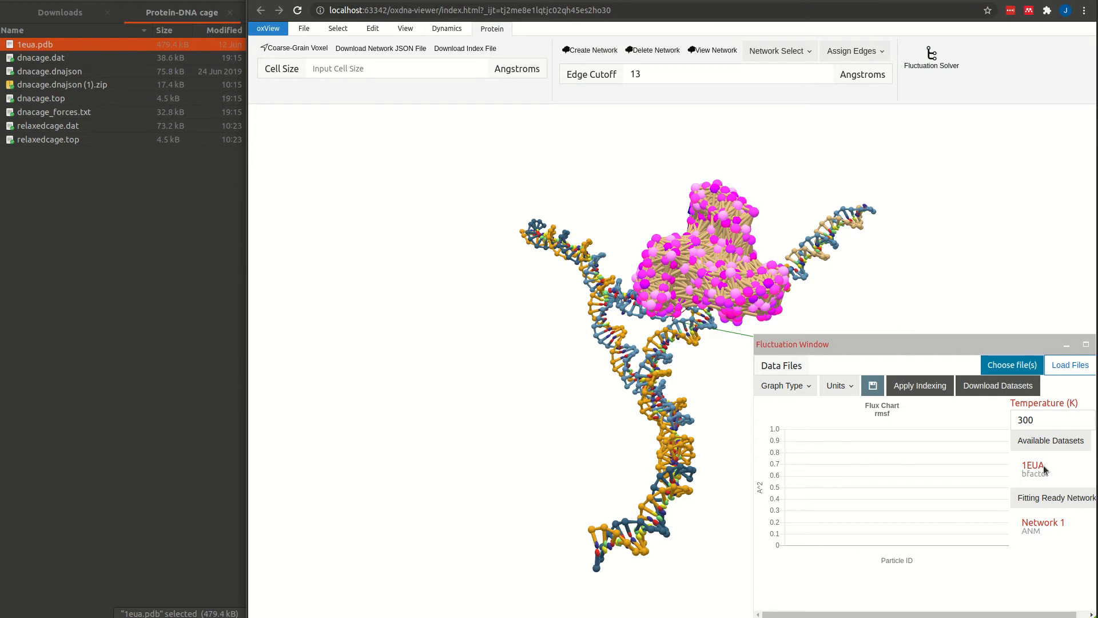
mouse_move(1032, 542)
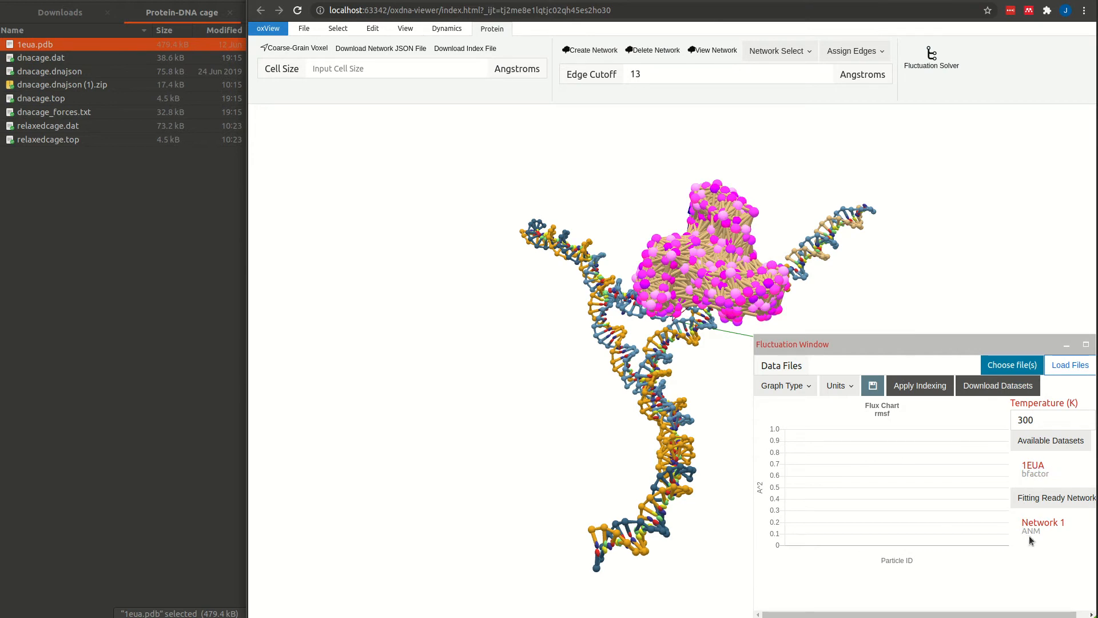
left_click(1053, 420)
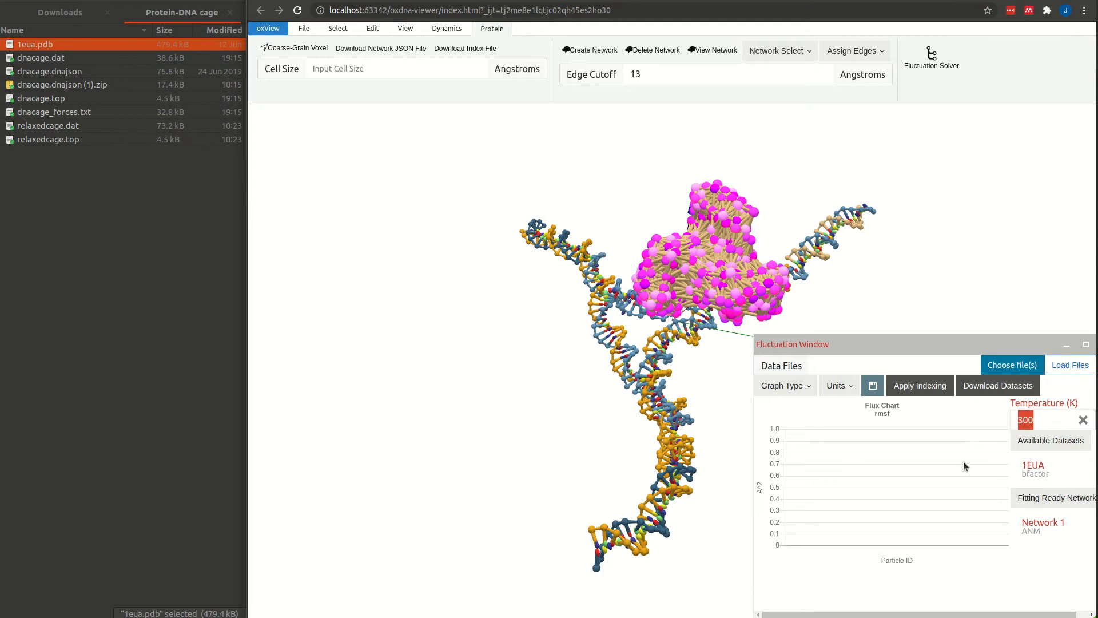
mouse_move(931, 597)
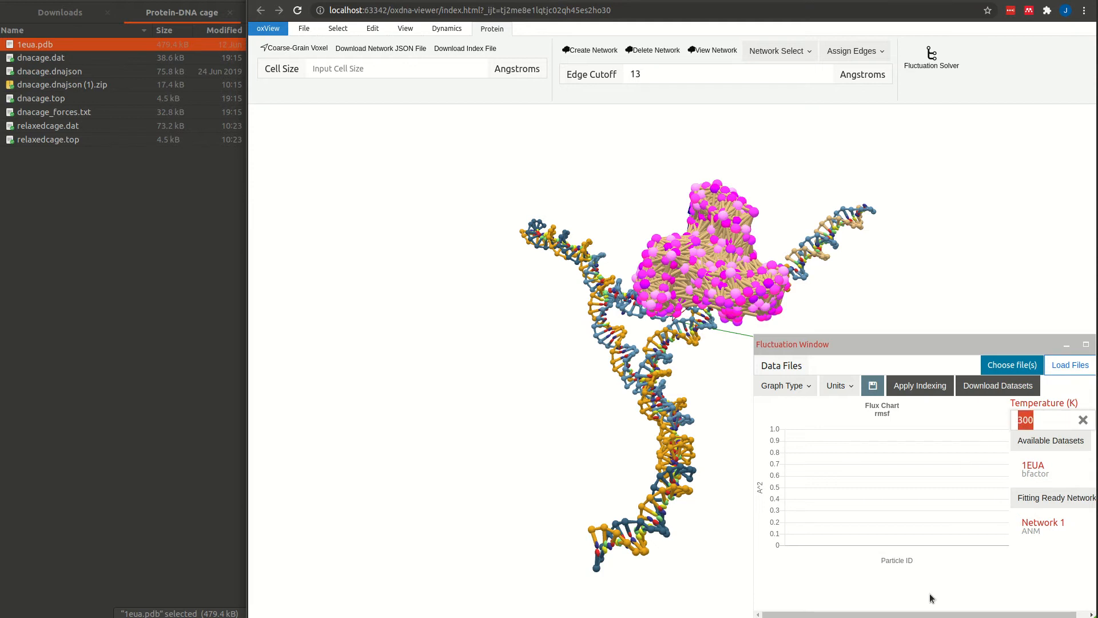
type("190")
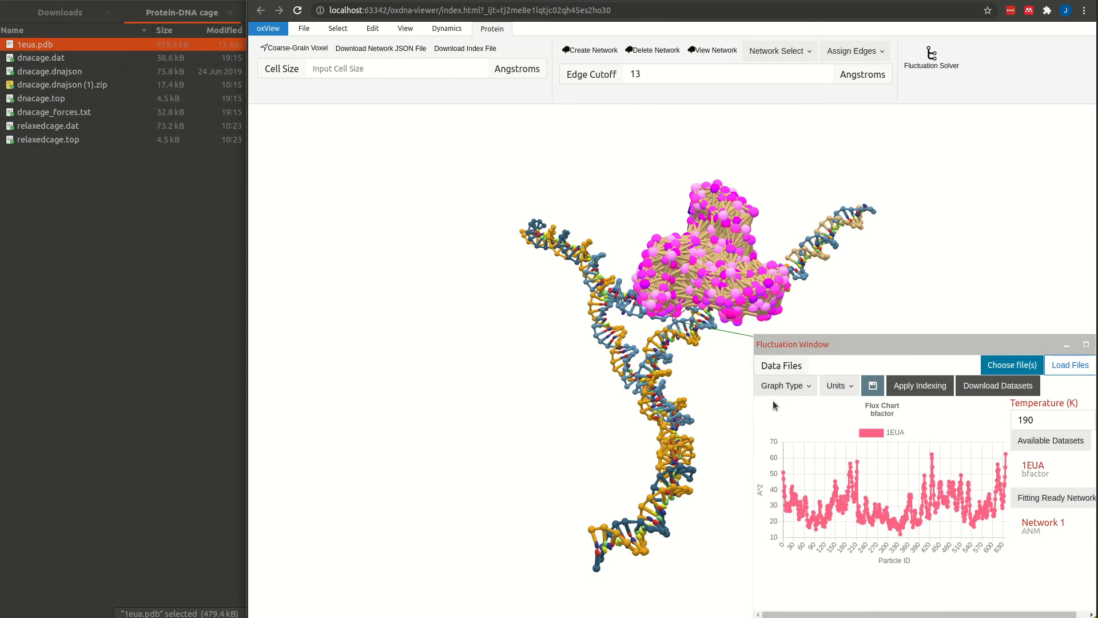
left_click(783, 386)
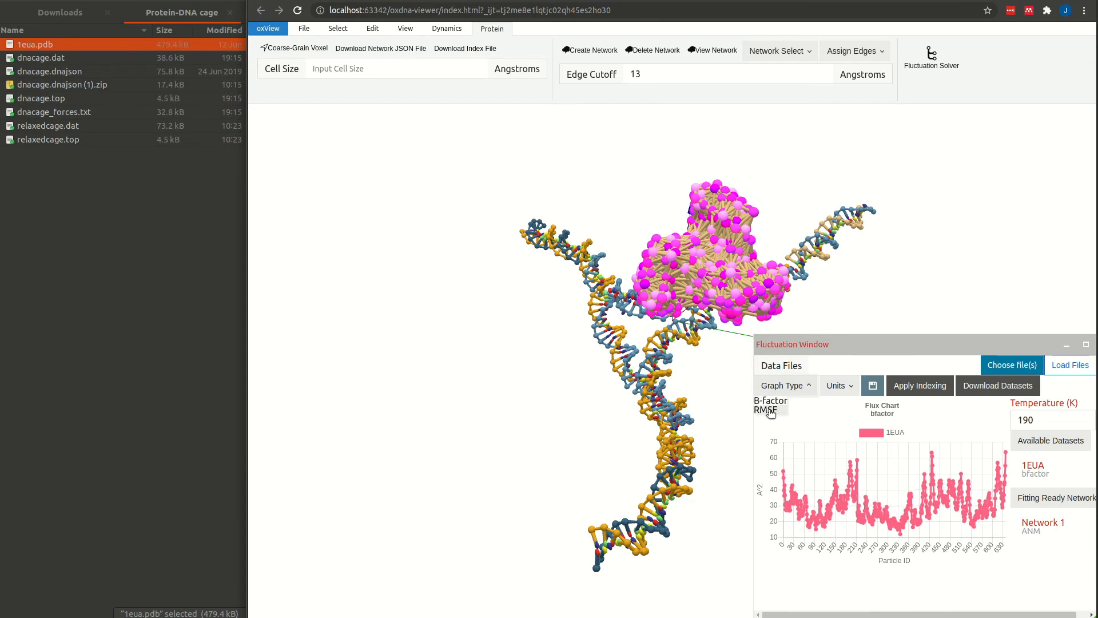
left_click(767, 411)
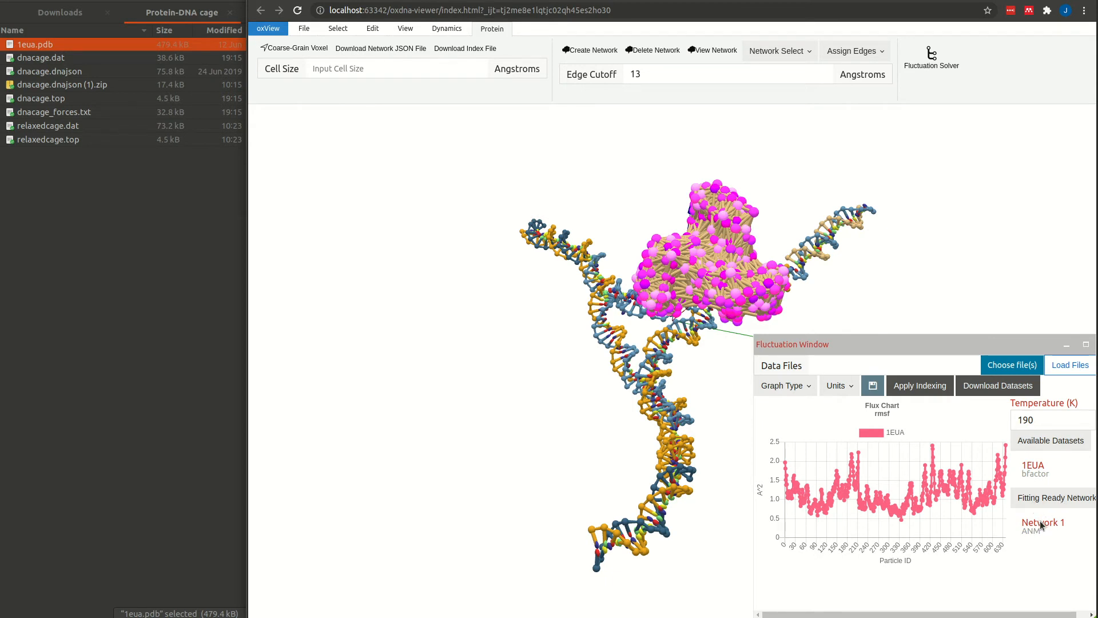
mouse_move(1052, 576)
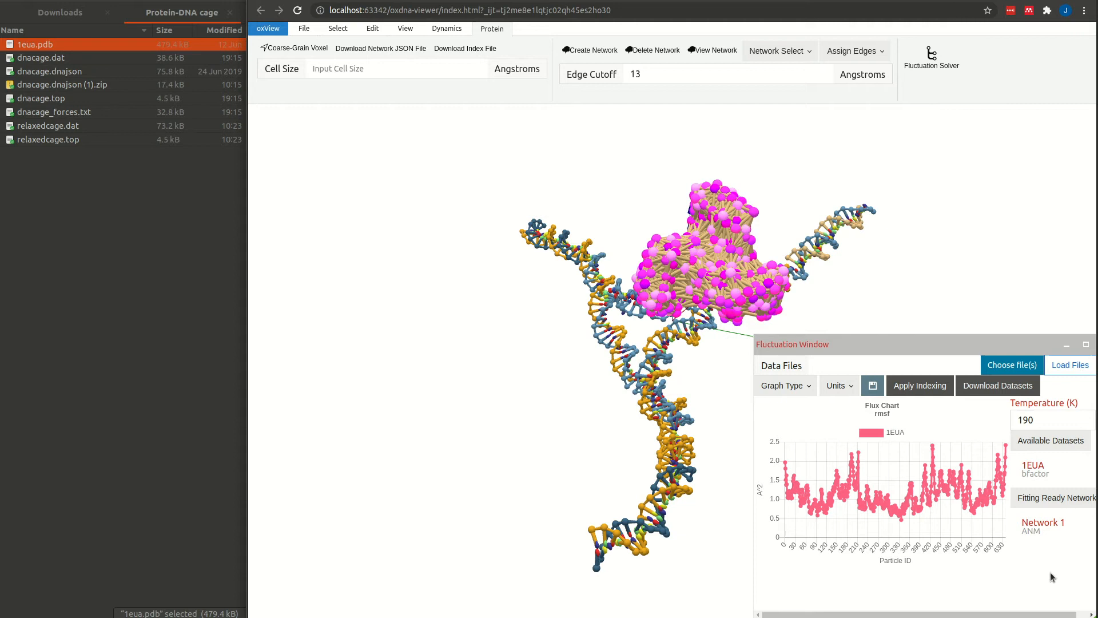
mouse_move(33, 574)
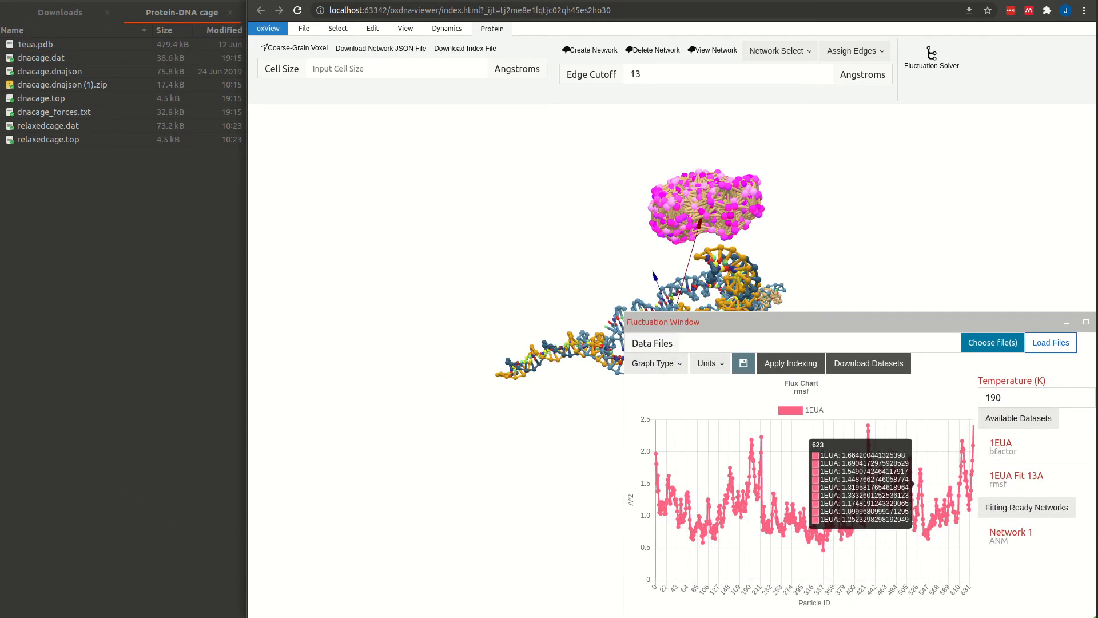
Overlay the 1EUA Fit 13A curve in nm² and download the chart image and flux datasets.
left_click(1016, 475)
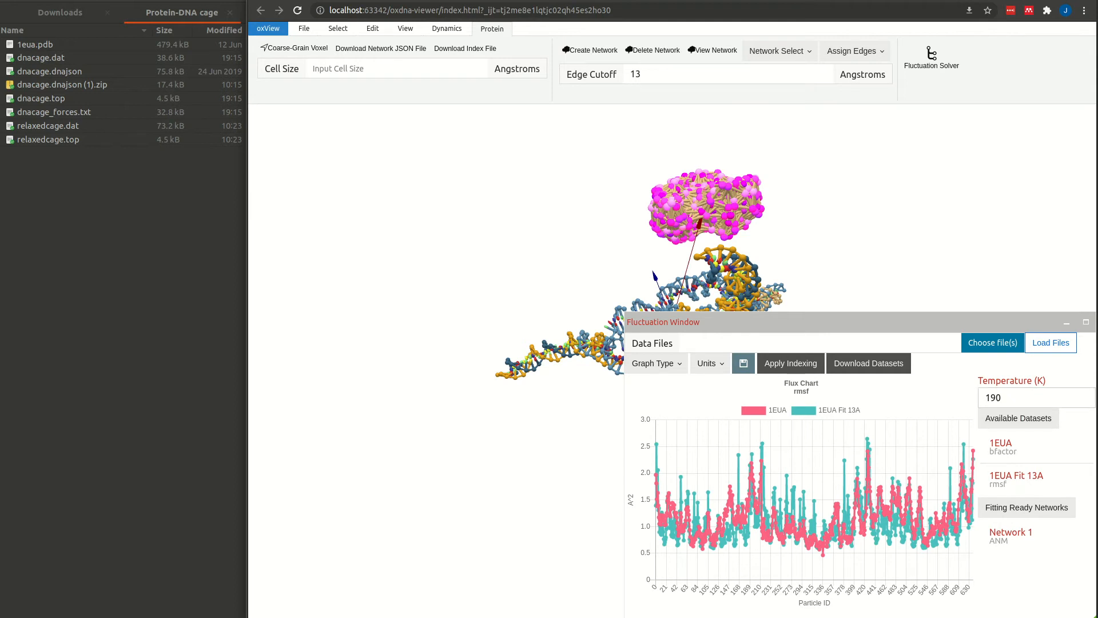
left_click(744, 364)
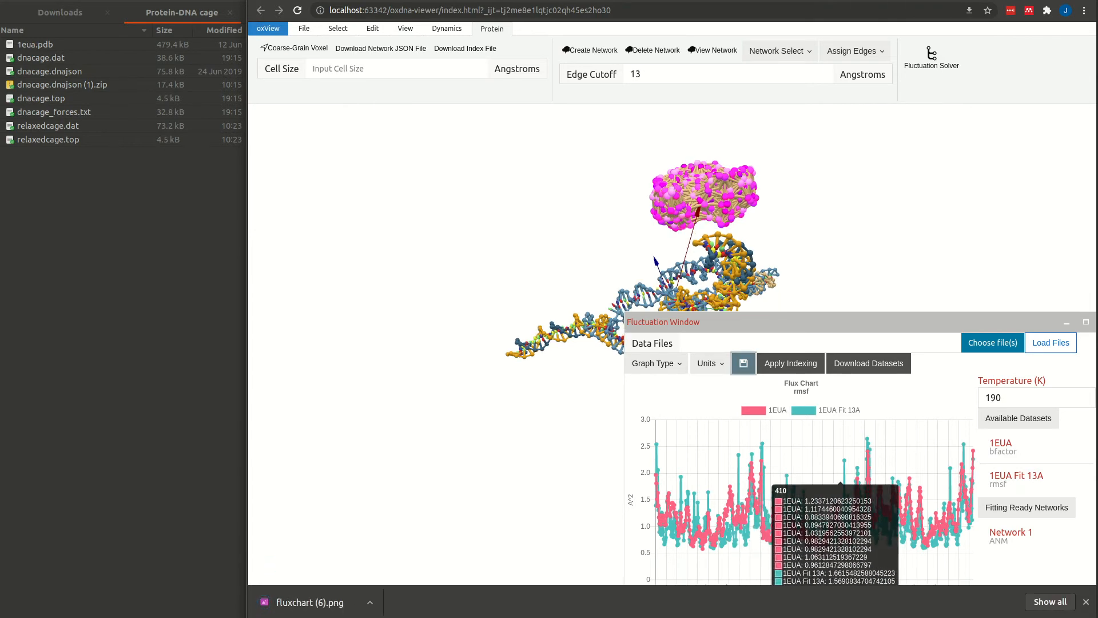
left_click(868, 363)
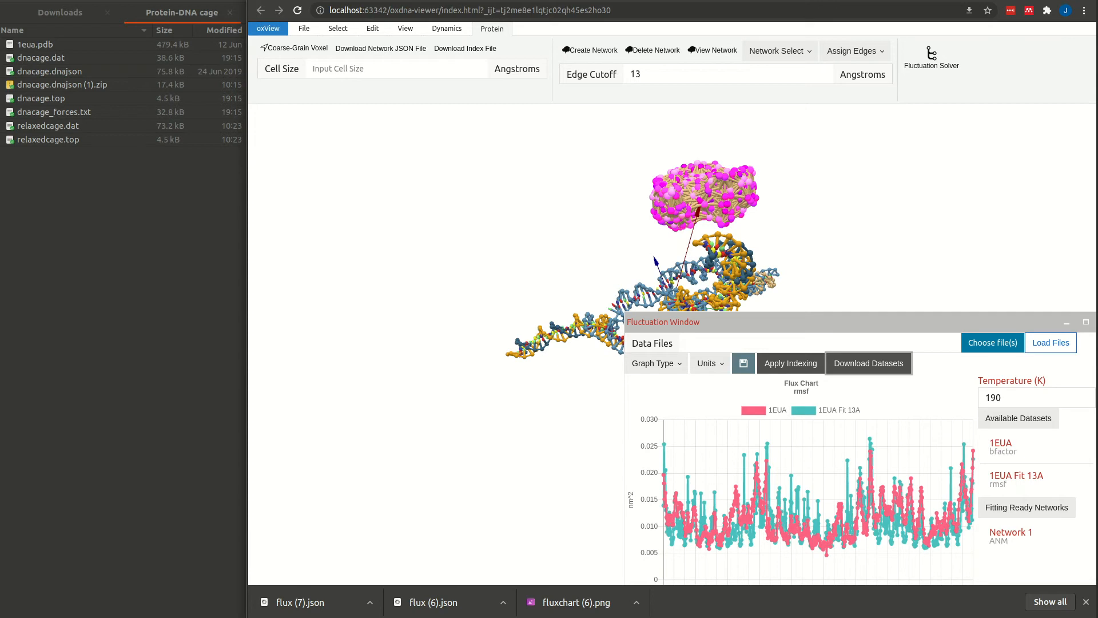
Preview the saved chart PNG, close it, and begin choosing a data file to load.
left_click(577, 602)
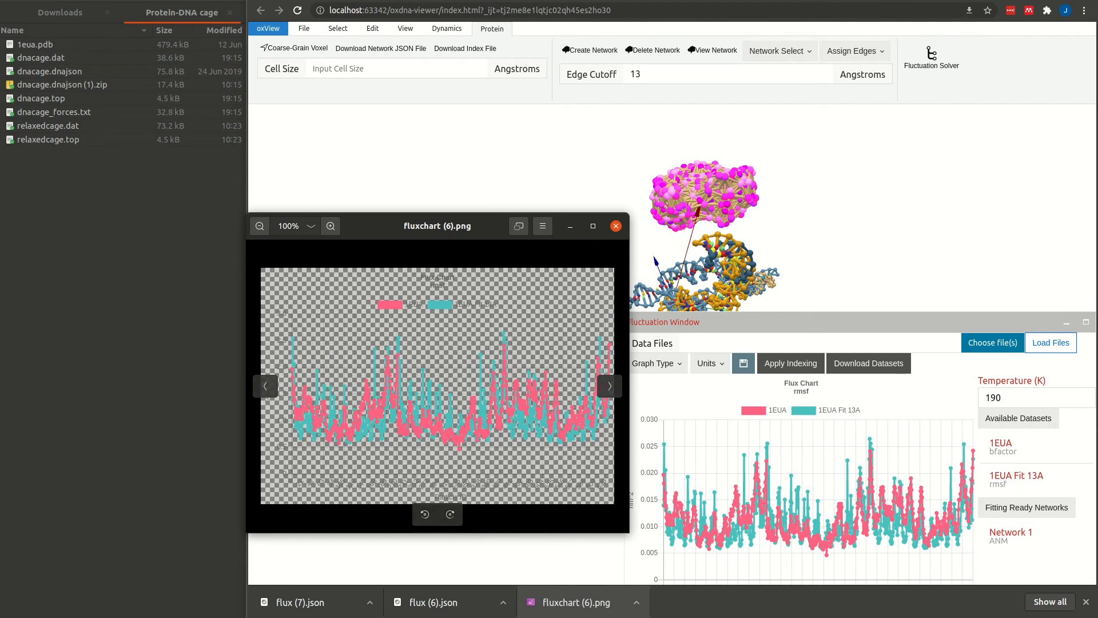
left_click(616, 225)
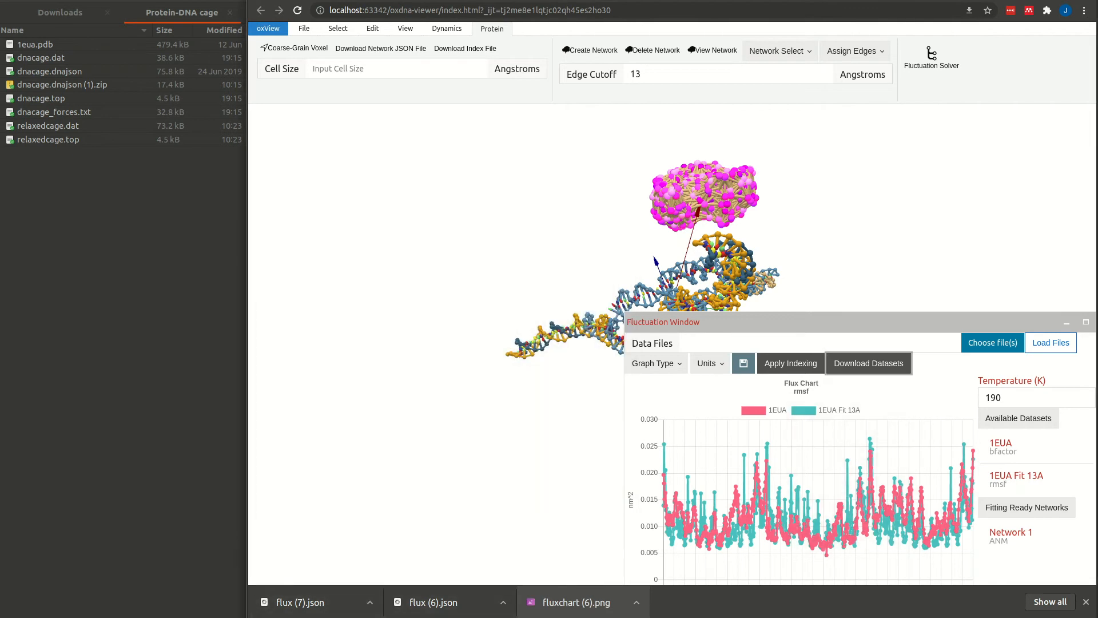
left_click(993, 343)
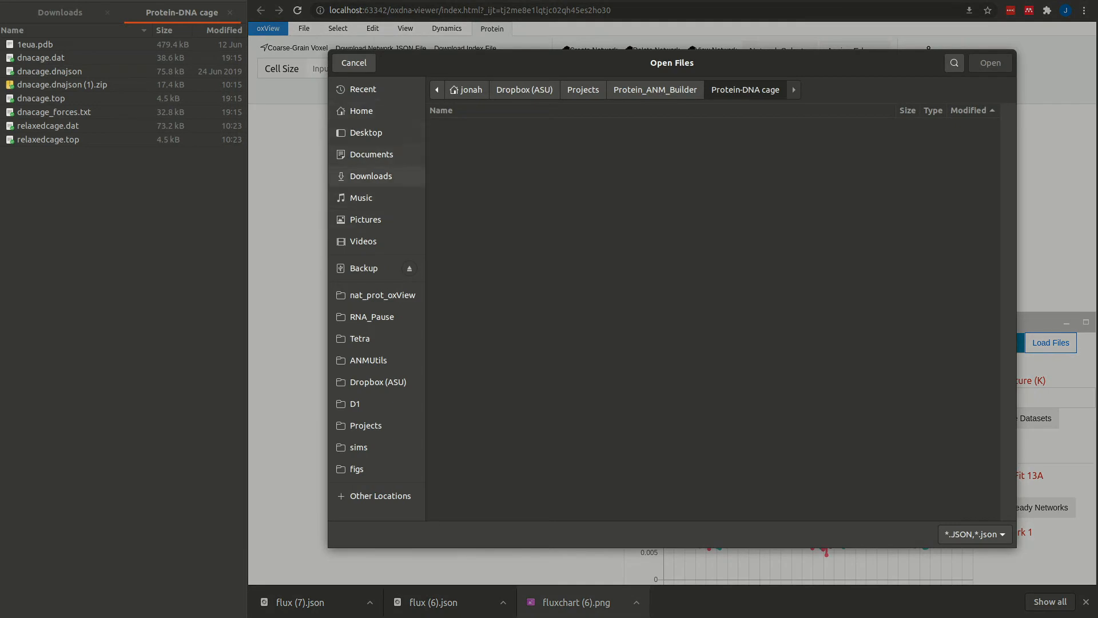
Load flux (7).json from Downloads into the fluctuation solver.
left_click(371, 176)
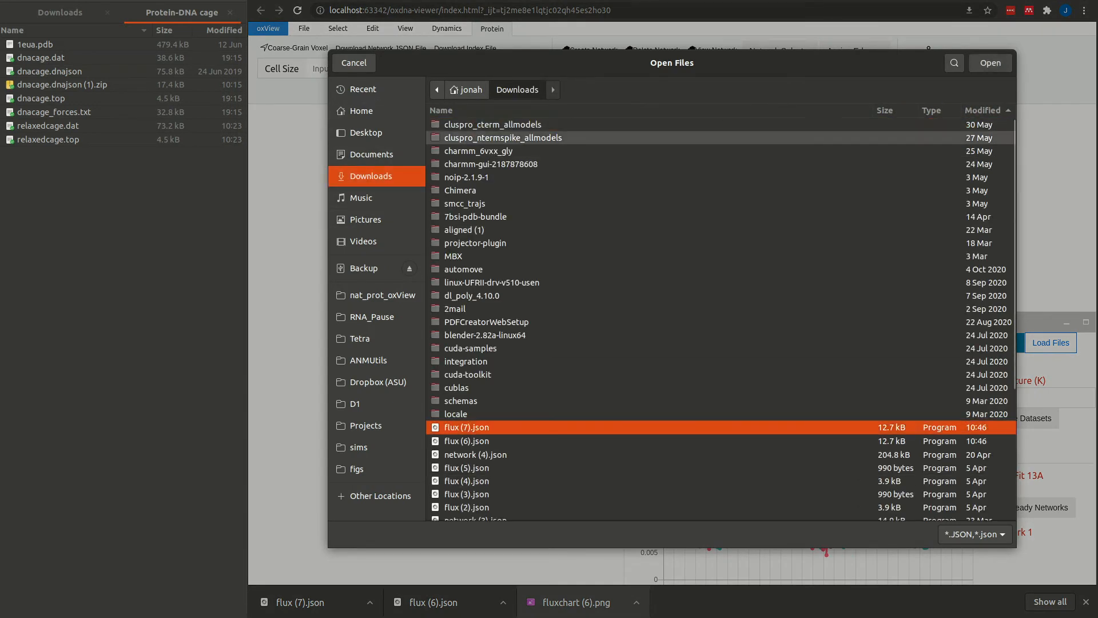
left_click(991, 62)
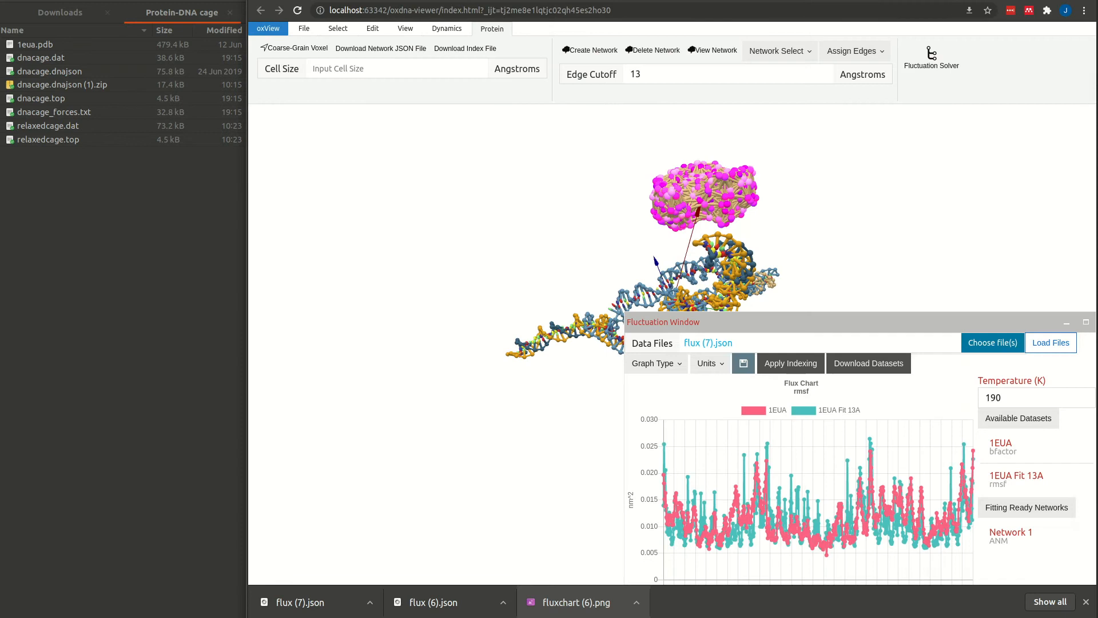
left_click(1050, 343)
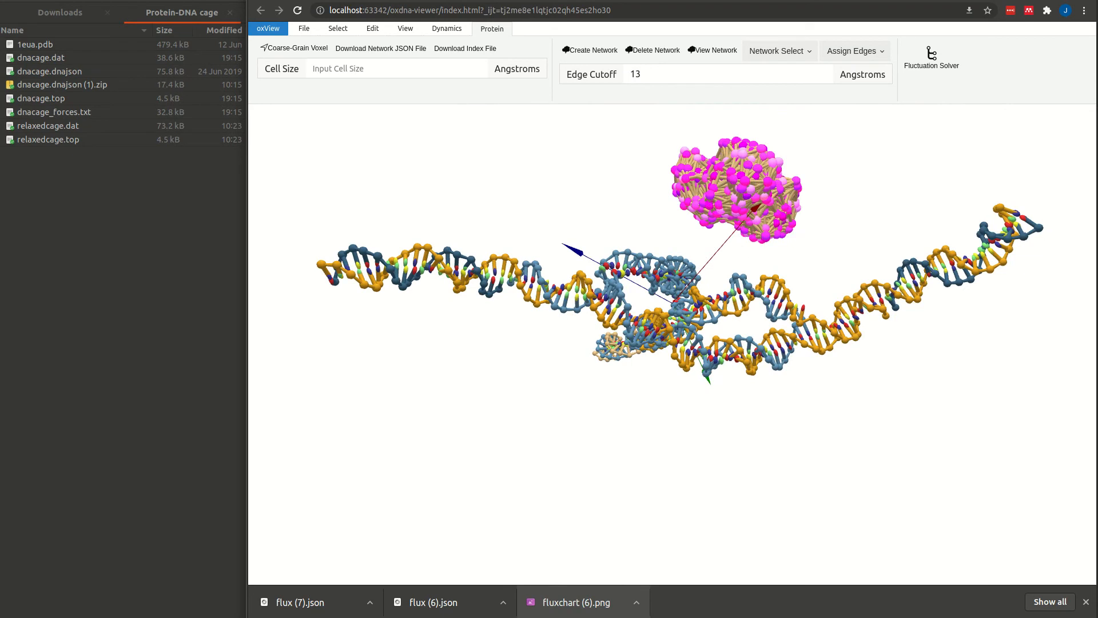
Run api.selectPDBIDs([52]) in the browser console to select PDB residue 52, then close DevTools.
key("F12")
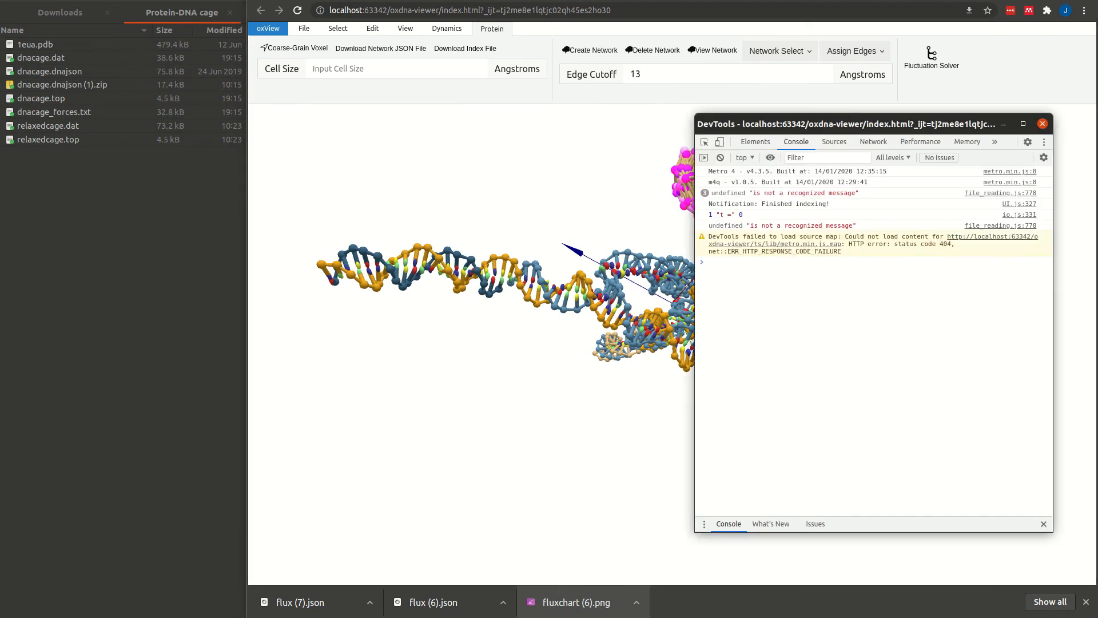
left_click_drag(845, 124, 383, 156)
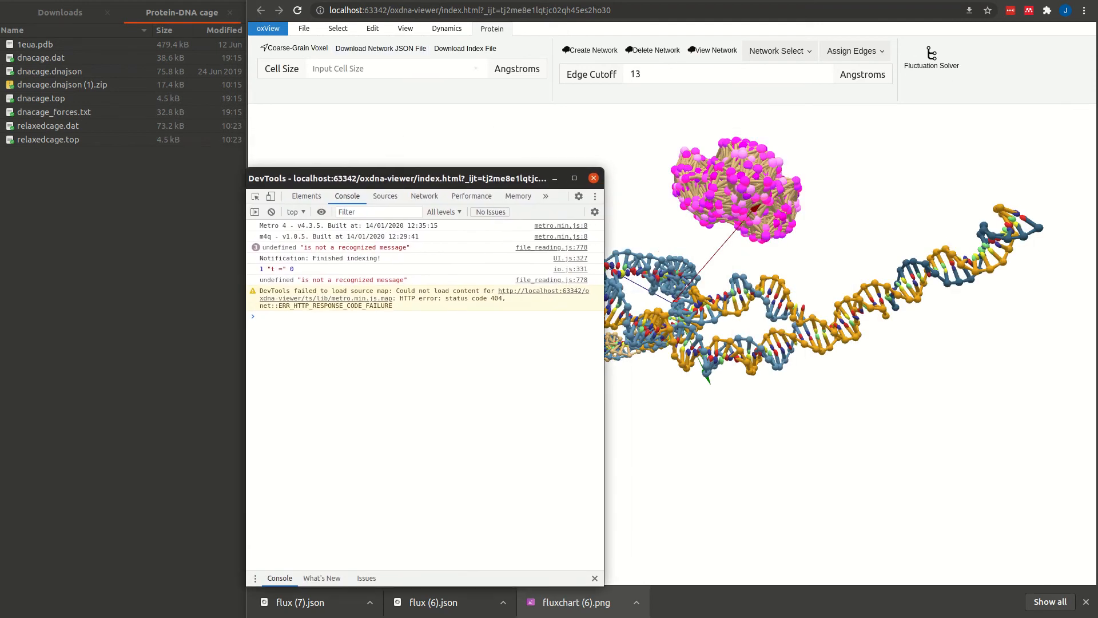
type("api.selectPDBIDs")
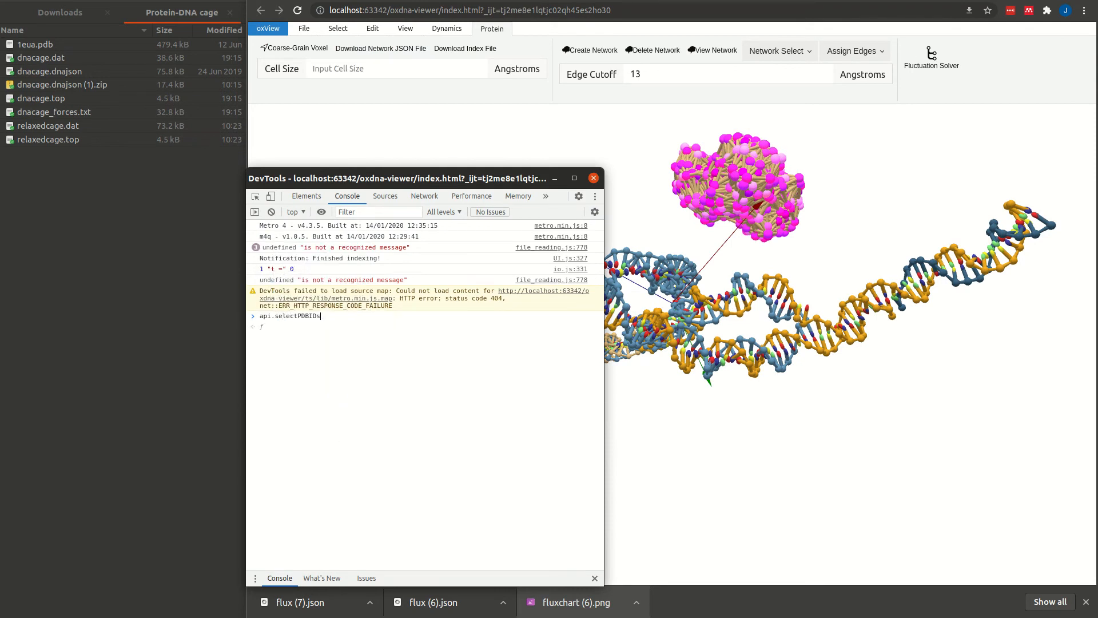
type("([")
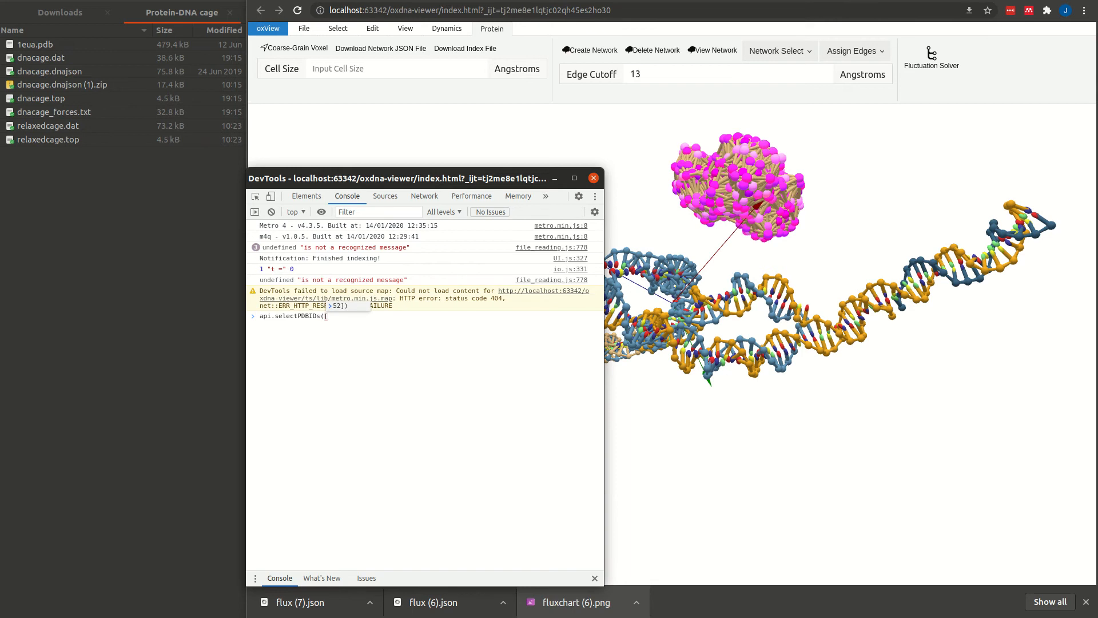
type("52")
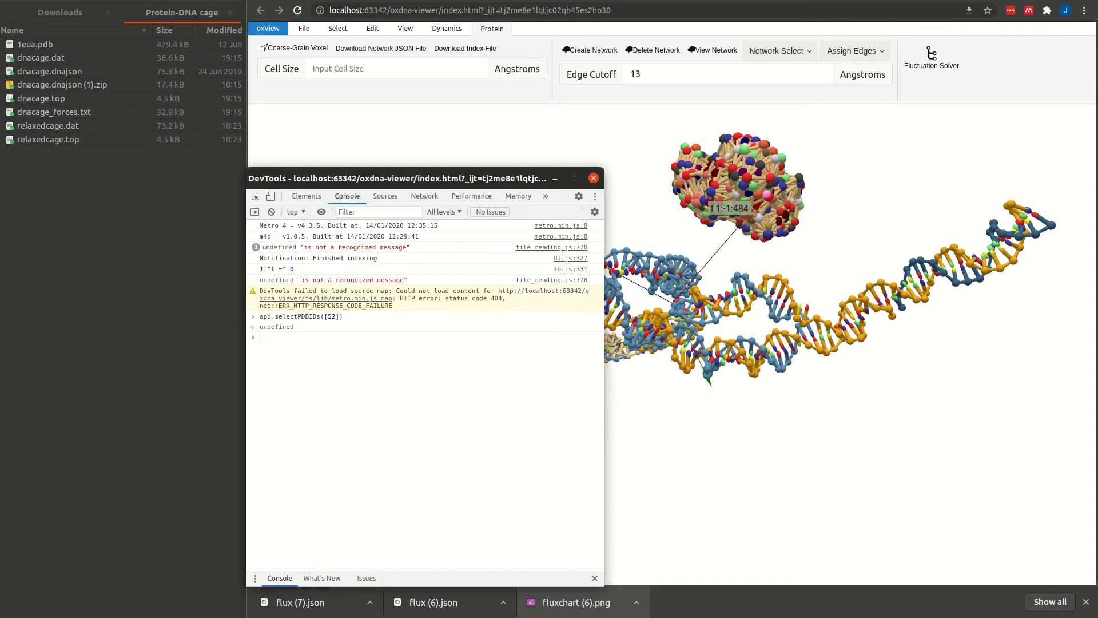
left_click(592, 177)
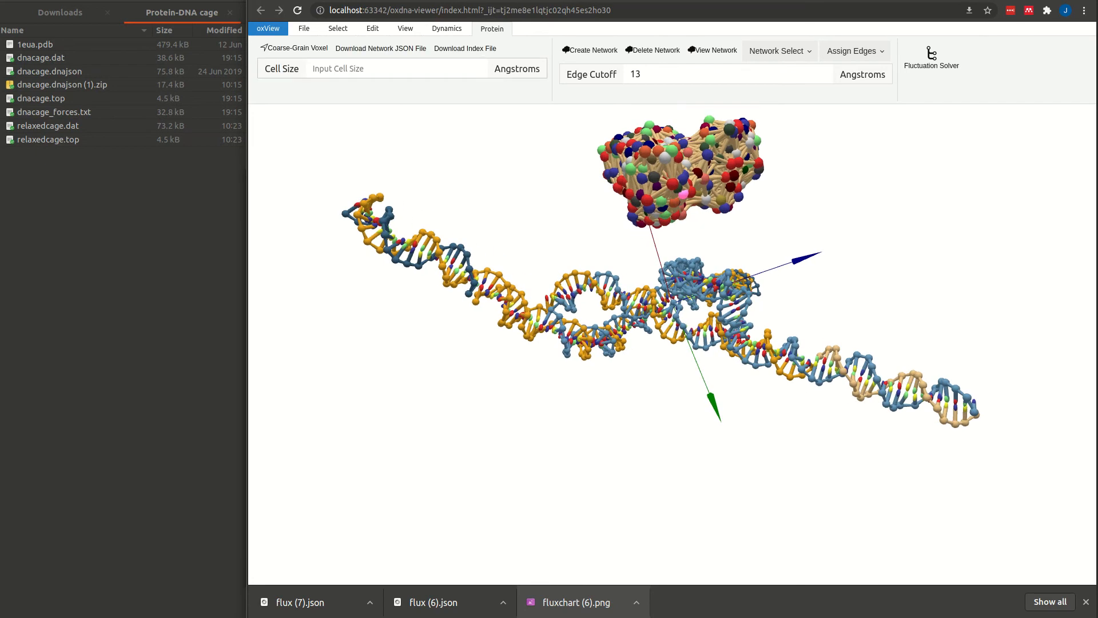
left_click(339, 29)
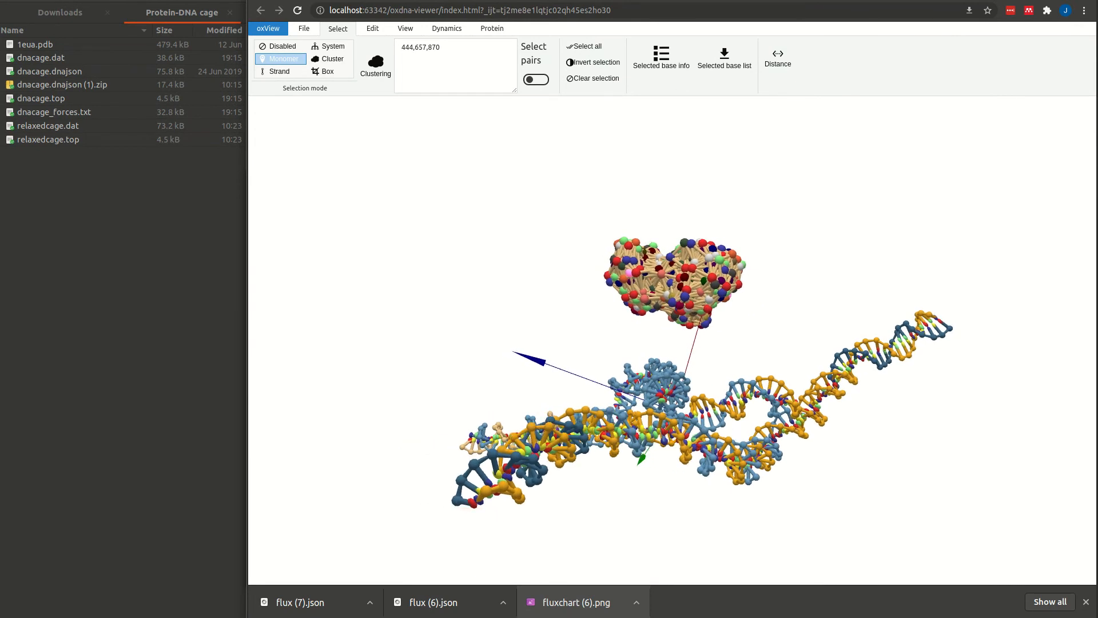
Select particles 97, 444, 293, 657, 195 and 870 by ID.
left_click(406, 498)
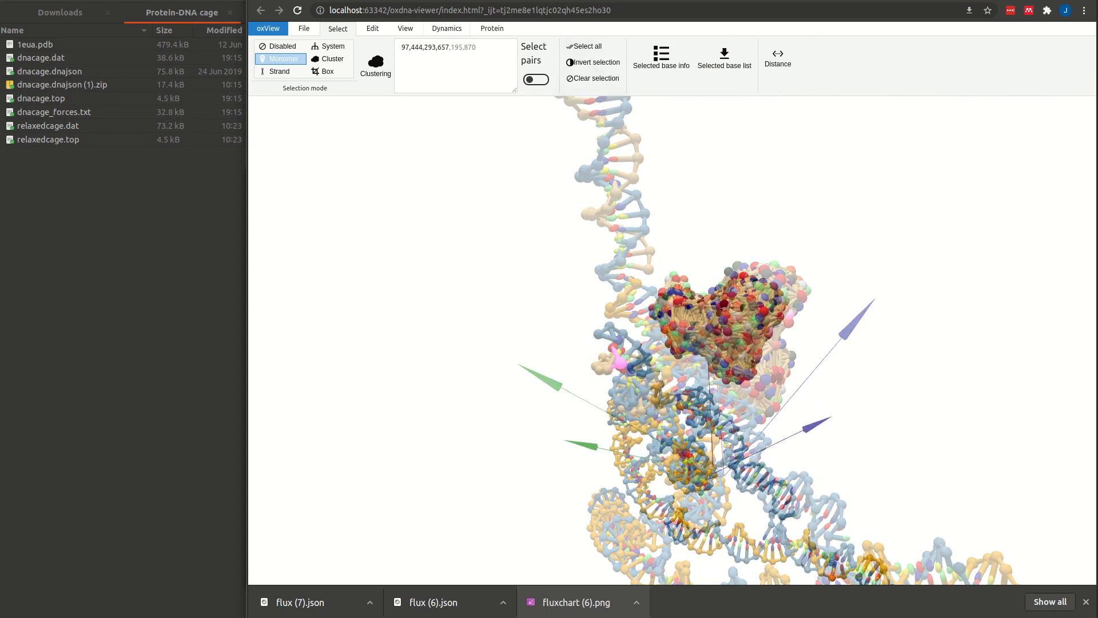
Create mutual traps from the selection, pairing 97–444, 293–657 and 195–870.
left_click(446, 28)
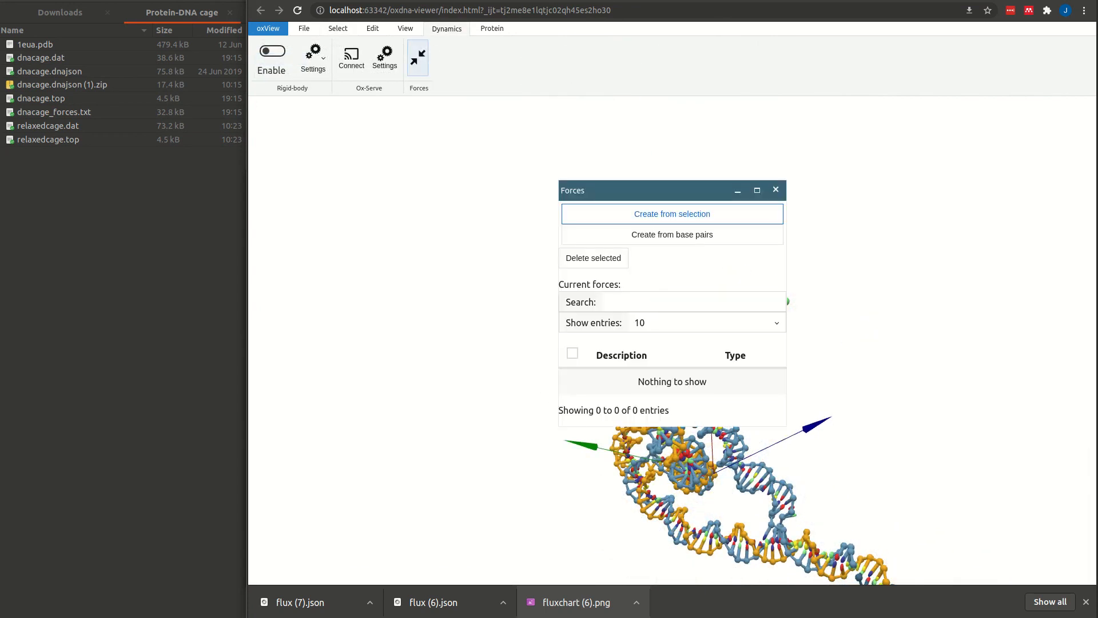
mouse_move(673, 214)
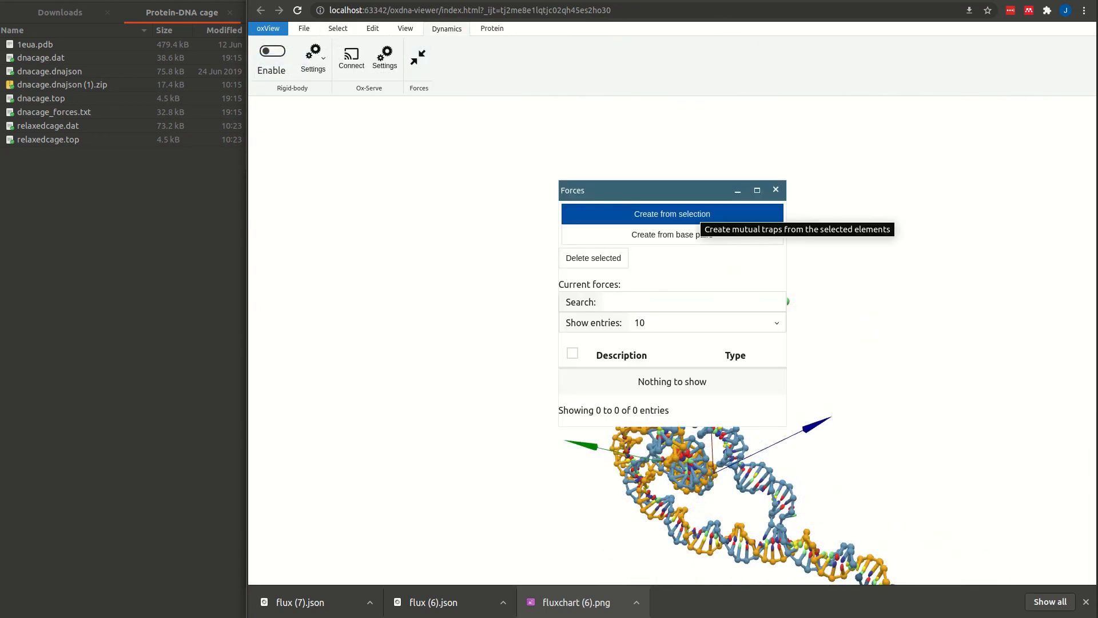
left_click(673, 214)
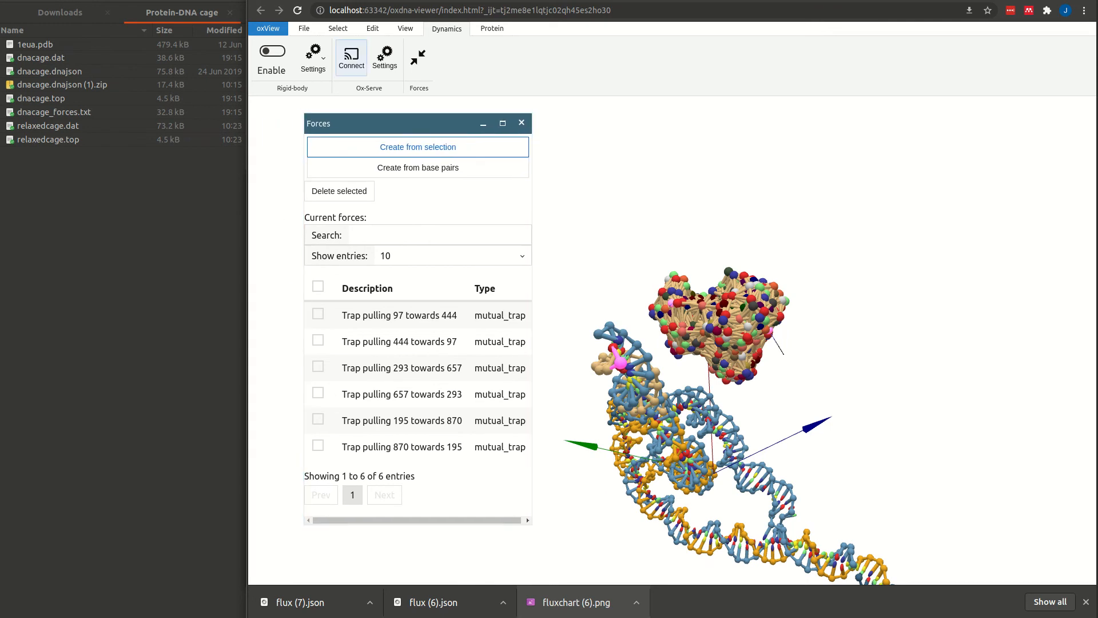
left_click(305, 27)
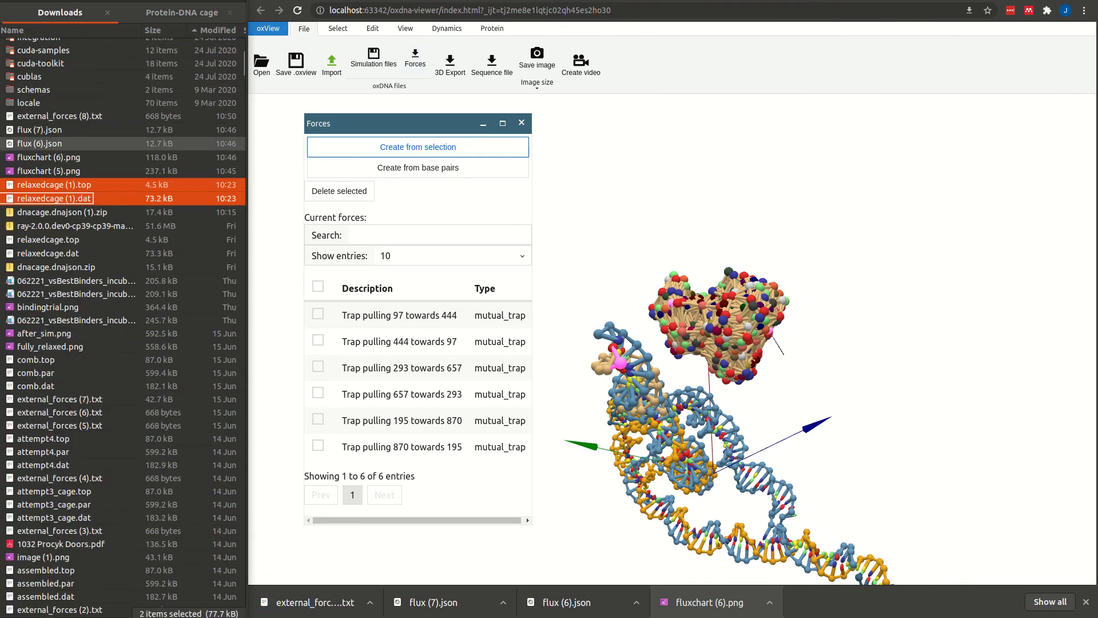
Move the exported traps into the cage folder as linker_forces.txt.
left_click(59, 115)
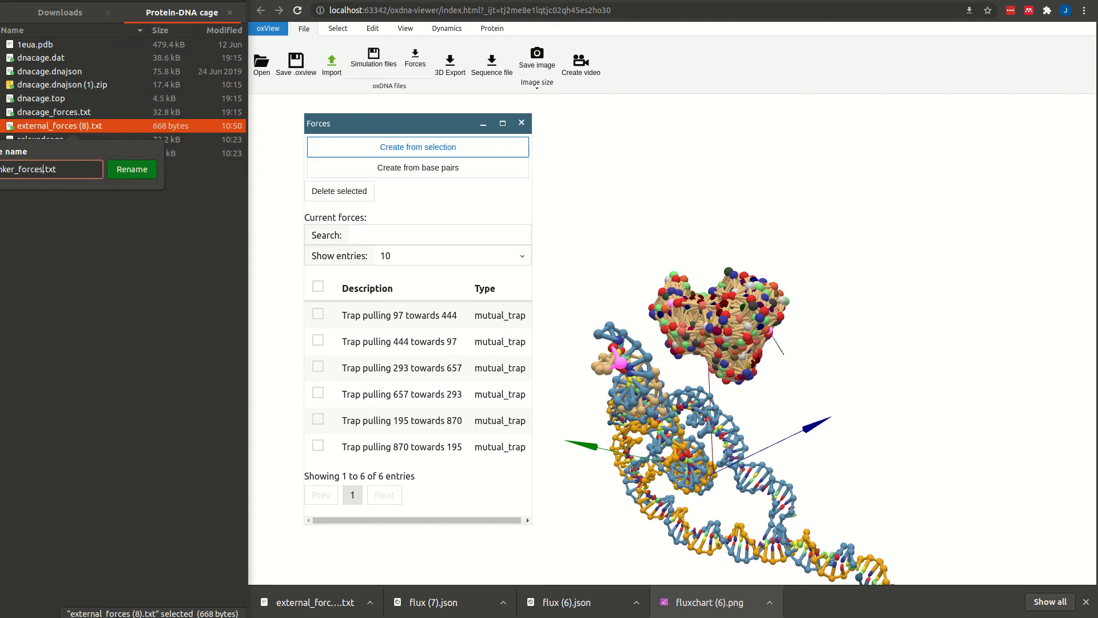
left_click(130, 169)
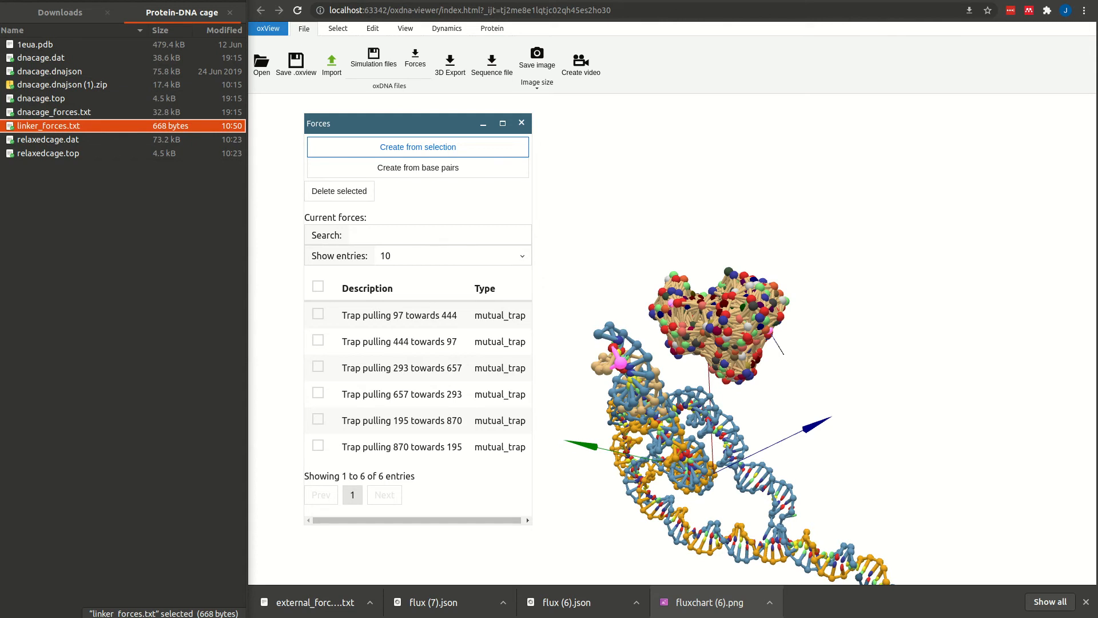
Select all six linker traps and delete them from the force list.
left_click(417, 147)
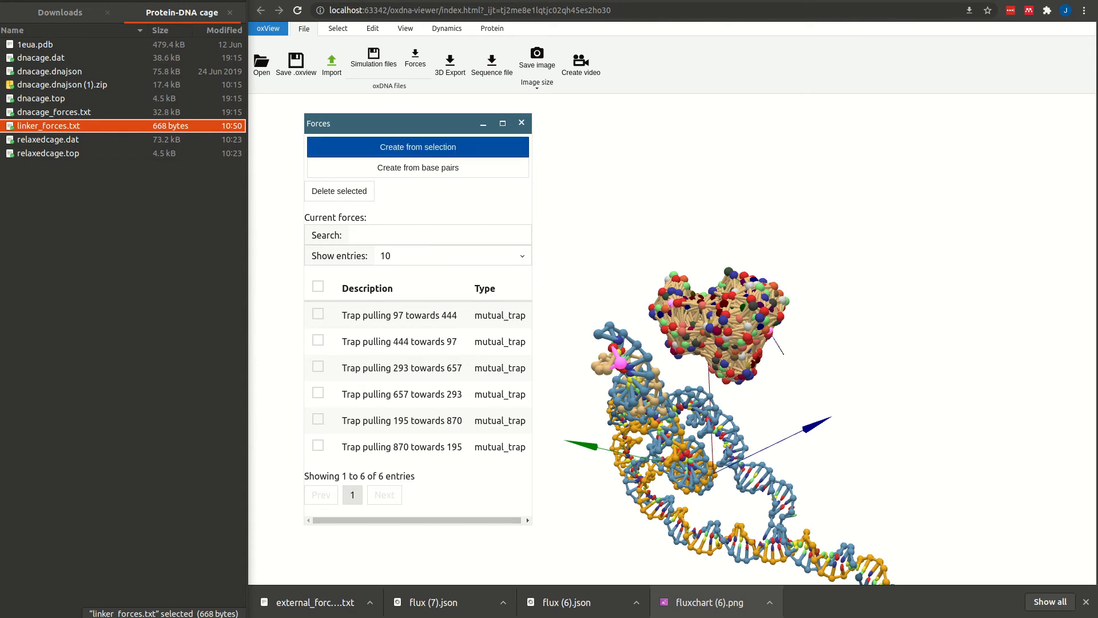
left_click(318, 286)
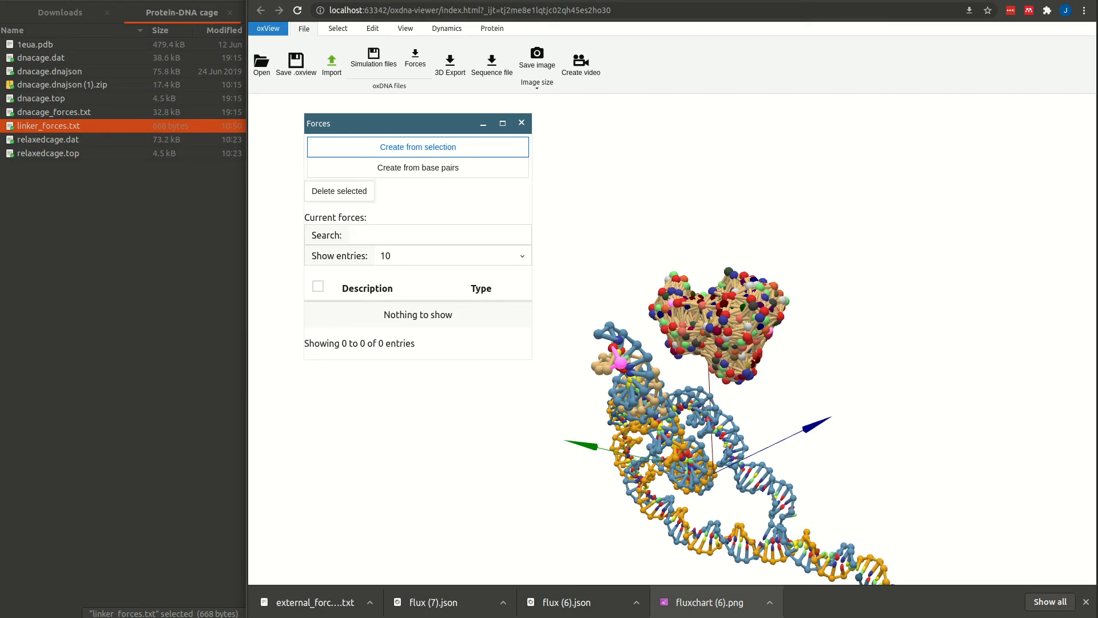
mouse_move(522, 123)
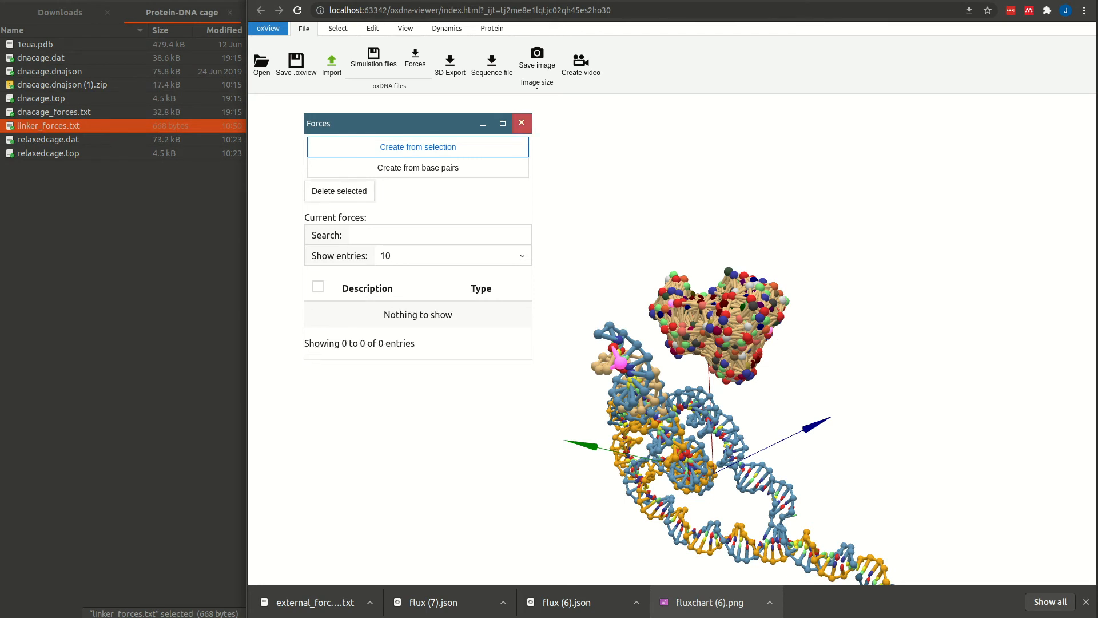
Export the remaining forces and rename the file comb_cage_forces.txt in the cage folder.
left_click(522, 124)
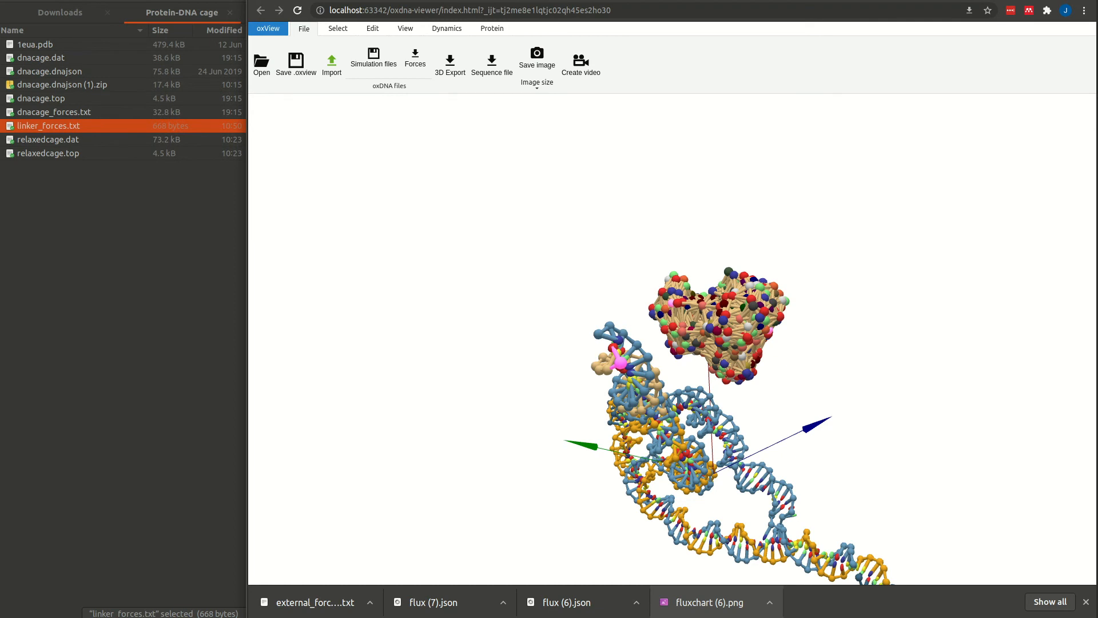
left_click(53, 112)
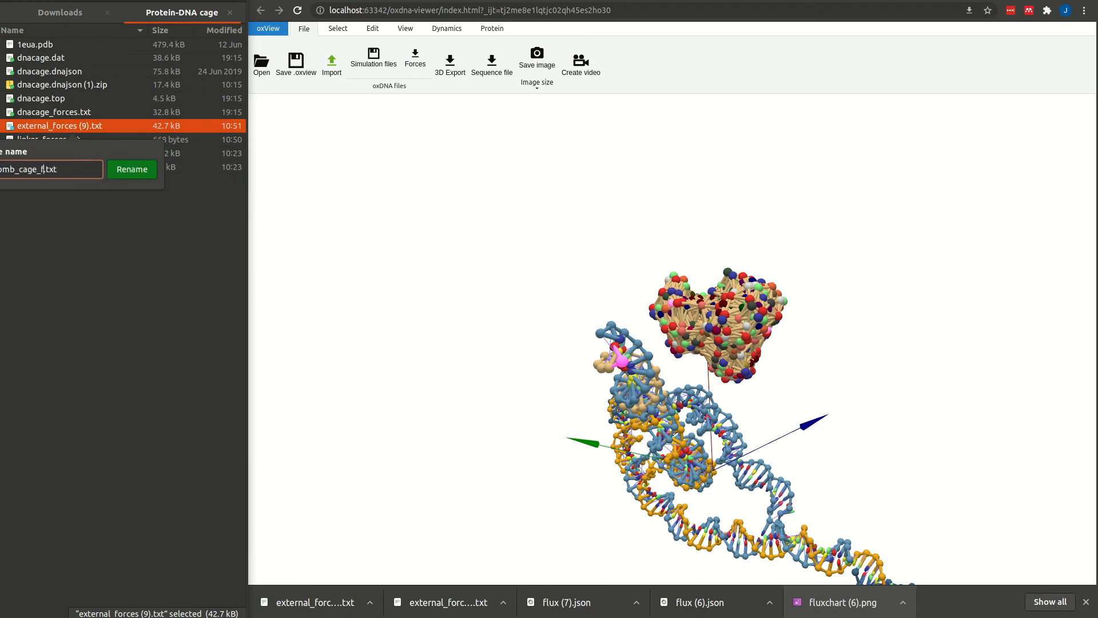
left_click(132, 170)
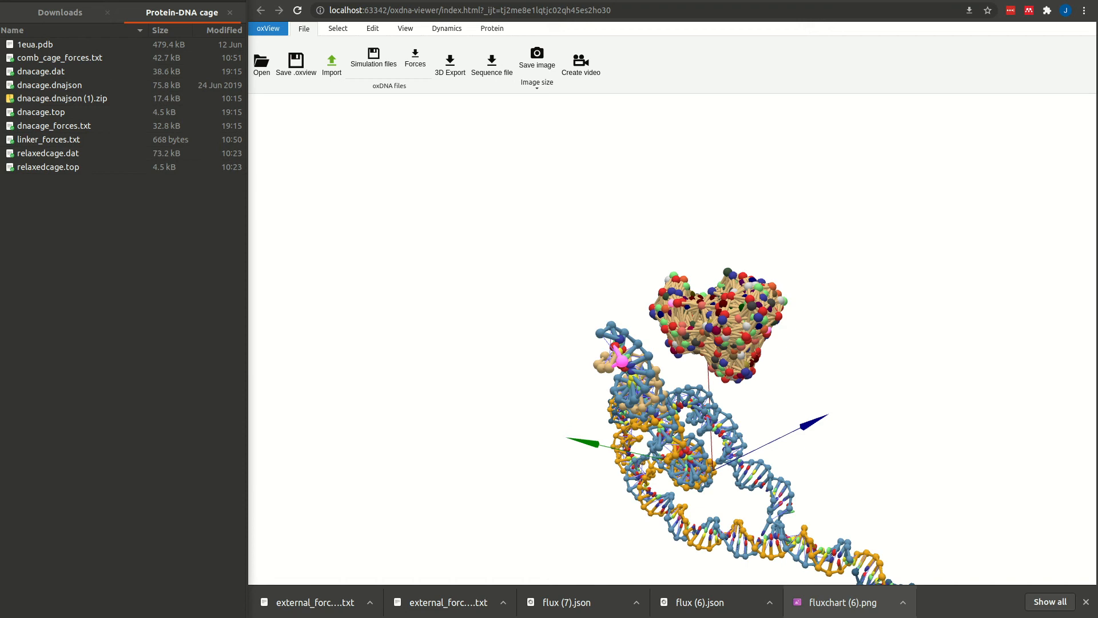
Export simulation files named comb (top, dat, par) and reset the viewer to an empty scene.
left_click(373, 60)
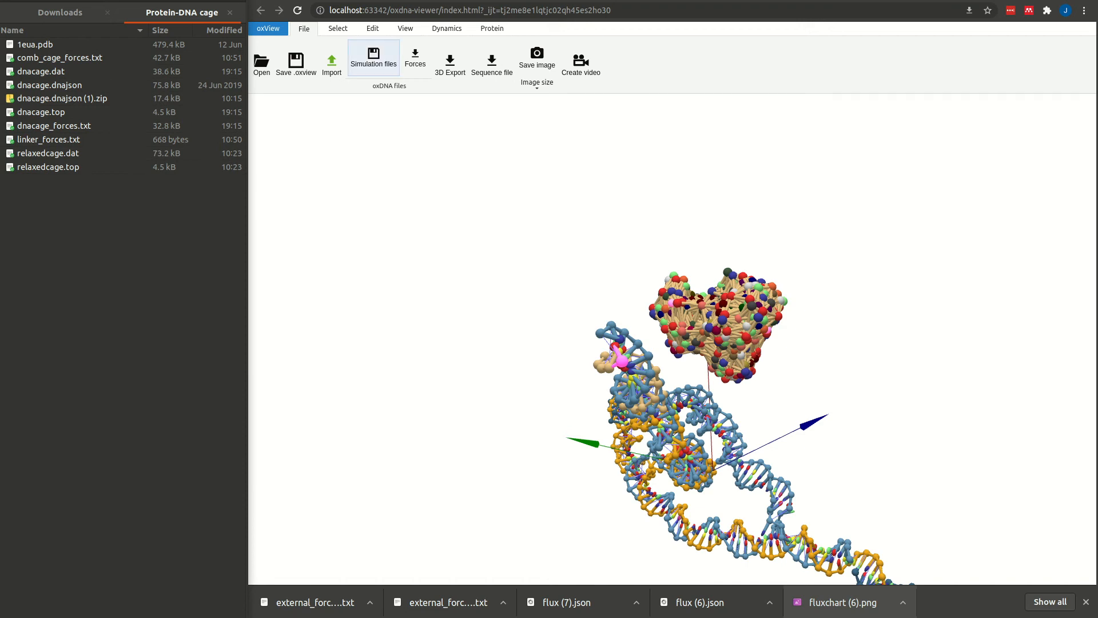
mouse_move(372, 58)
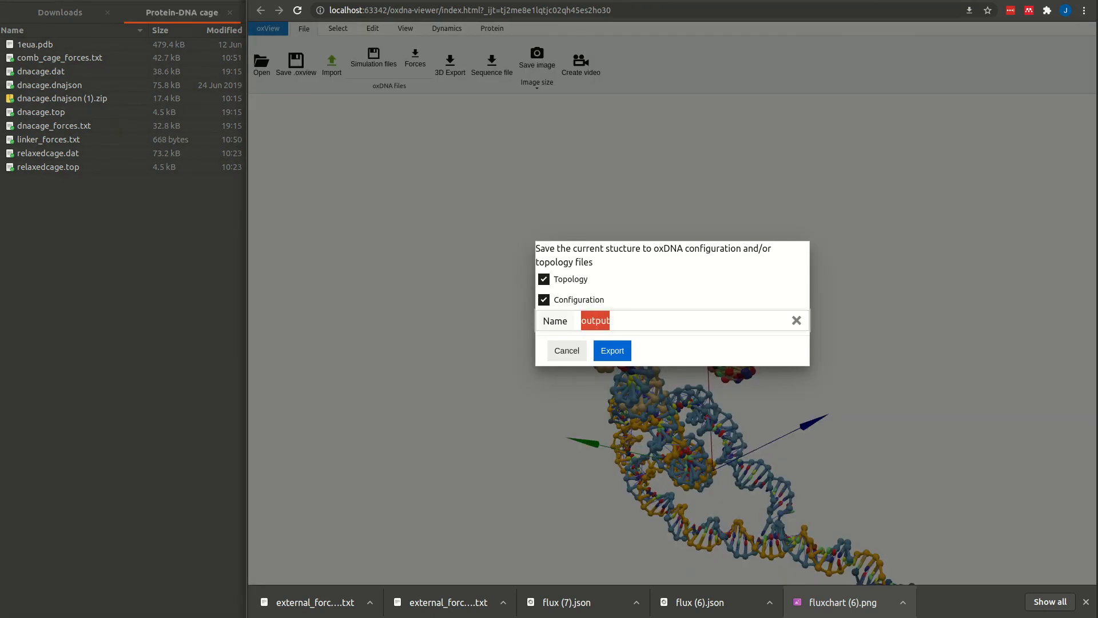
type("comb")
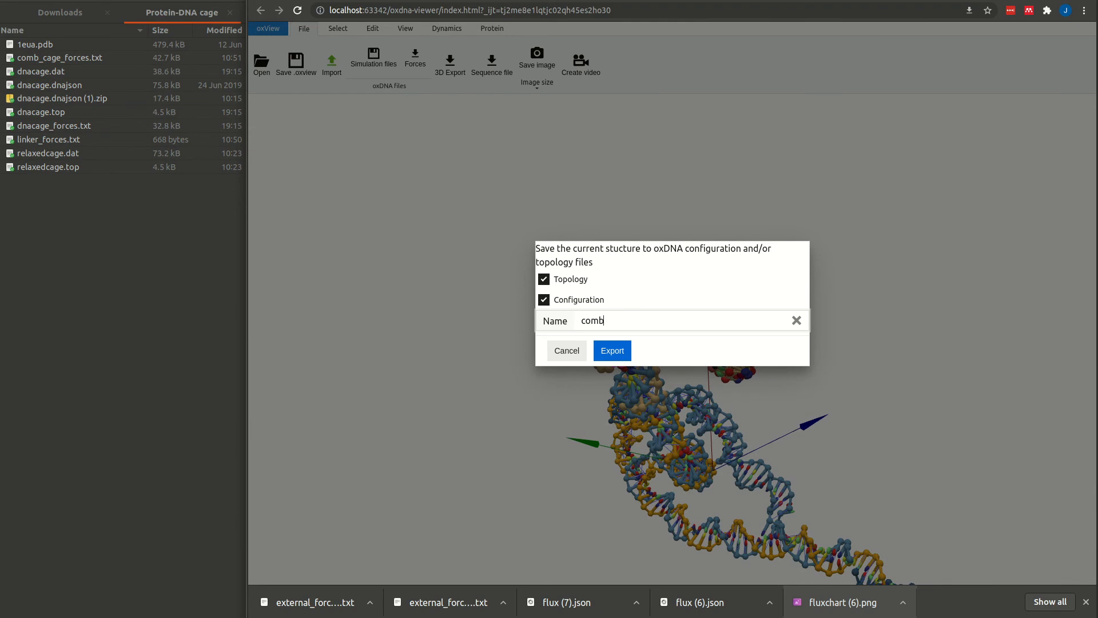
left_click(612, 350)
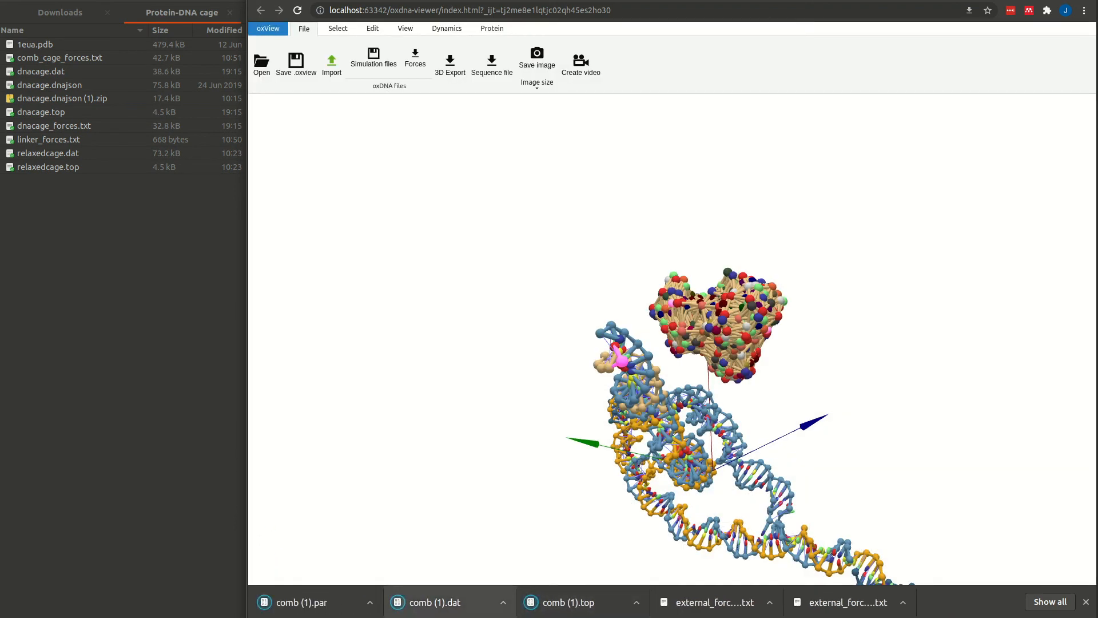
left_click(58, 11)
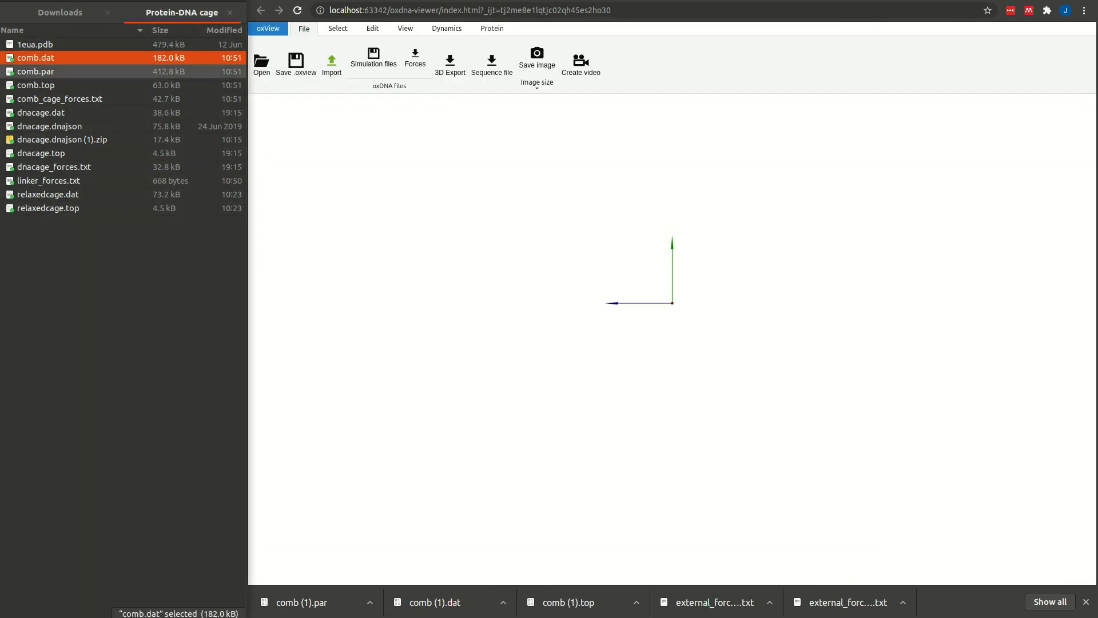
Load comb.top/.dat with comb_cage_forces.txt, linker_forces.txt and comb.par.
left_click(35, 84)
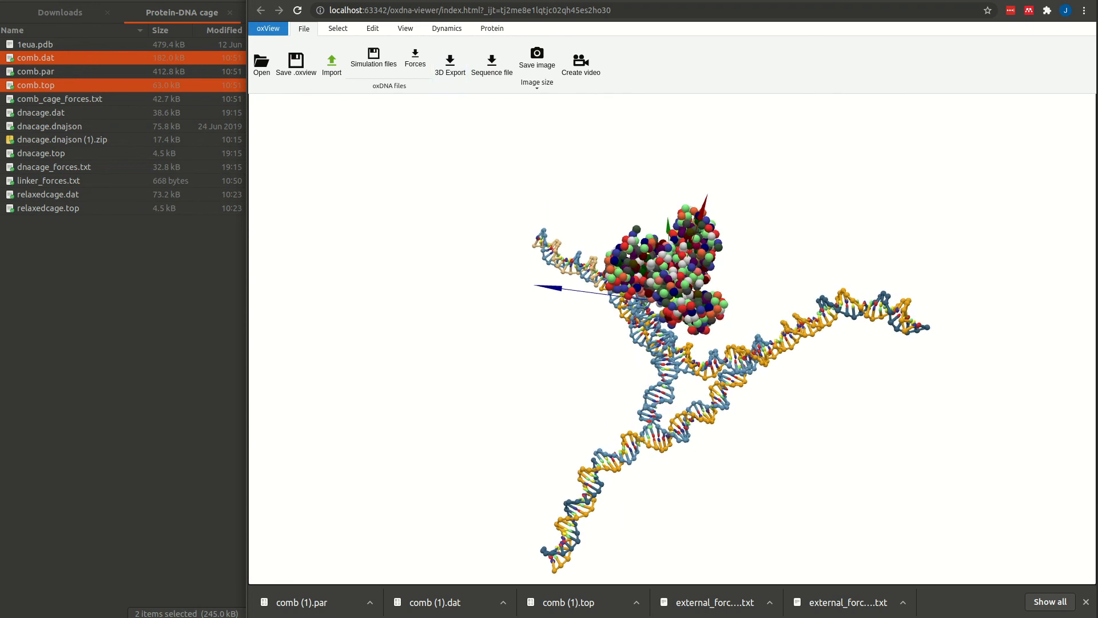
left_click(60, 98)
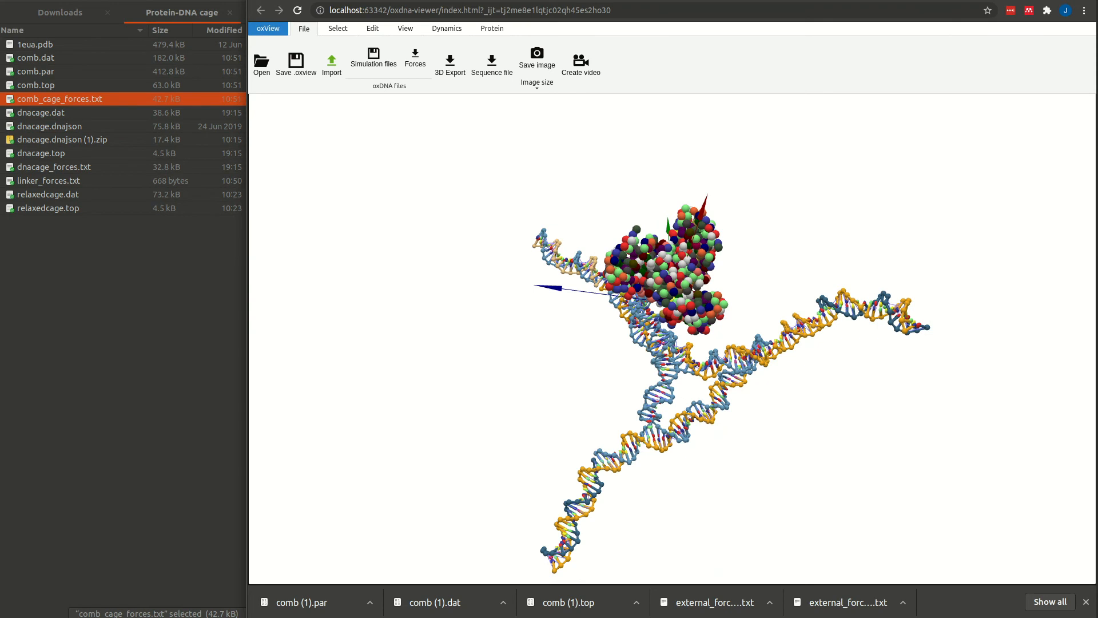
left_click(45, 181)
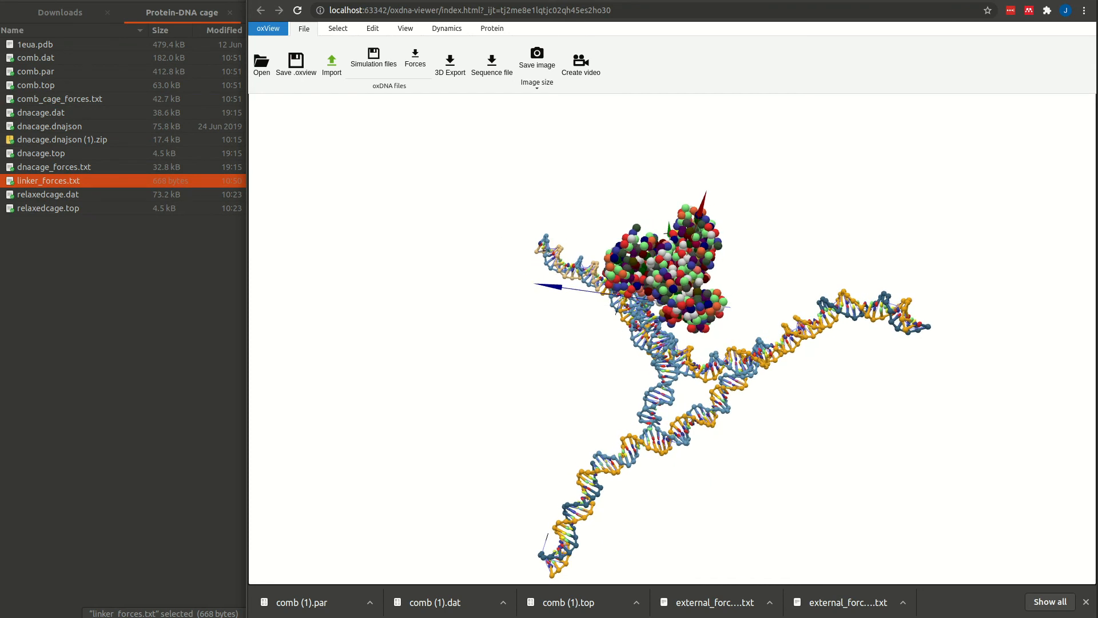
left_click(32, 73)
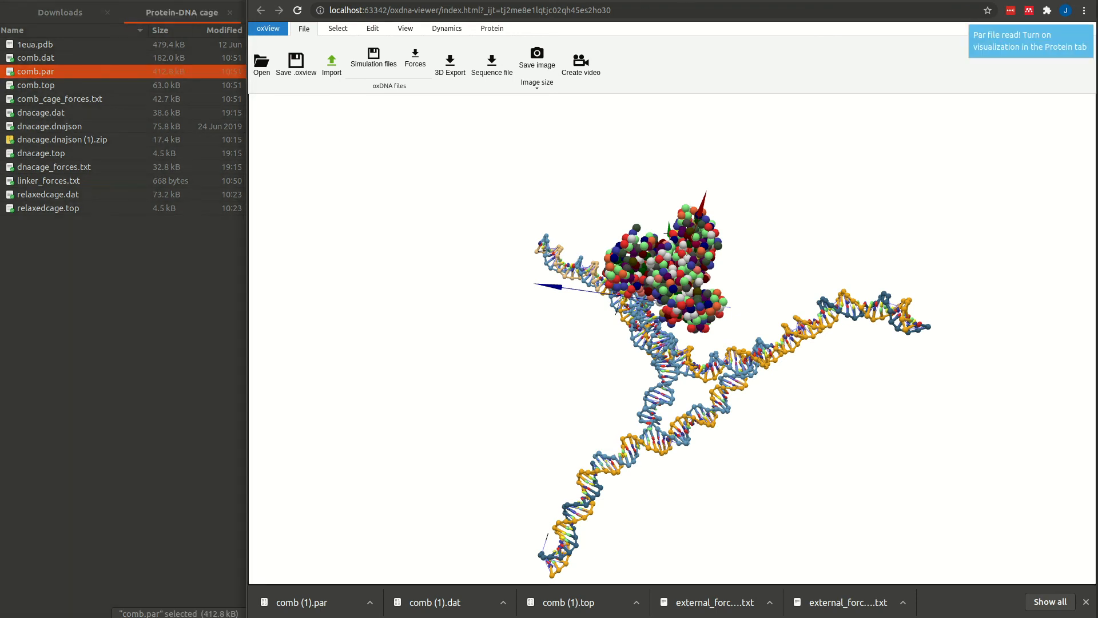
mouse_move(492, 60)
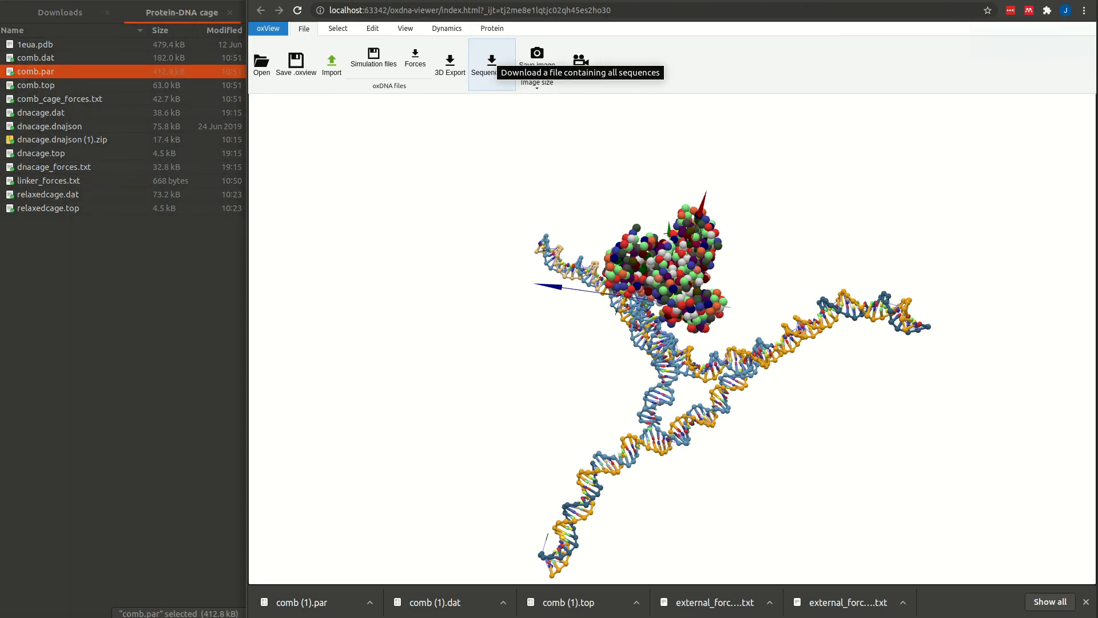
Show the protein's spring network and open linker_forces.txt for editing.
left_click(492, 28)
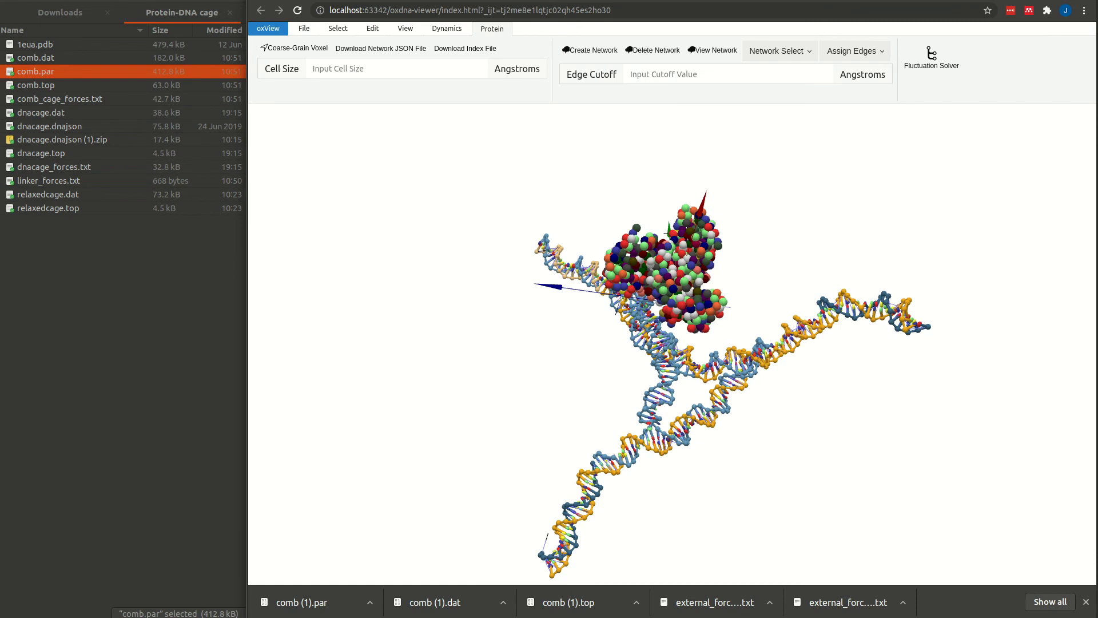
left_click(715, 50)
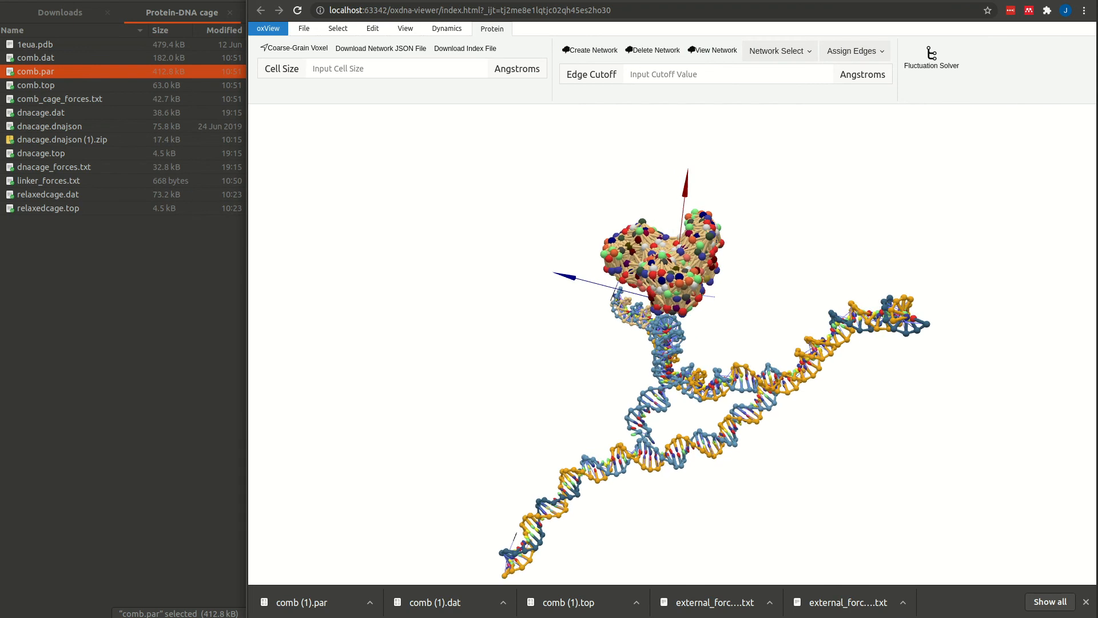
double_click(48, 180)
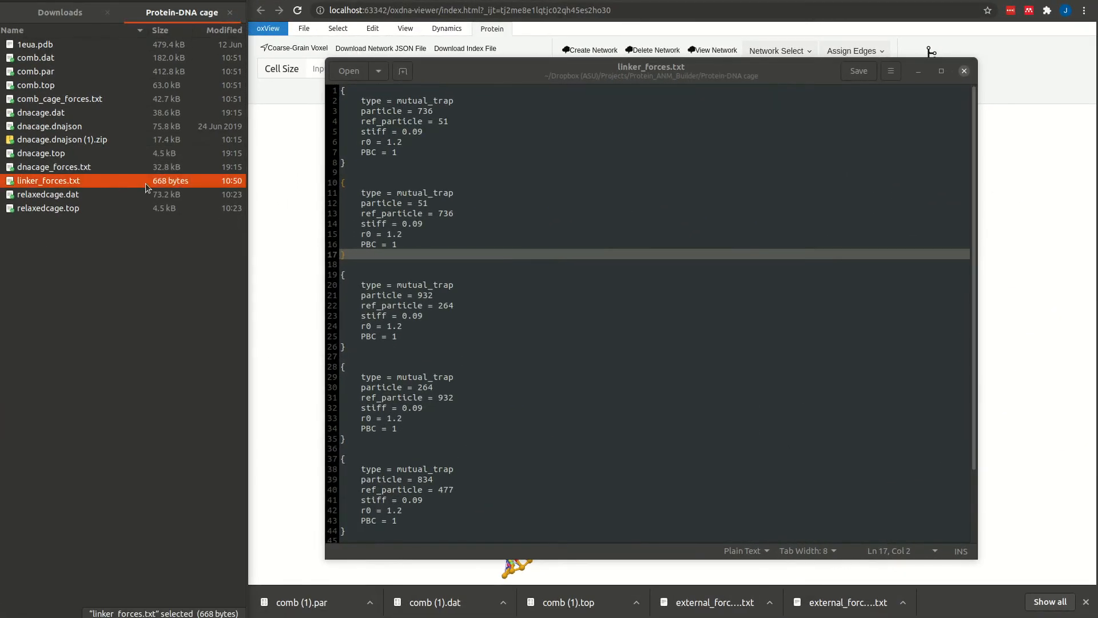
mouse_move(453, 131)
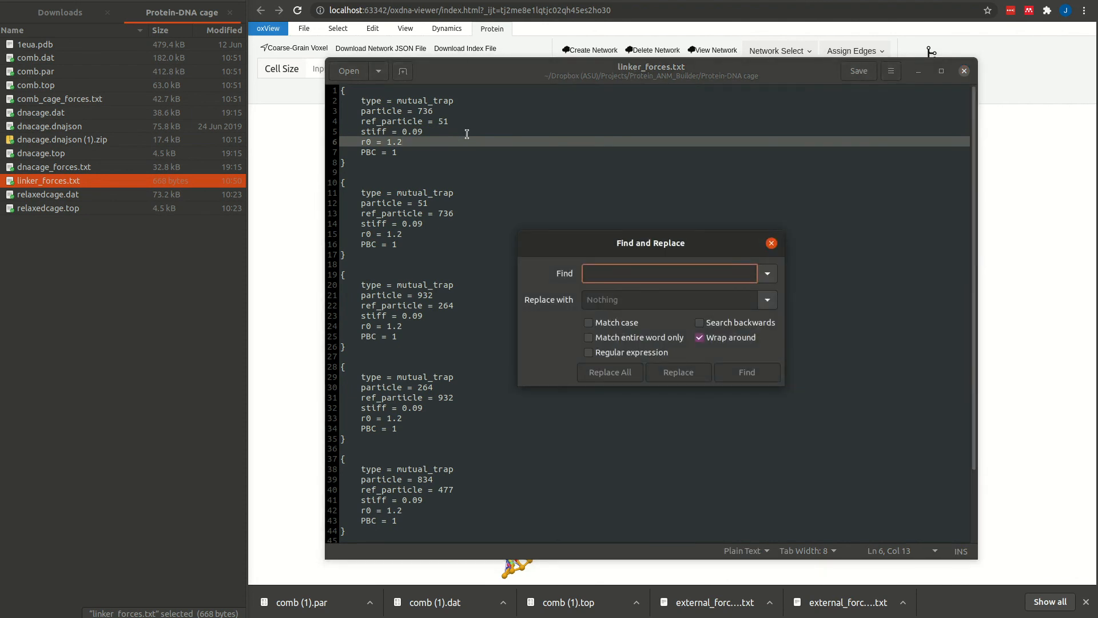
Replace every trap stiffness 0.09 with 1.070525.
type("0.09")
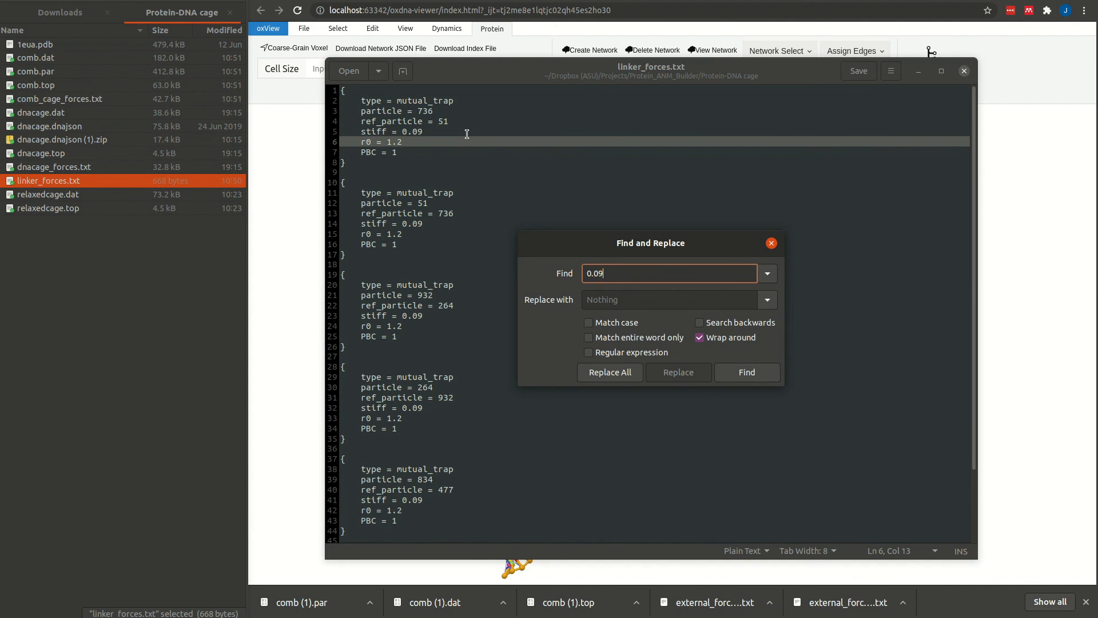
left_click(668, 299)
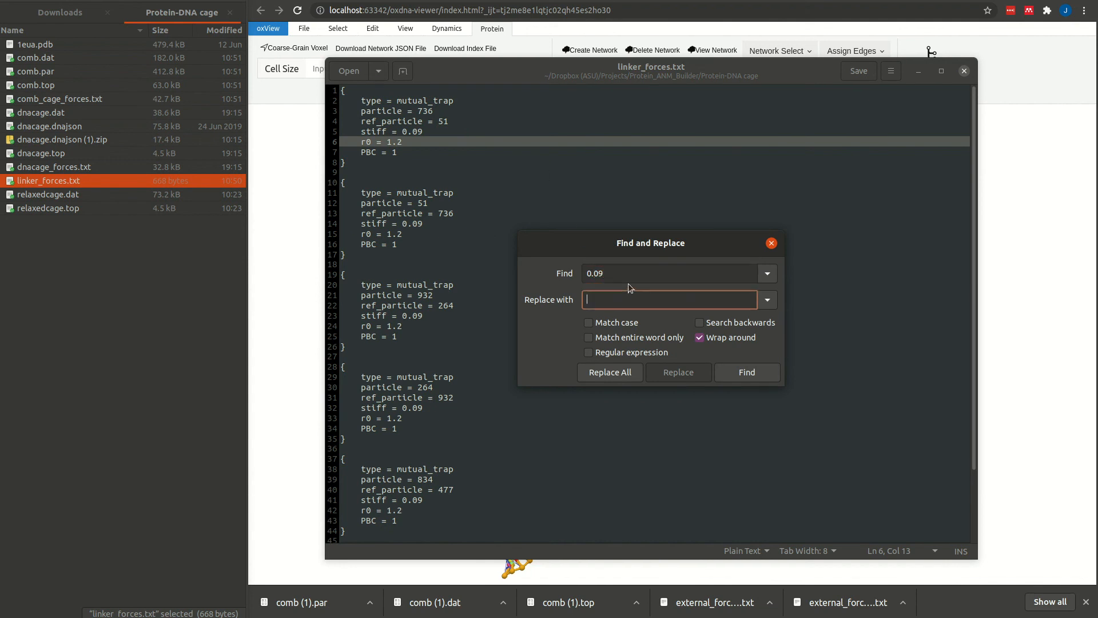
type("1.070525")
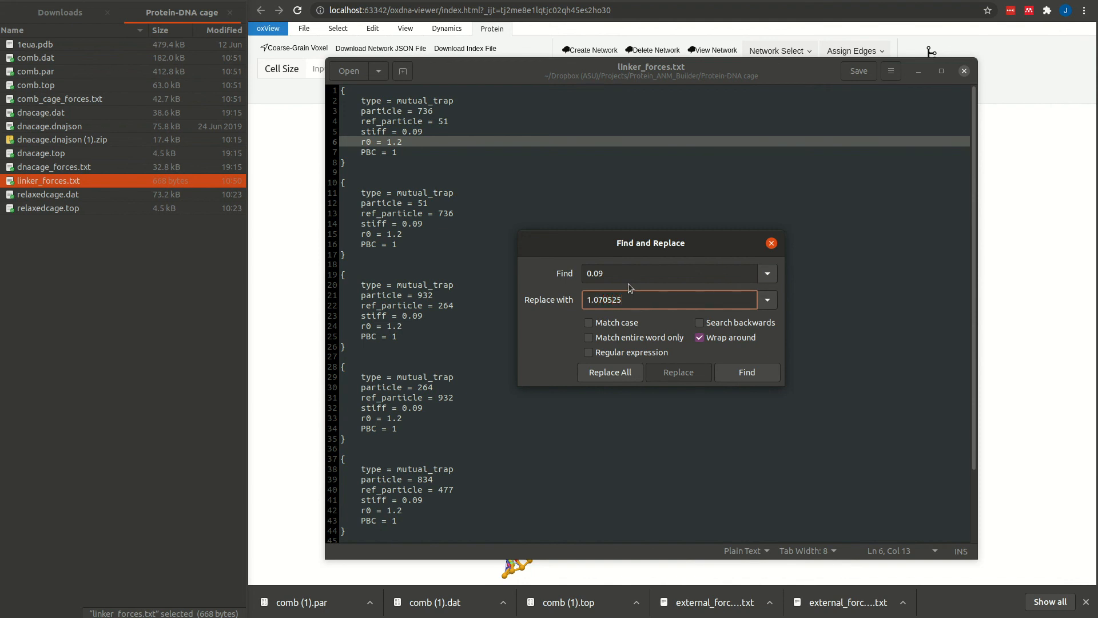
left_click(610, 373)
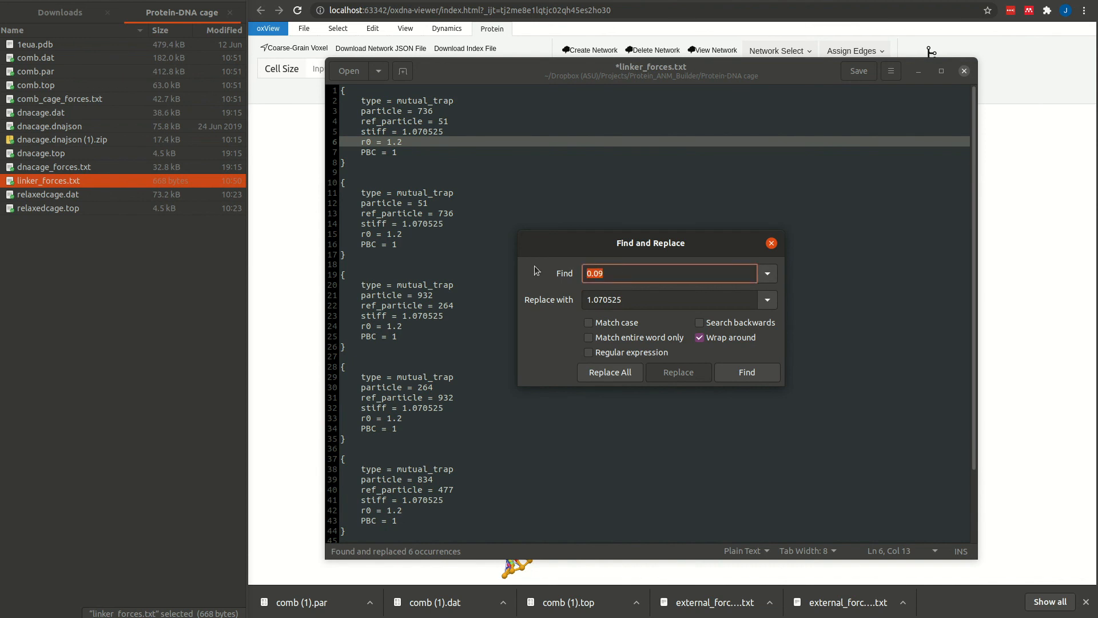
Replace every r0 of 1.2 with 1.423894 and save linker_forces.txt.
type("1.423")
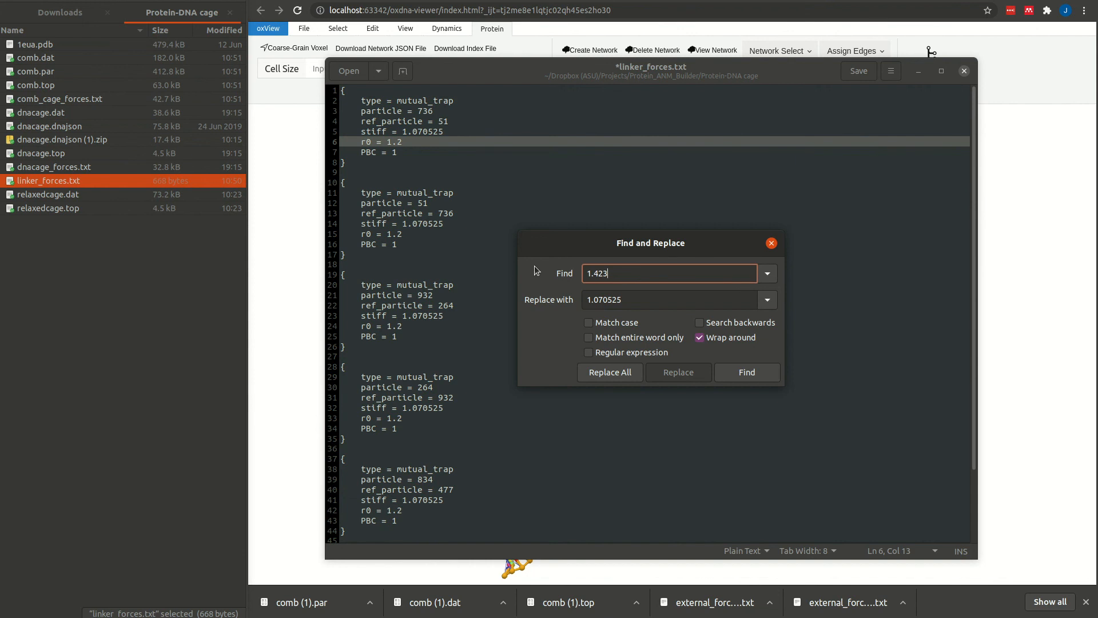
type("894")
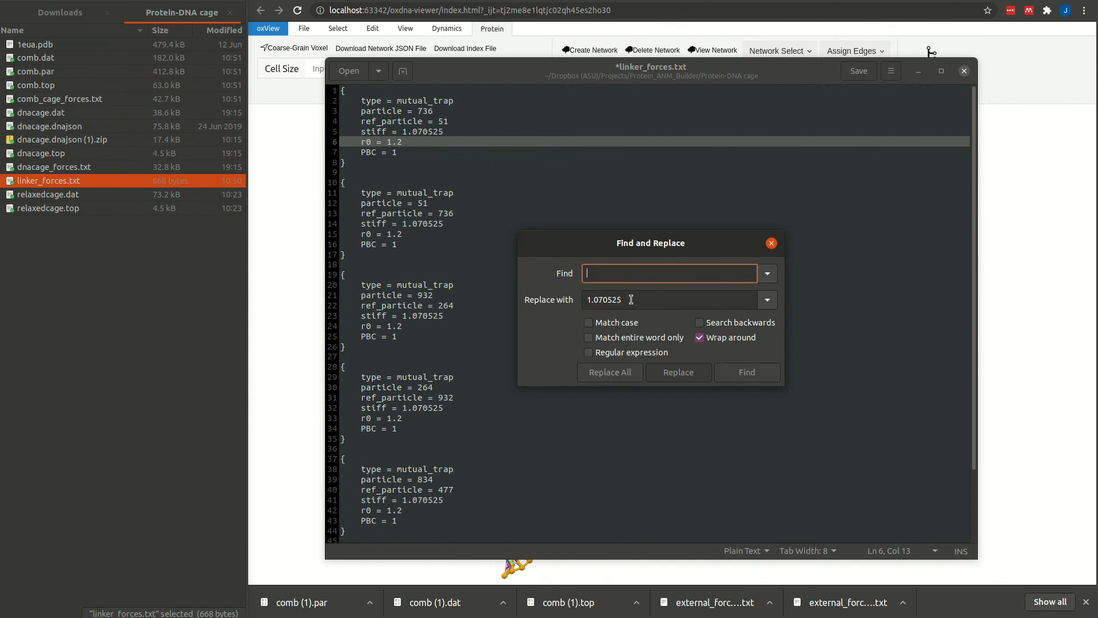
type("1.423894")
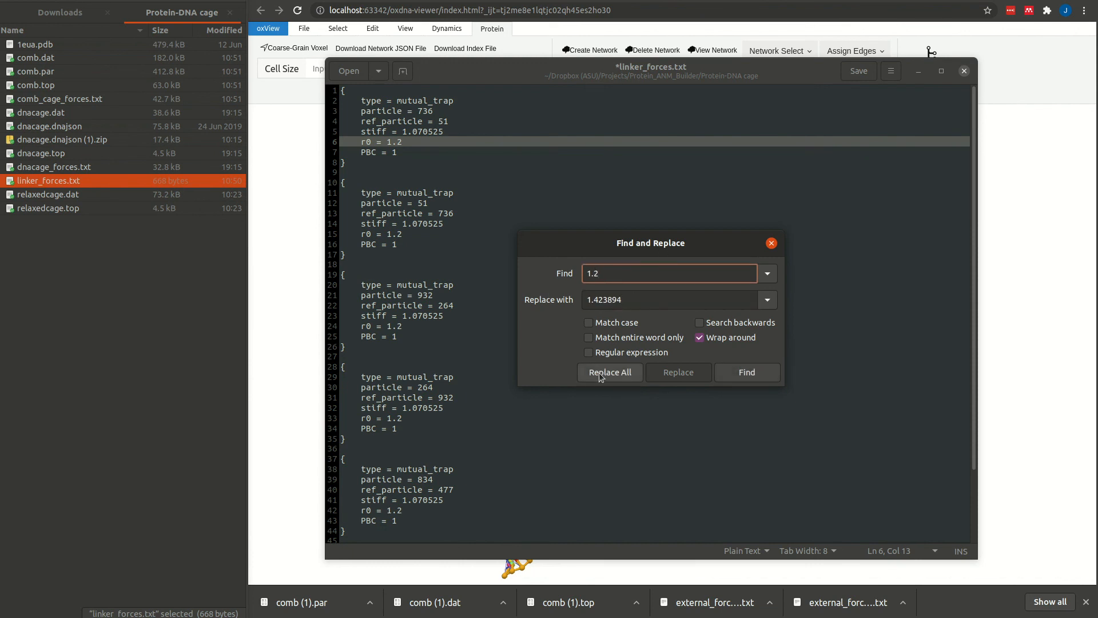
left_click(609, 372)
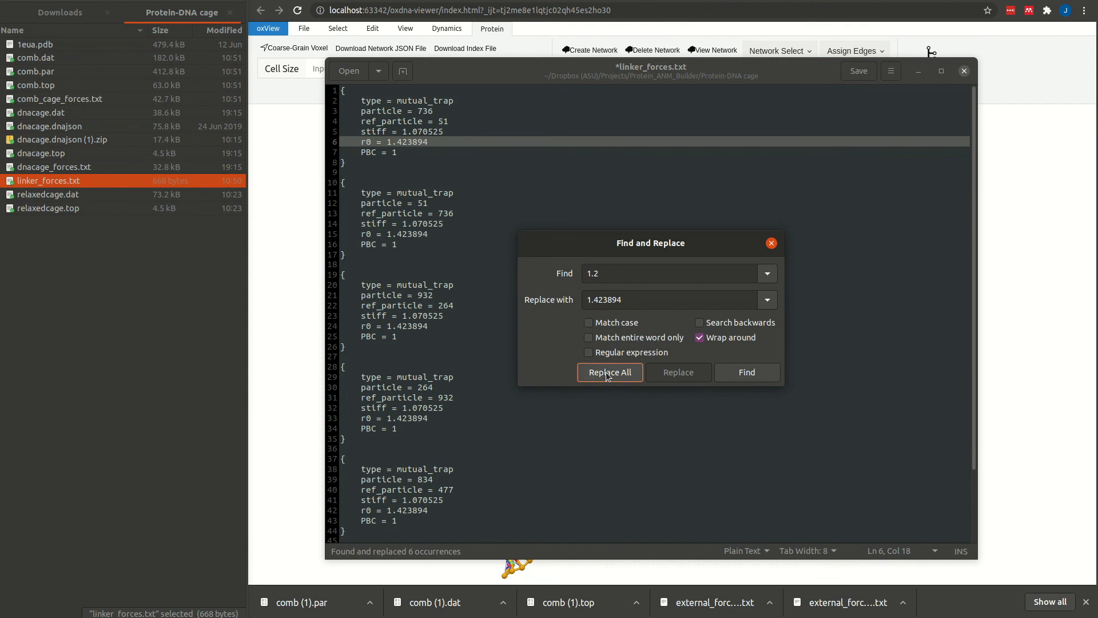
left_click(771, 243)
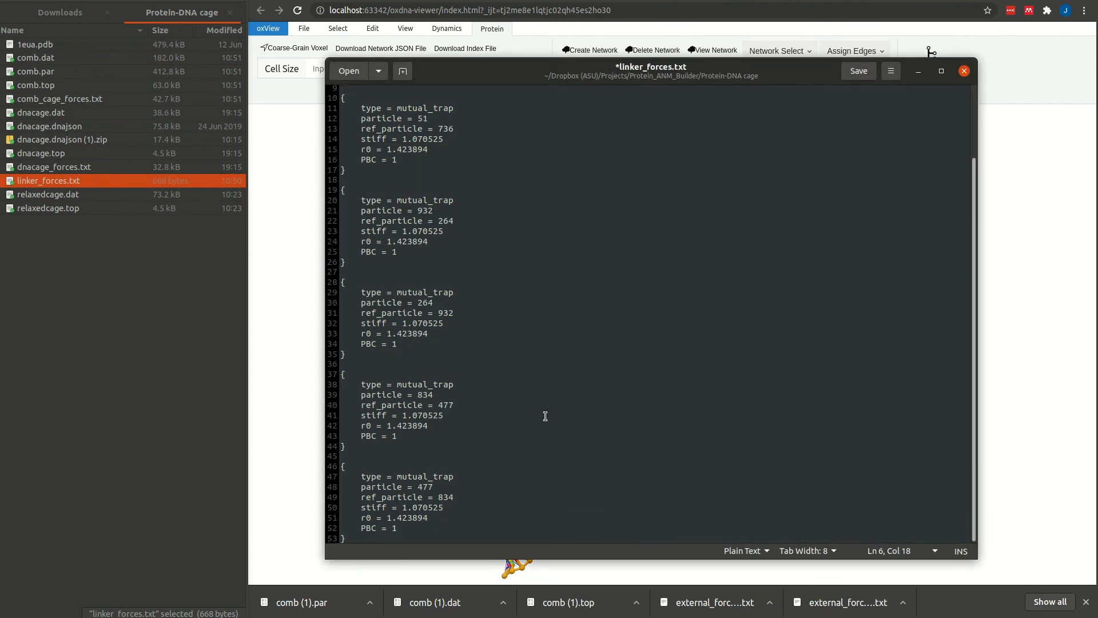
key("ctrl+s")
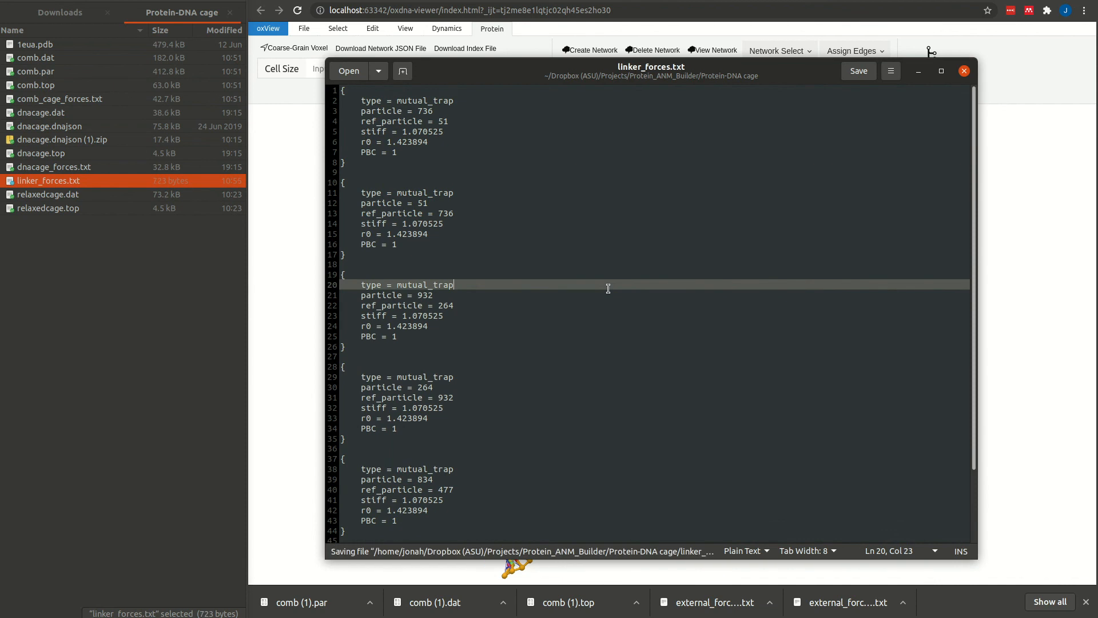
Load comb.par and the edited linker_forces.txt, check the springs under Protein, then reload and open the run folder.
left_click(964, 71)
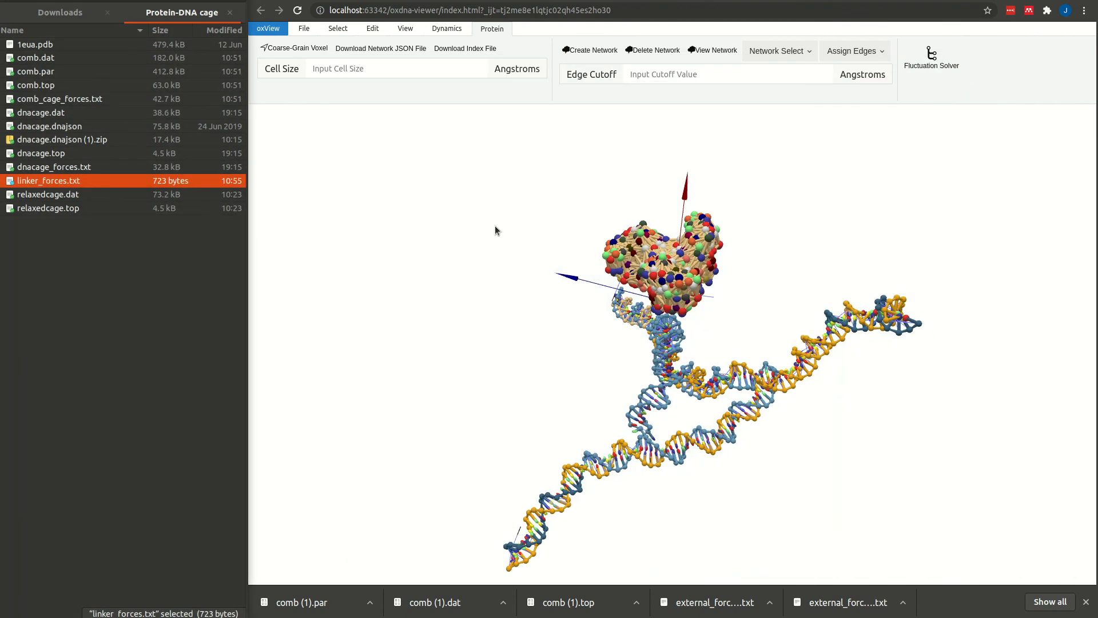
left_click(304, 28)
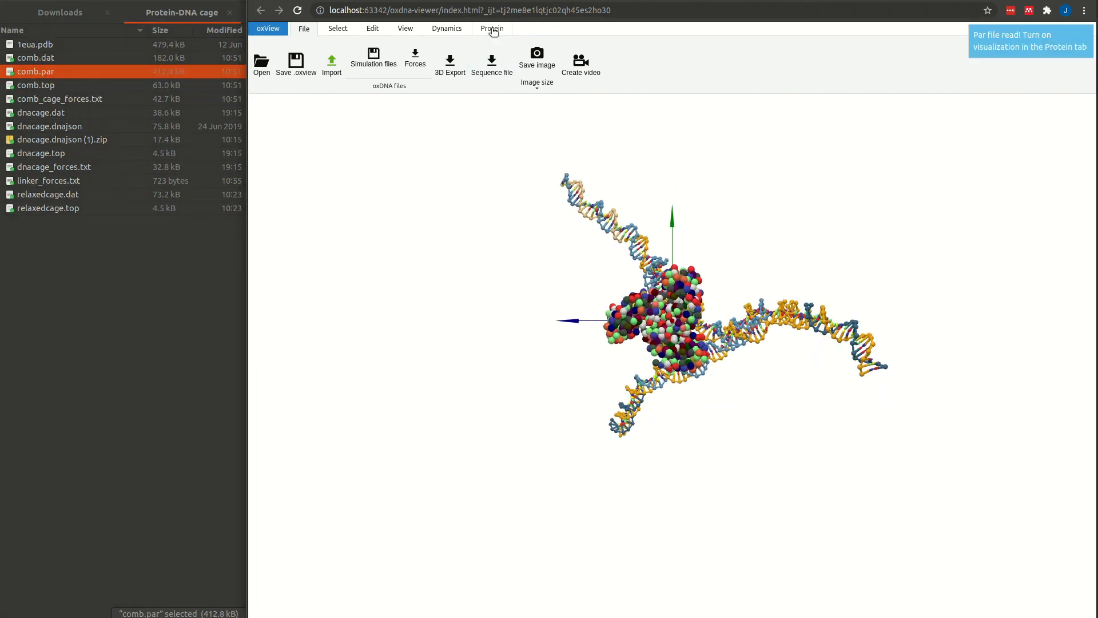
left_click(492, 28)
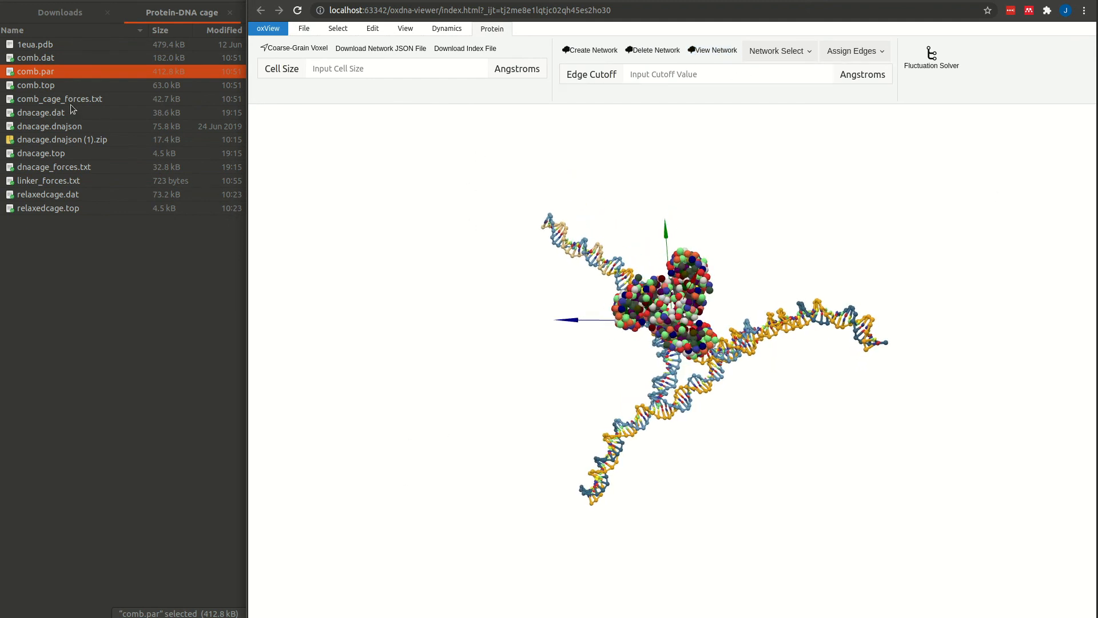
left_click(44, 181)
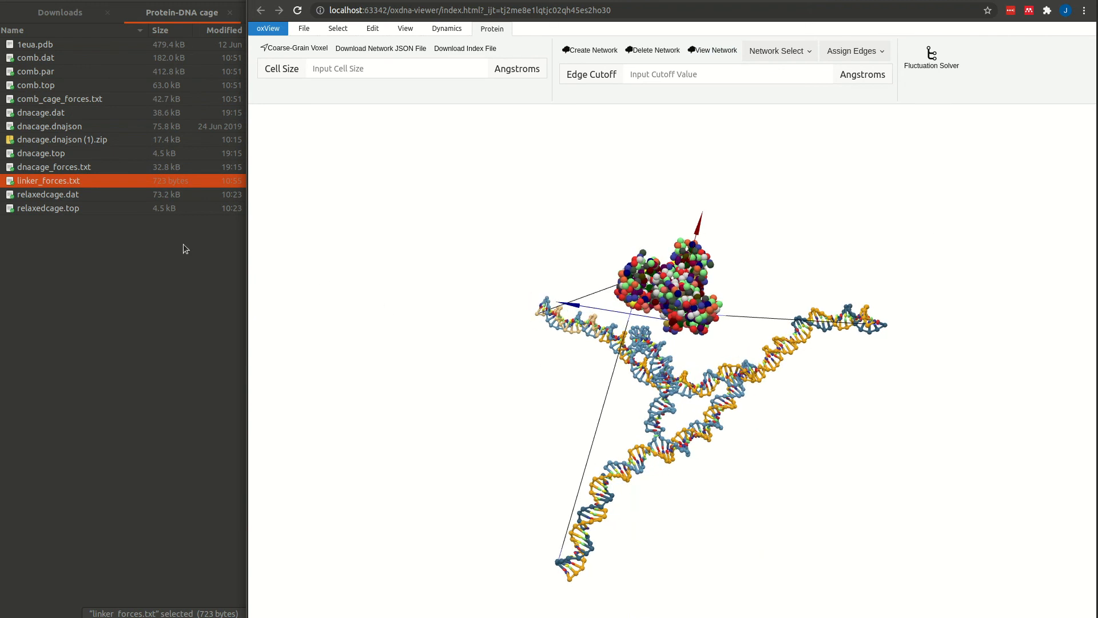
mouse_move(66, 112)
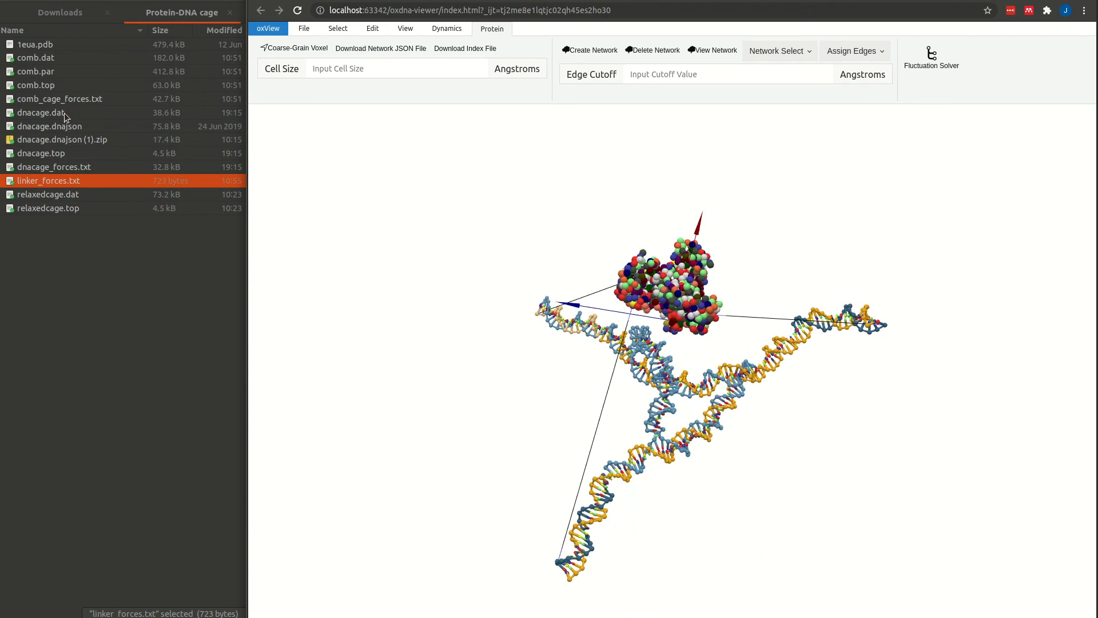
left_click(60, 98)
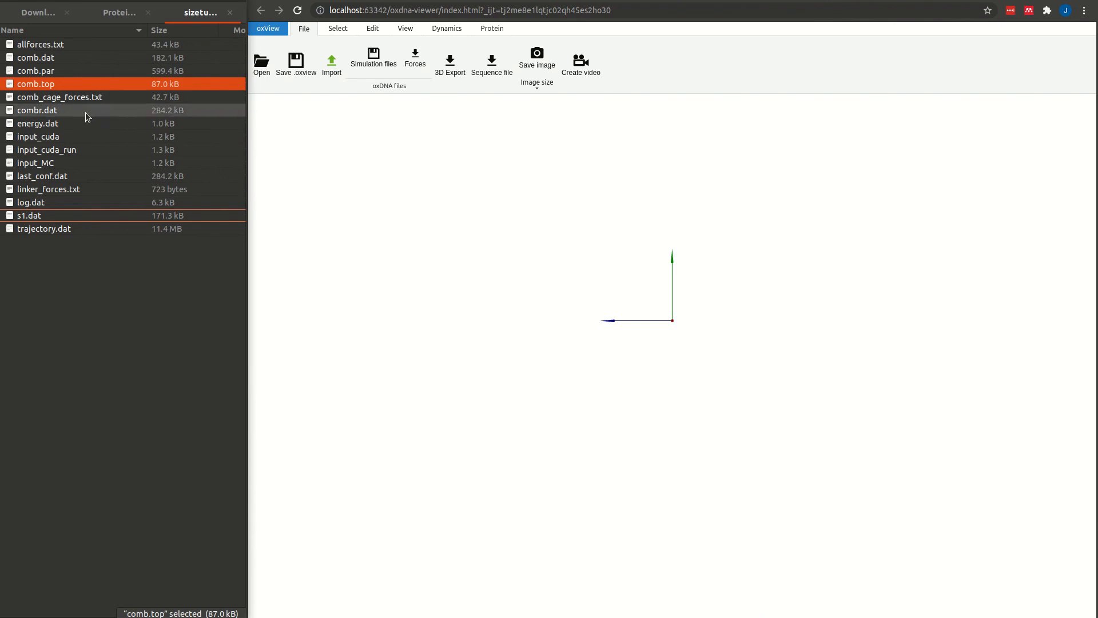
Drag comb.top with the relaxed combr.dat into the viewer and rotate the loaded cage.
left_click(31, 110)
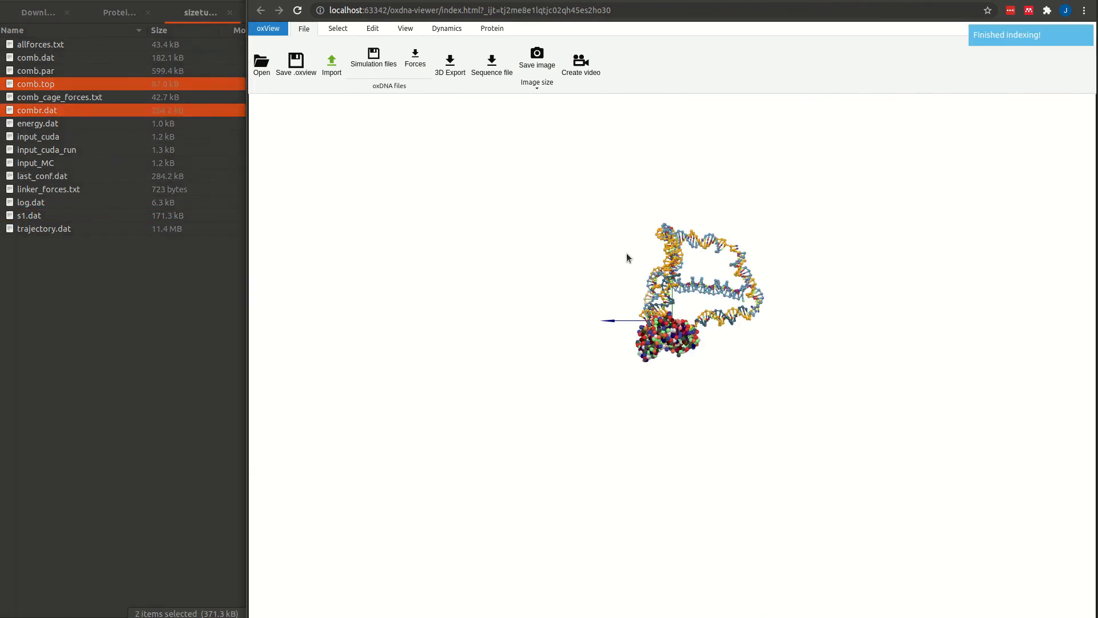
left_click_drag(627, 257, 667, 501)
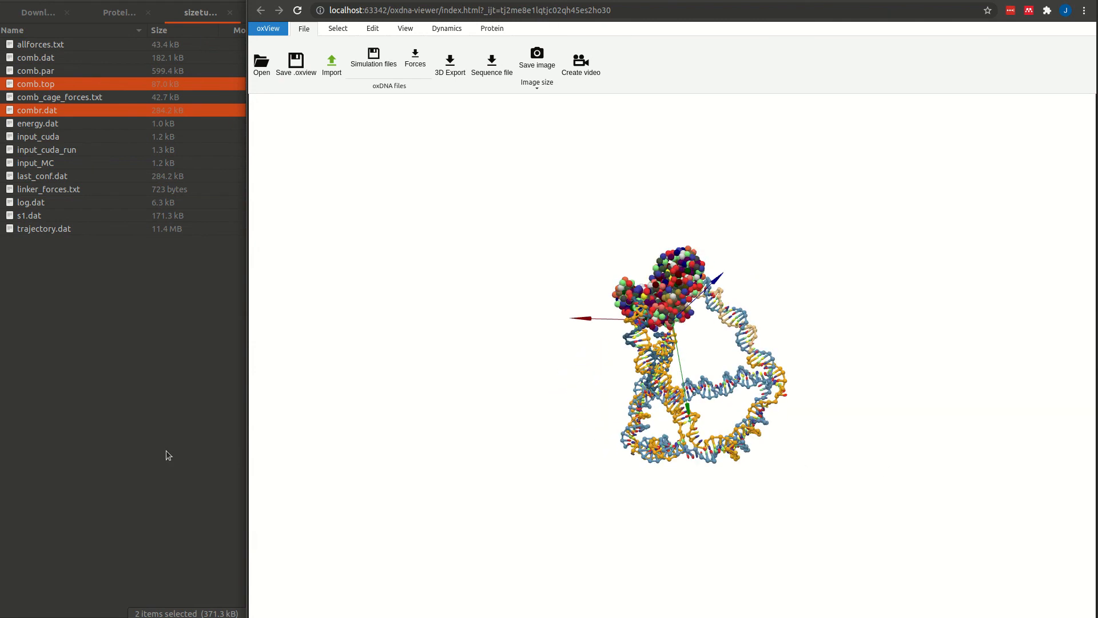
mouse_move(685, 92)
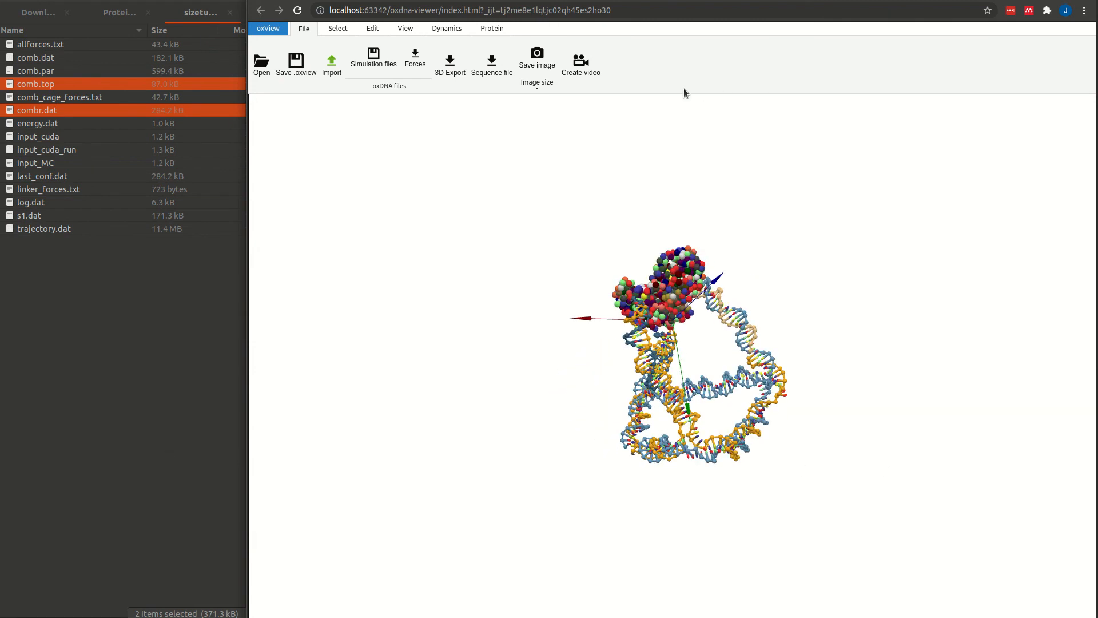
left_click(449, 60)
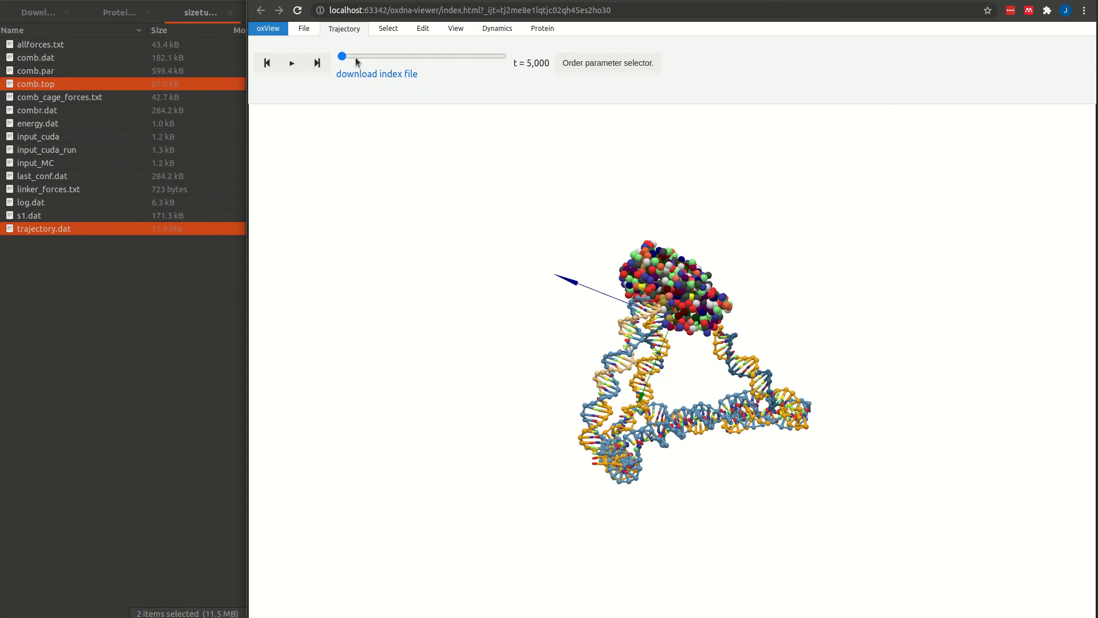
Scrub the frame slider through t = 30,000, 110,000, 185,000, back to 125,000, then to the final t = 200,000.
left_click_drag(342, 56, 363, 56)
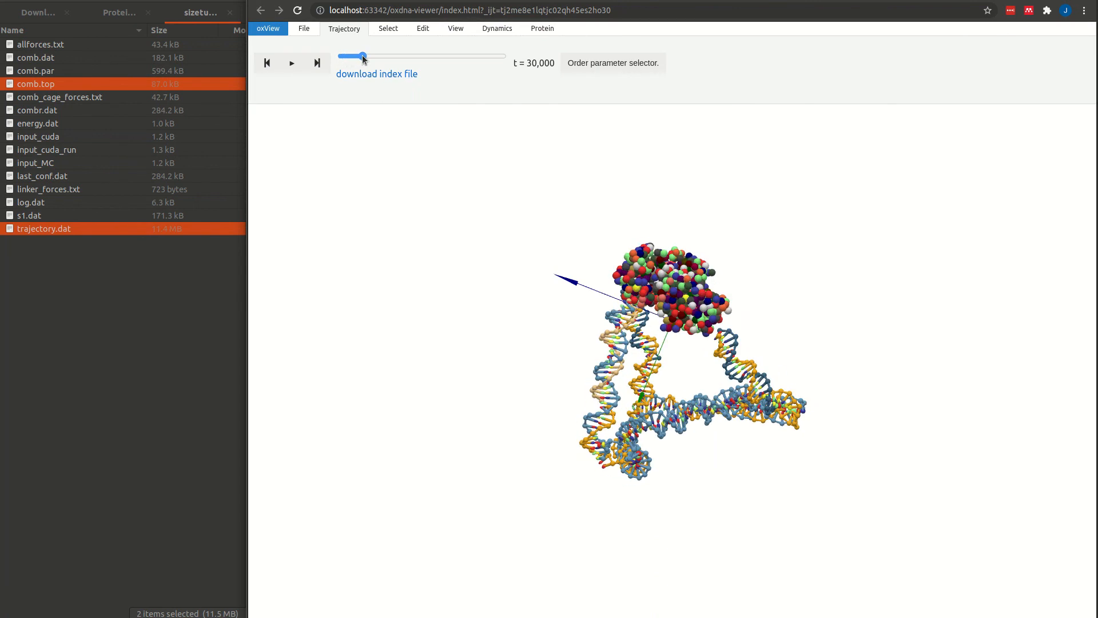
left_click_drag(362, 56, 431, 56)
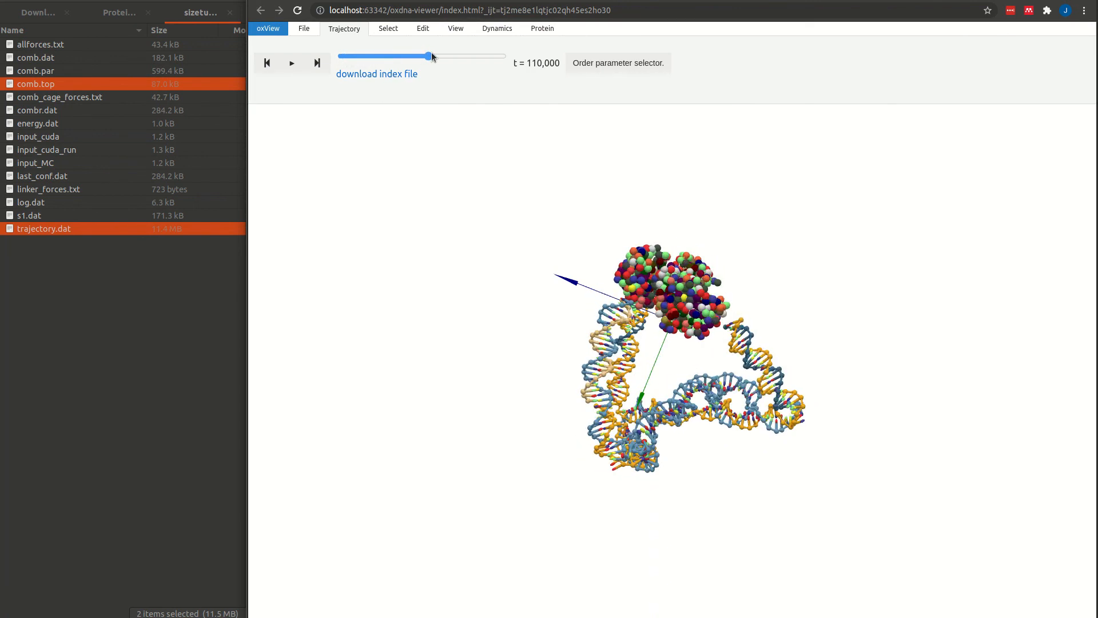
left_click_drag(429, 58, 490, 57)
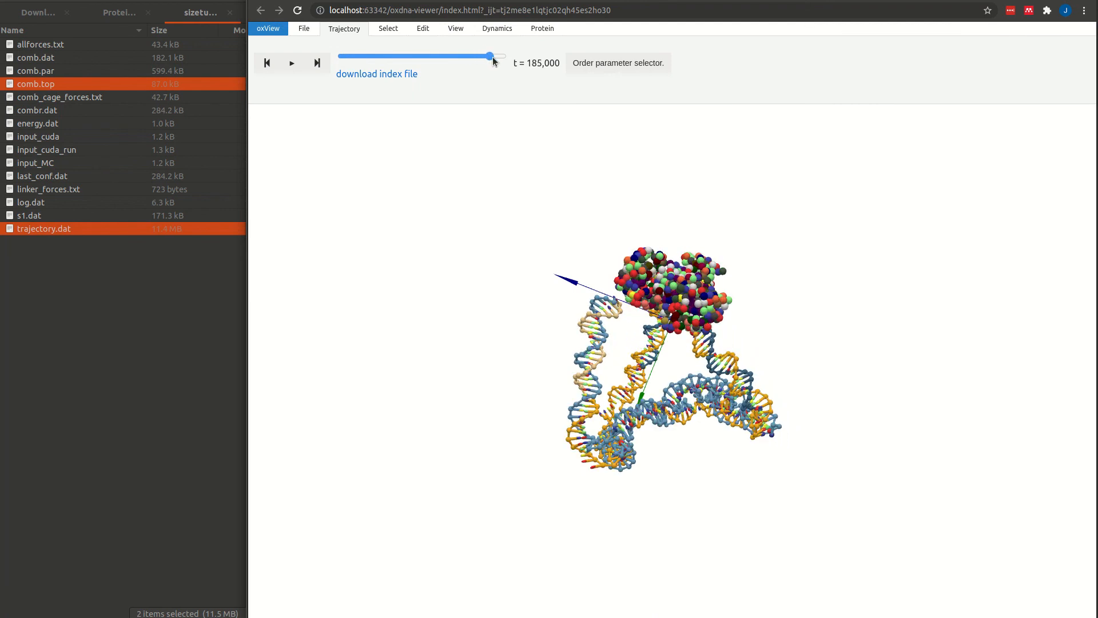
left_click_drag(490, 57, 448, 56)
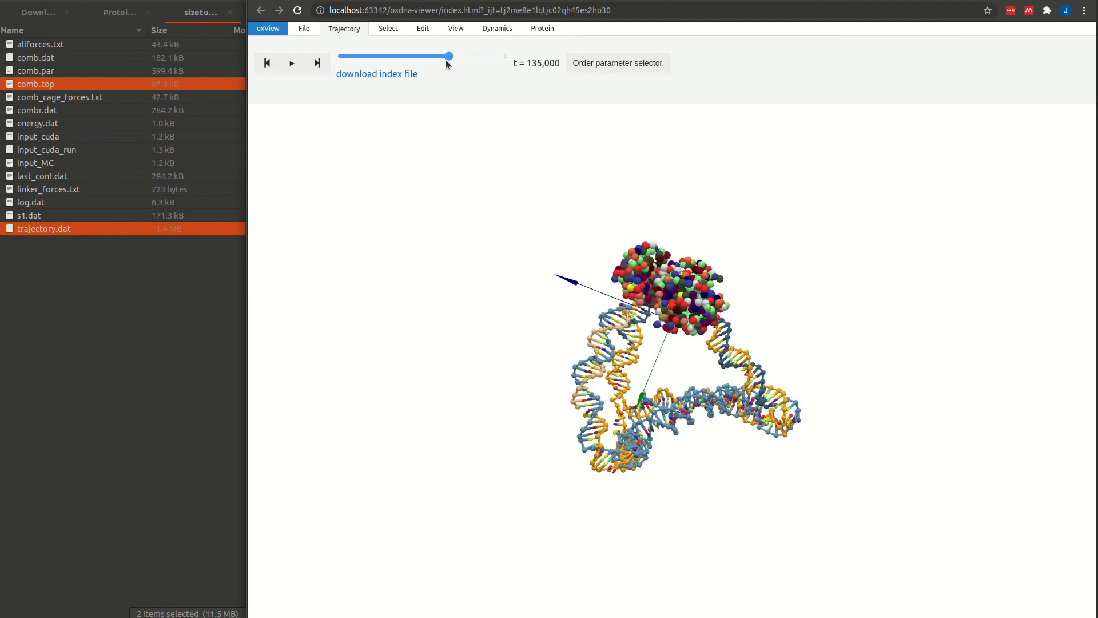
left_click_drag(449, 56, 439, 56)
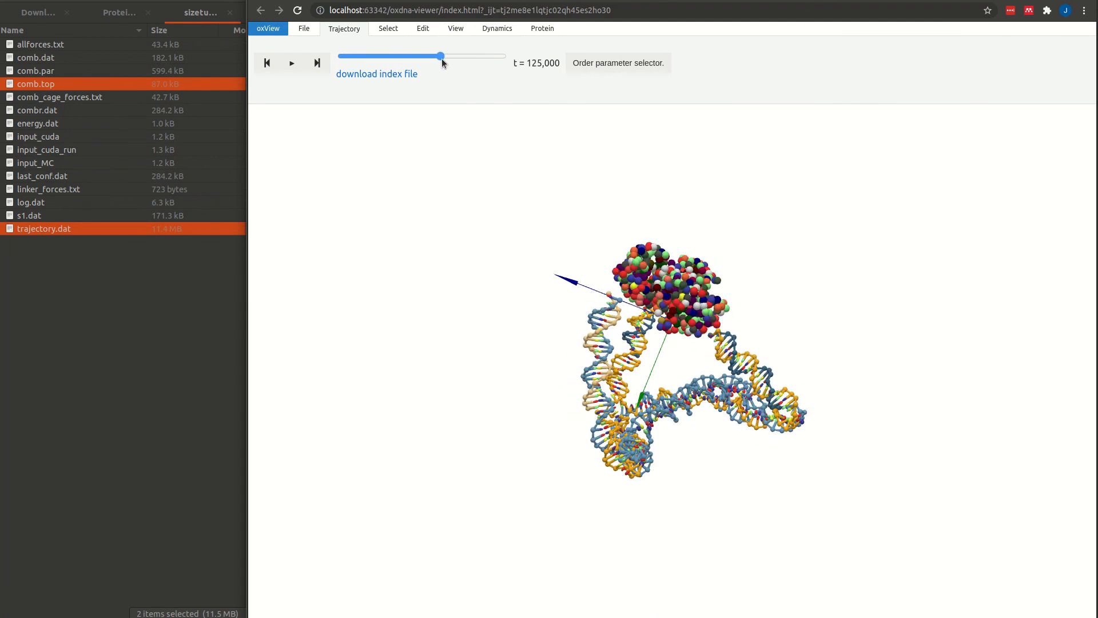
left_click_drag(440, 56, 502, 56)
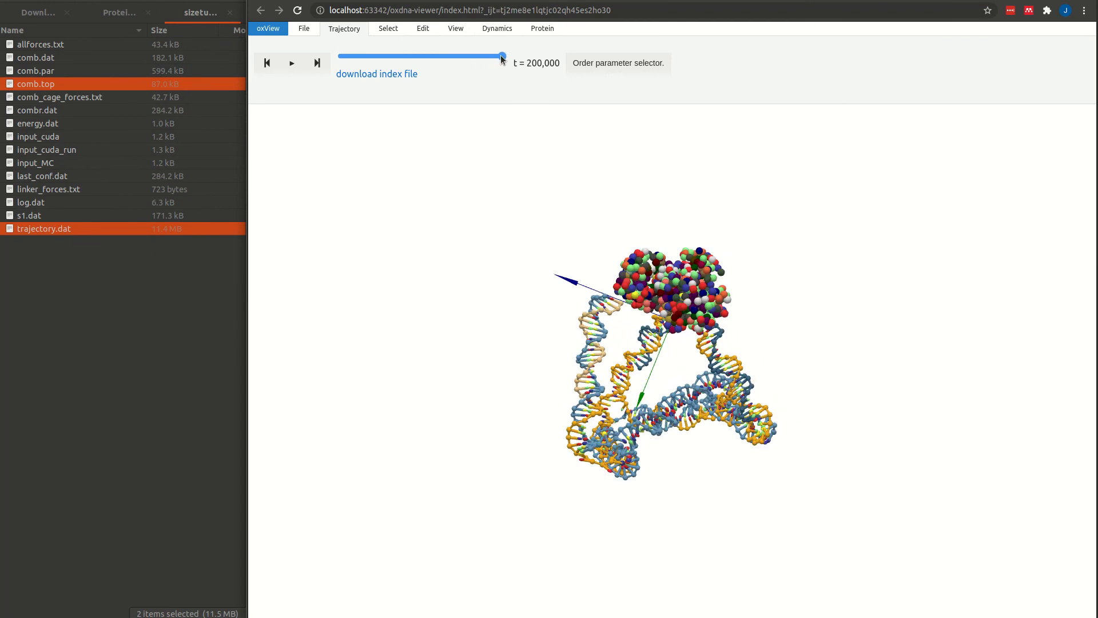